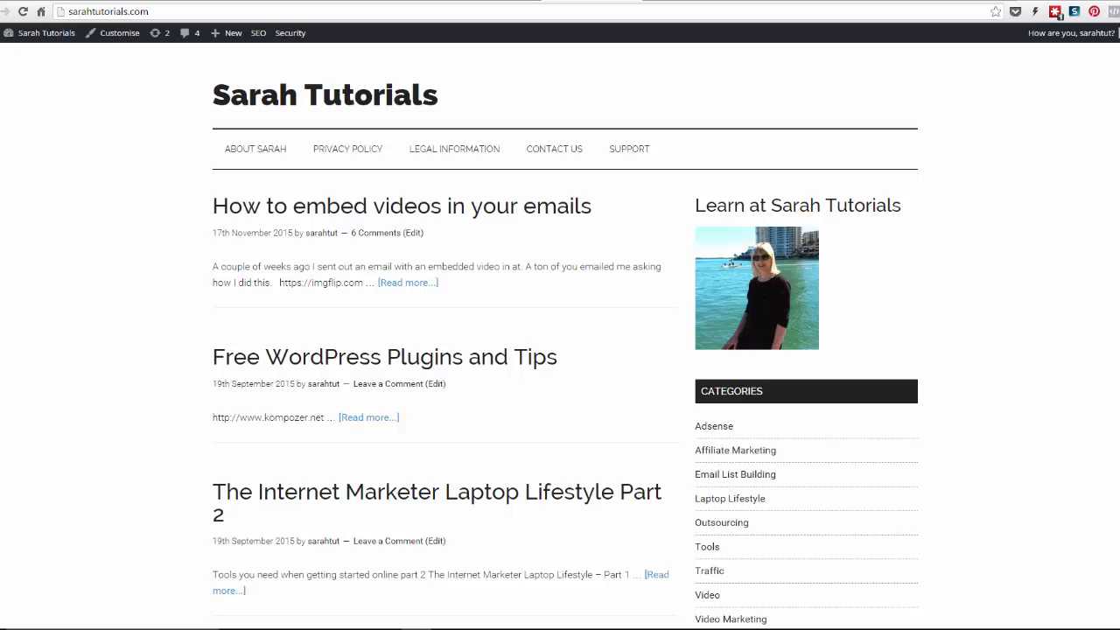
mouse_move(731, 413)
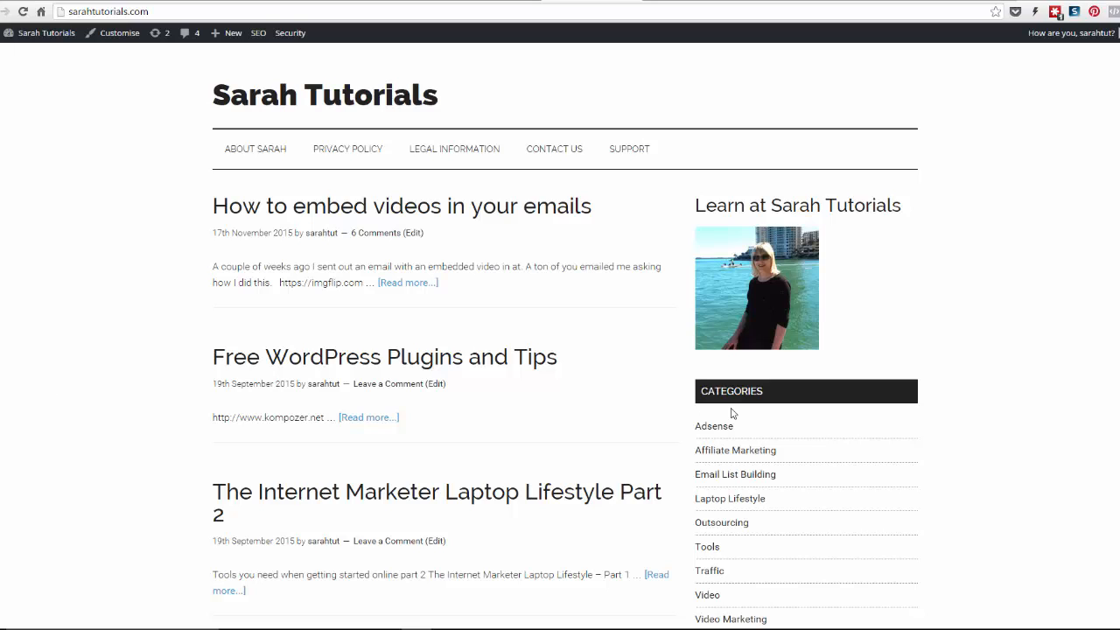
mouse_move(661, 409)
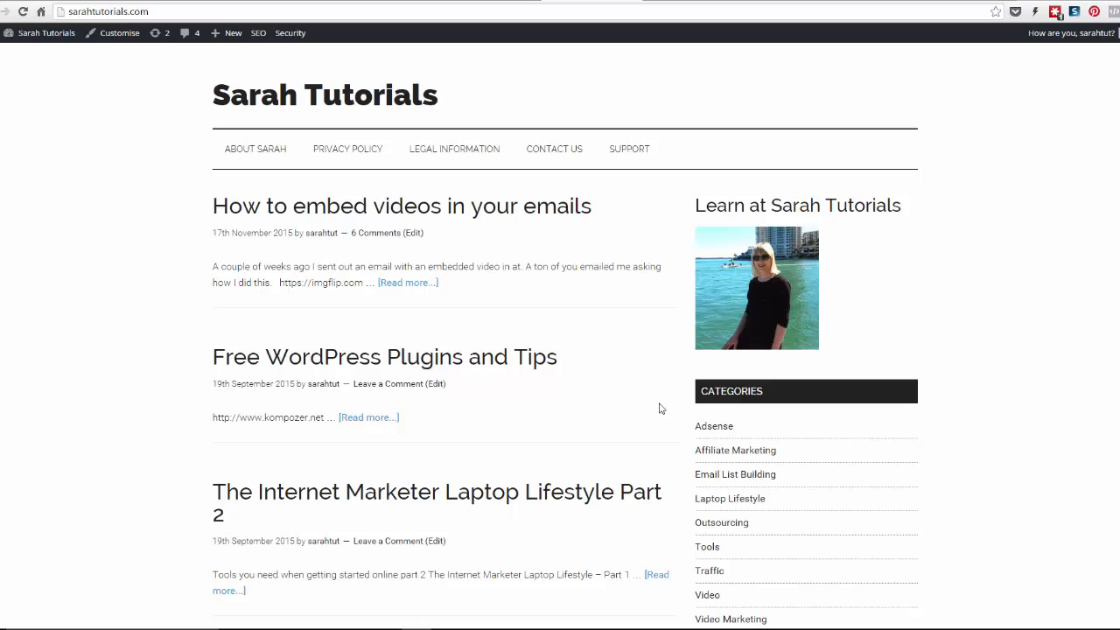
mouse_move(549, 304)
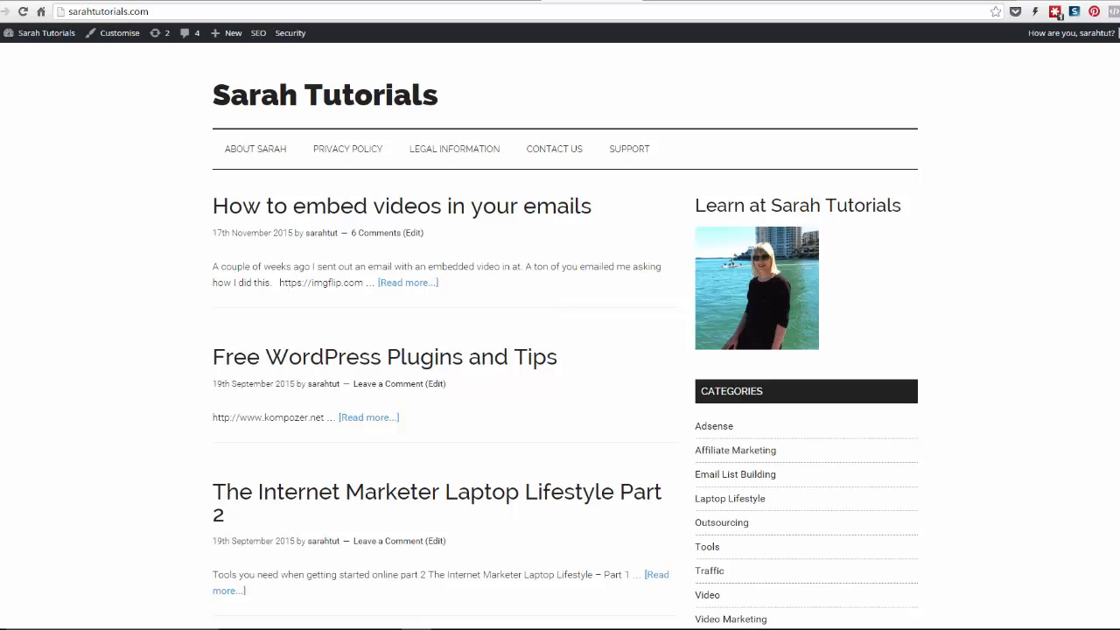
mouse_move(528, 308)
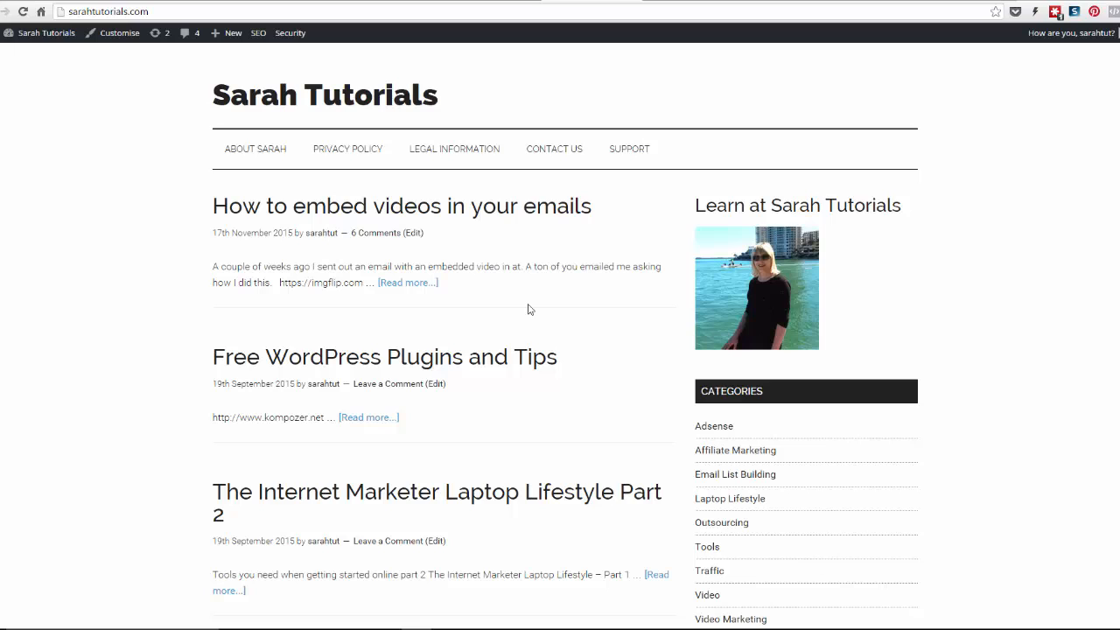
mouse_move(536, 306)
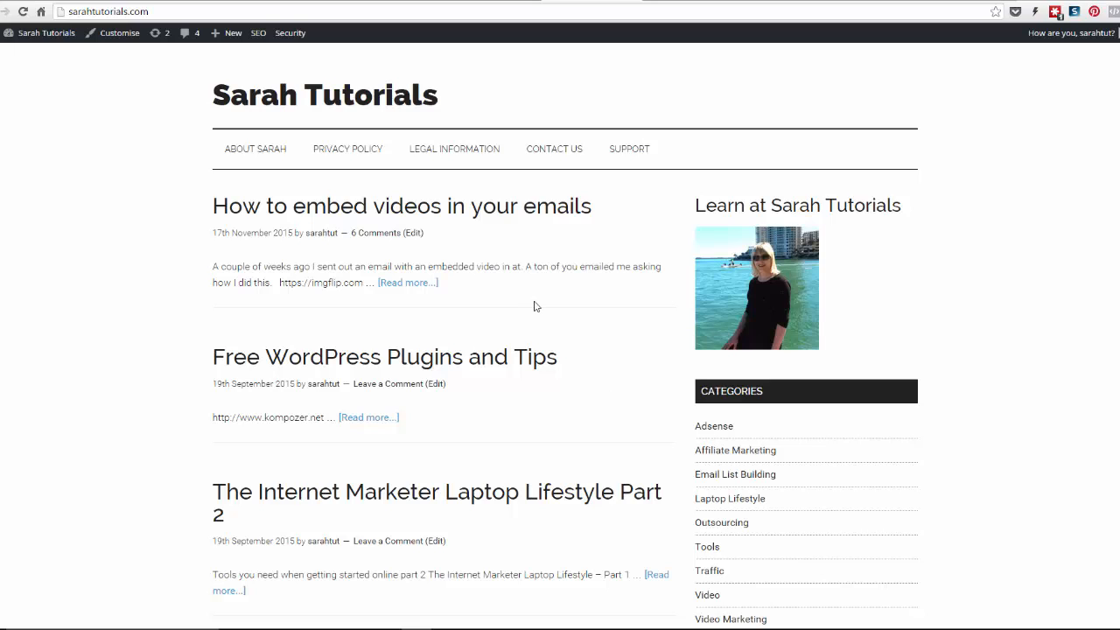
mouse_move(525, 44)
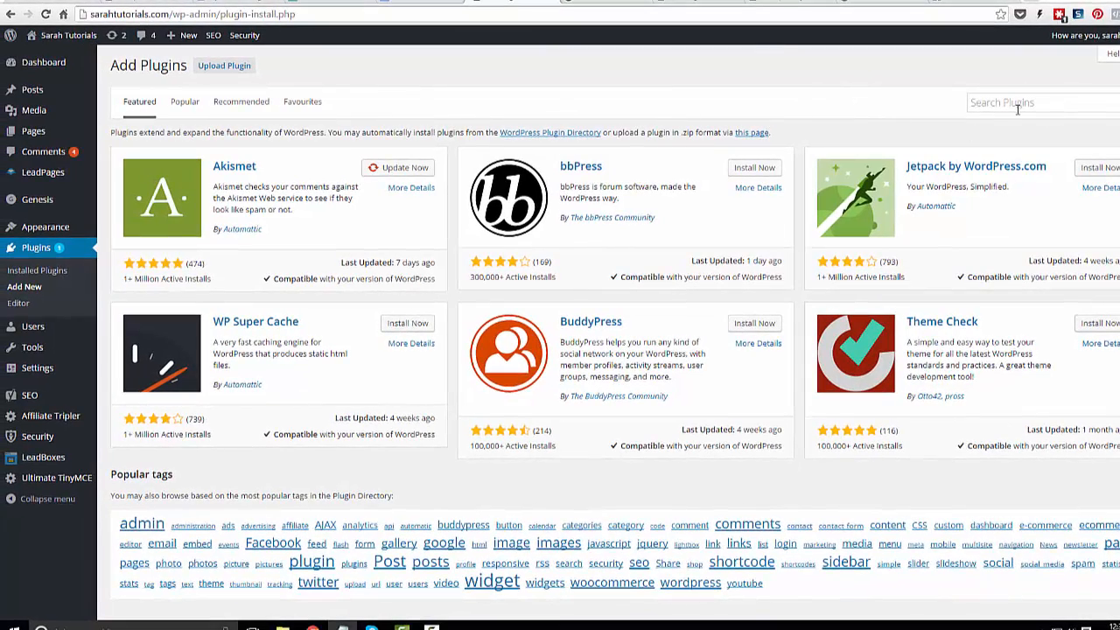
Search the plugin directory for 'Limit Login Attempts'.
text(Limit Login Attempts)
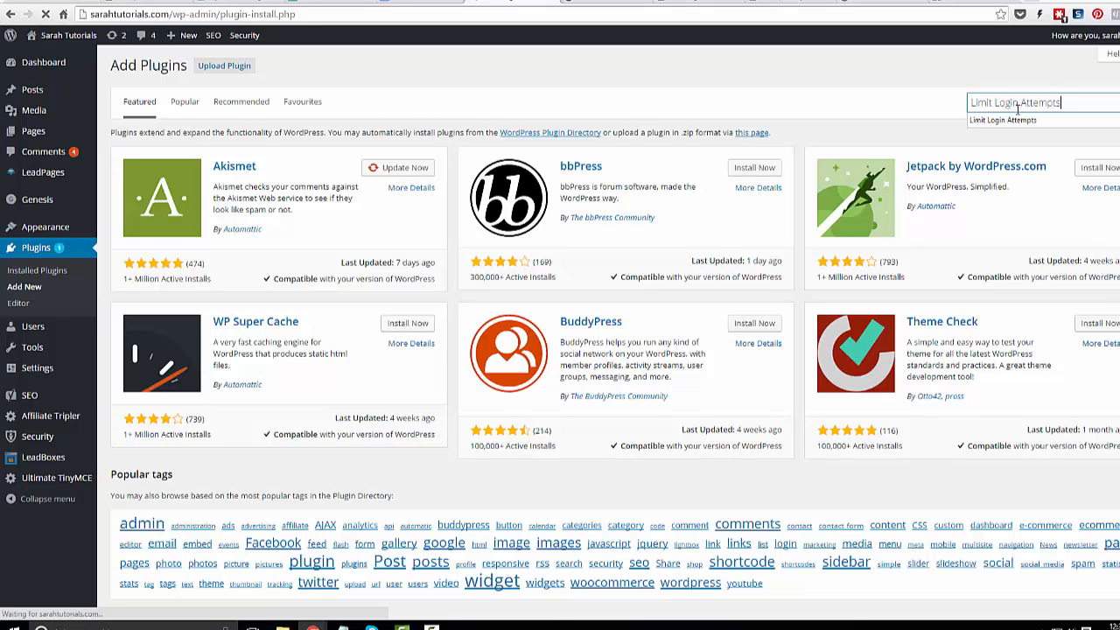
key(Return)
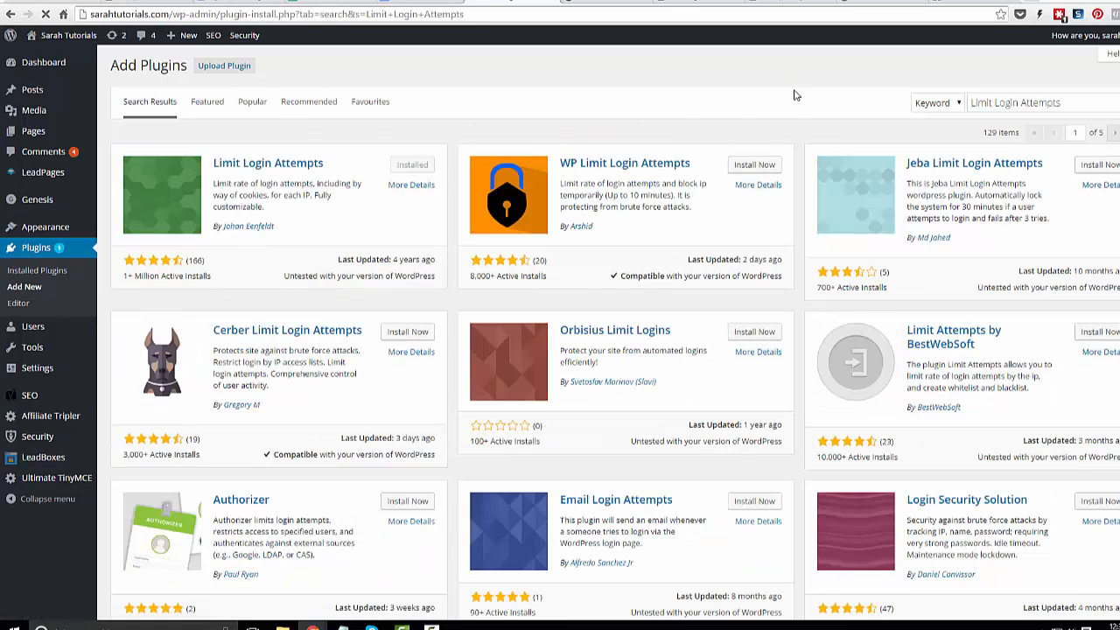
mouse_move(763, 84)
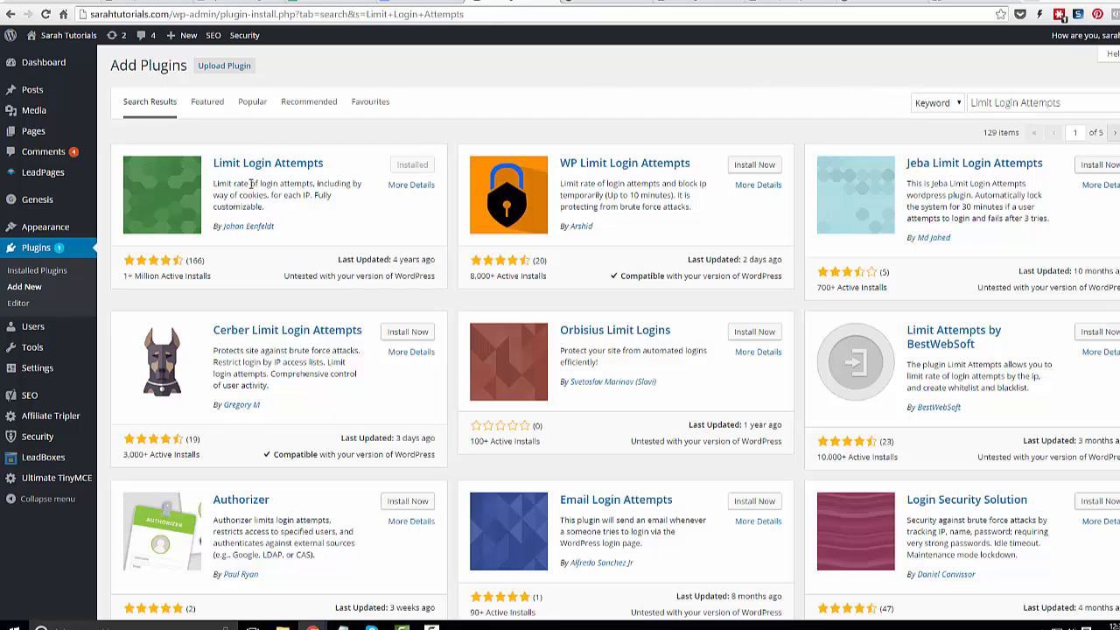
mouse_move(234, 277)
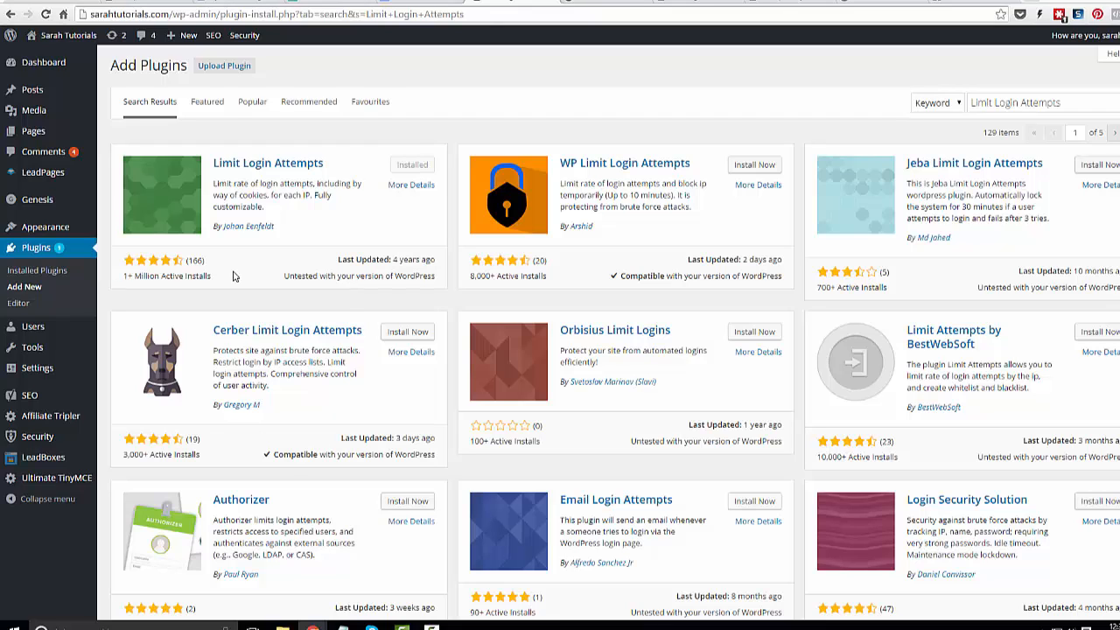
mouse_move(290, 269)
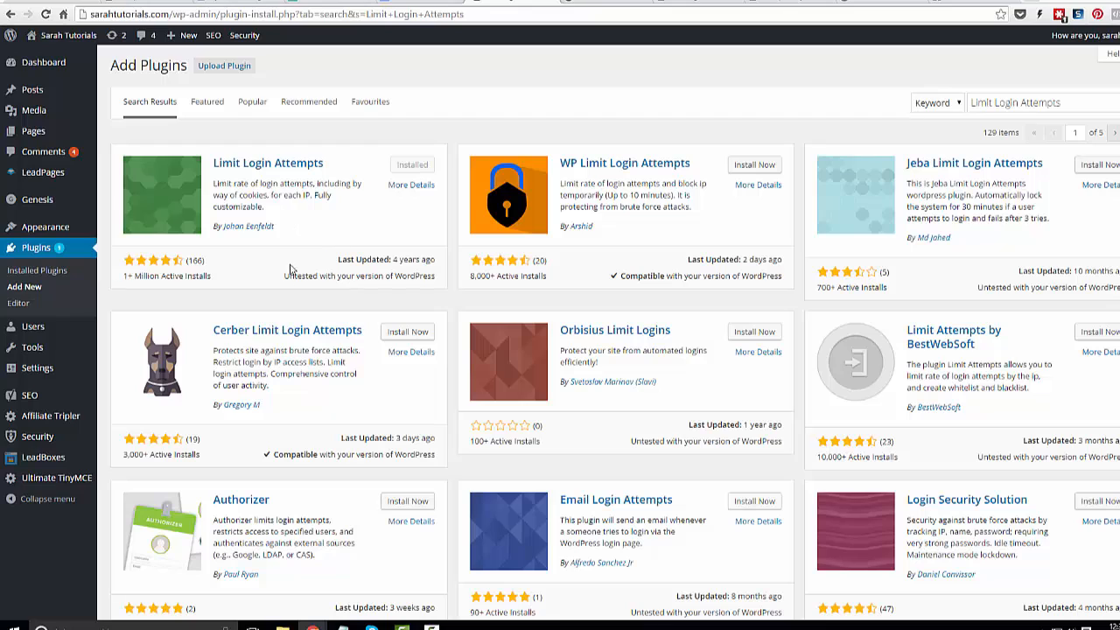
mouse_move(370, 289)
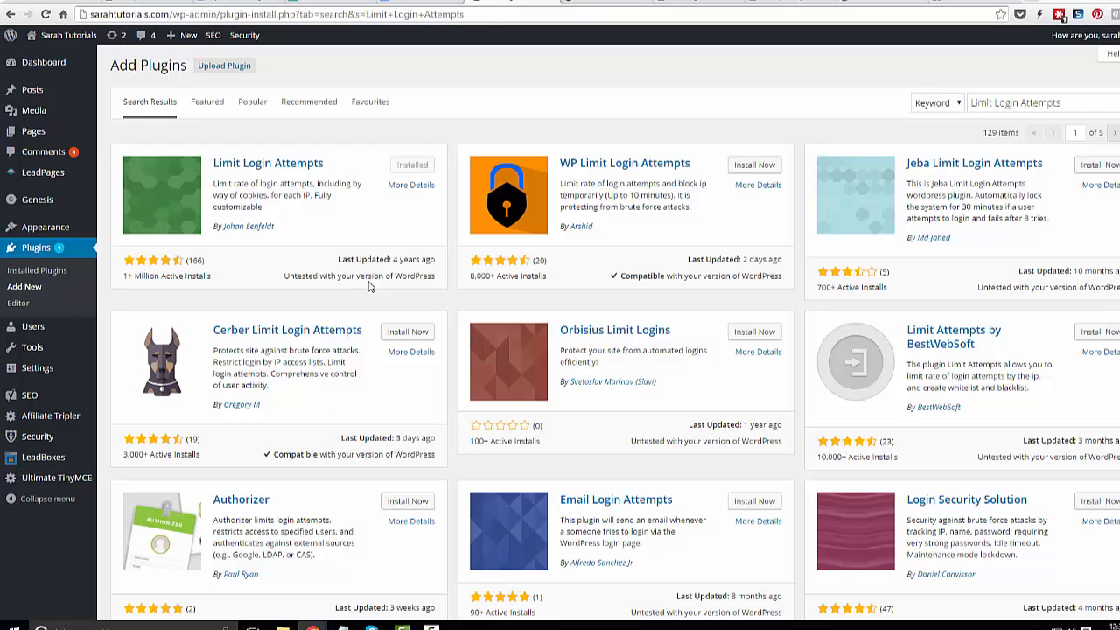
mouse_move(347, 229)
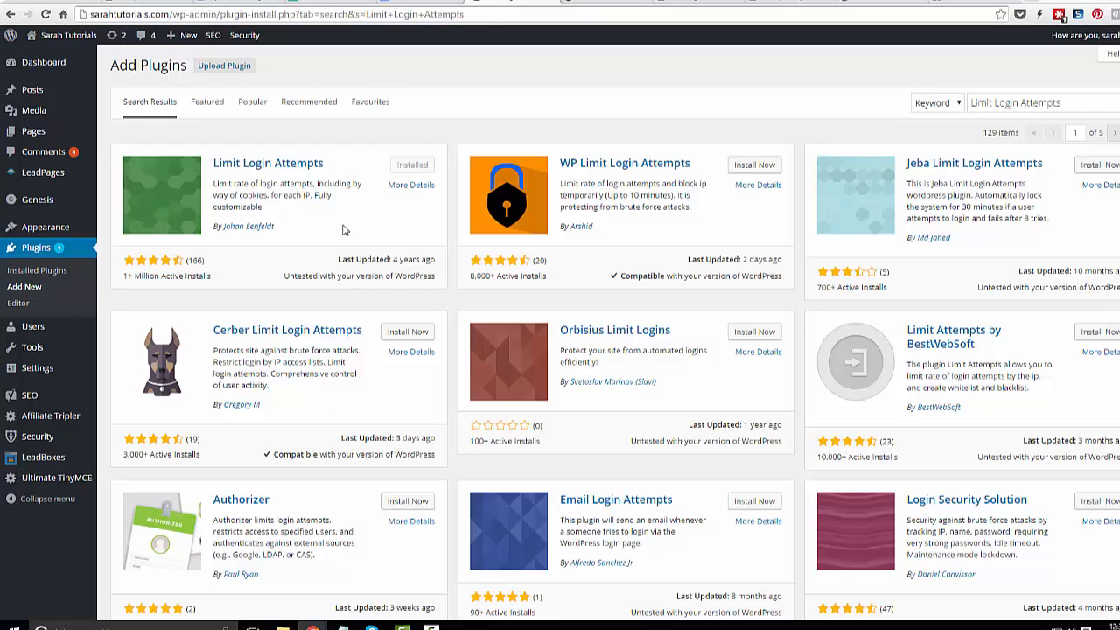
mouse_move(318, 301)
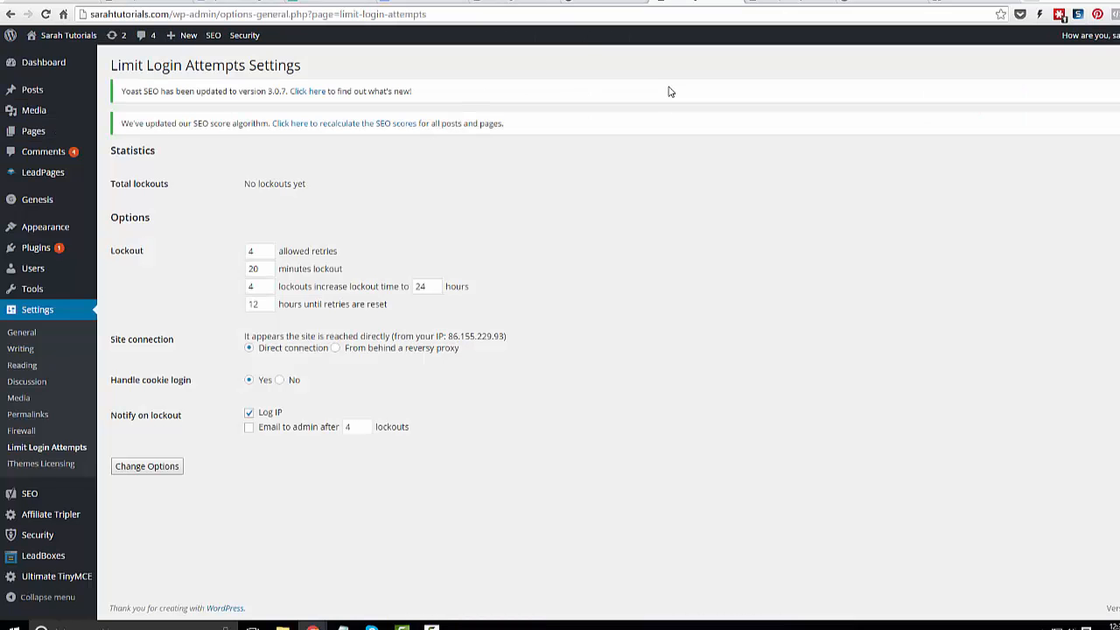
mouse_move(574, 224)
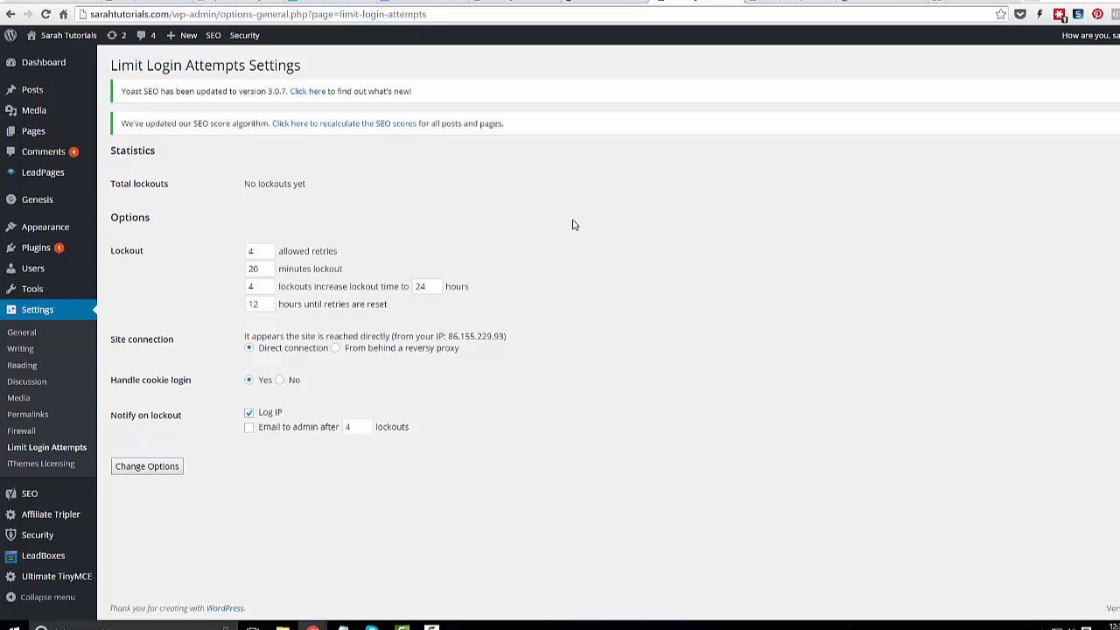
mouse_move(969, 185)
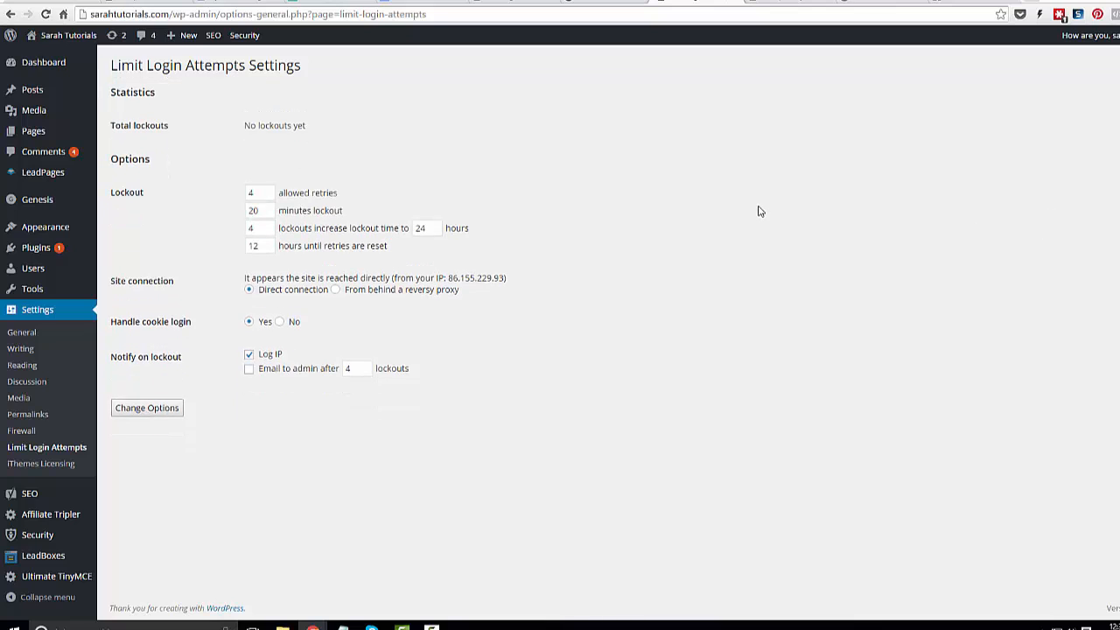
mouse_move(661, 277)
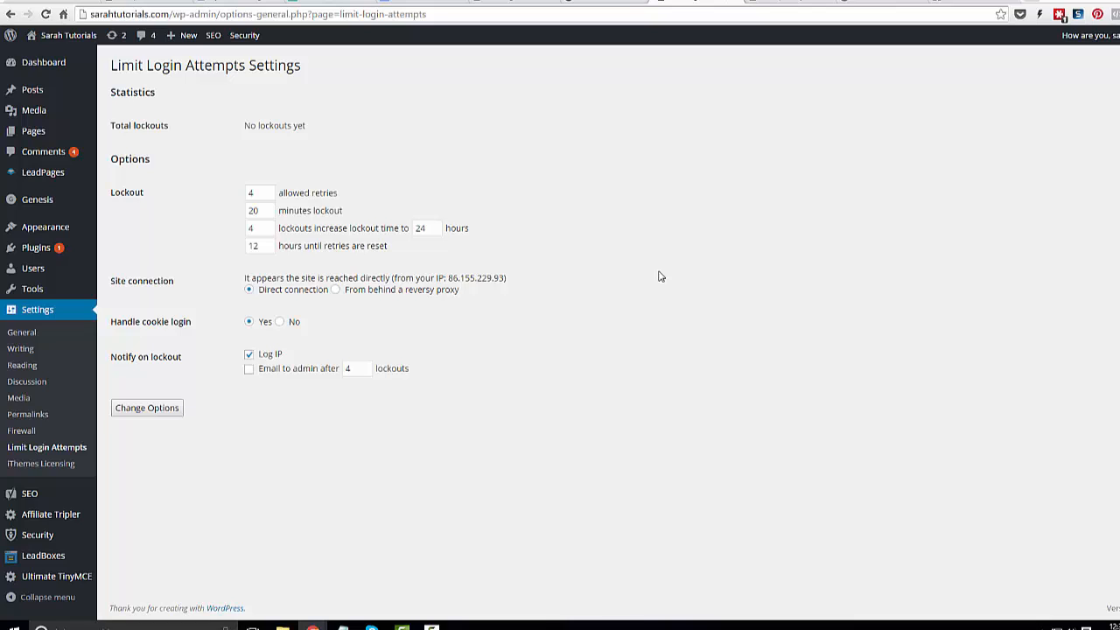
mouse_move(224, 220)
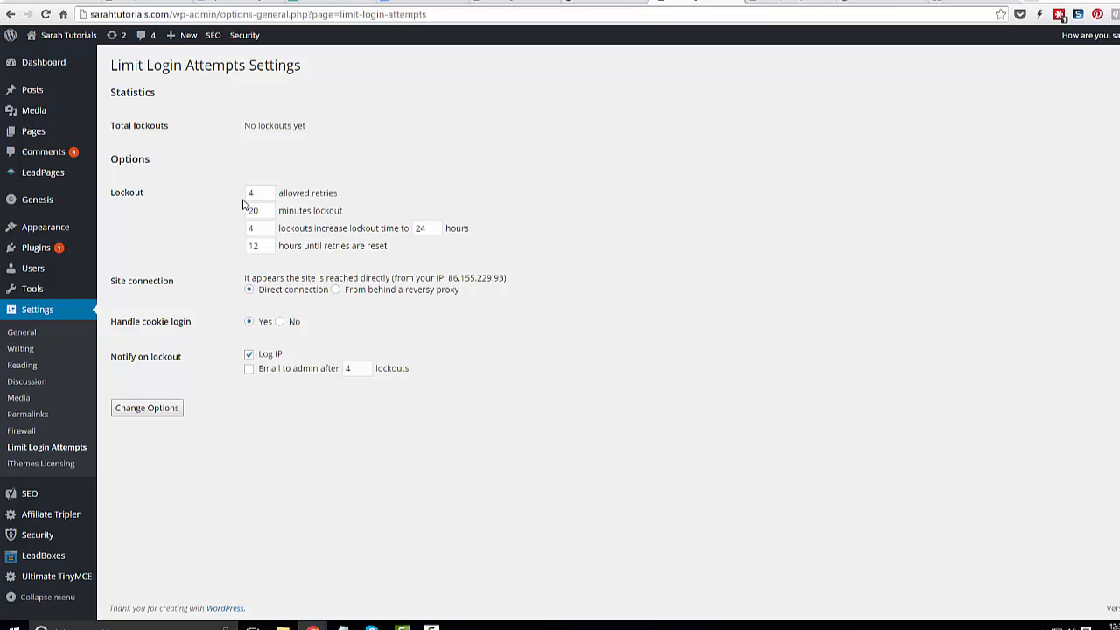
mouse_move(324, 224)
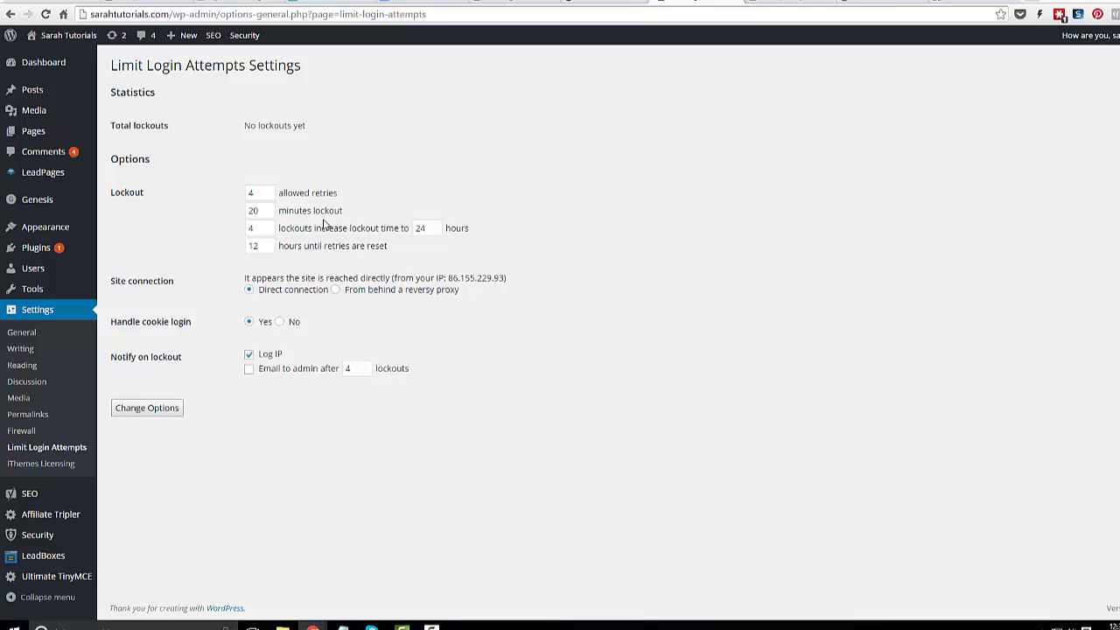
mouse_move(294, 244)
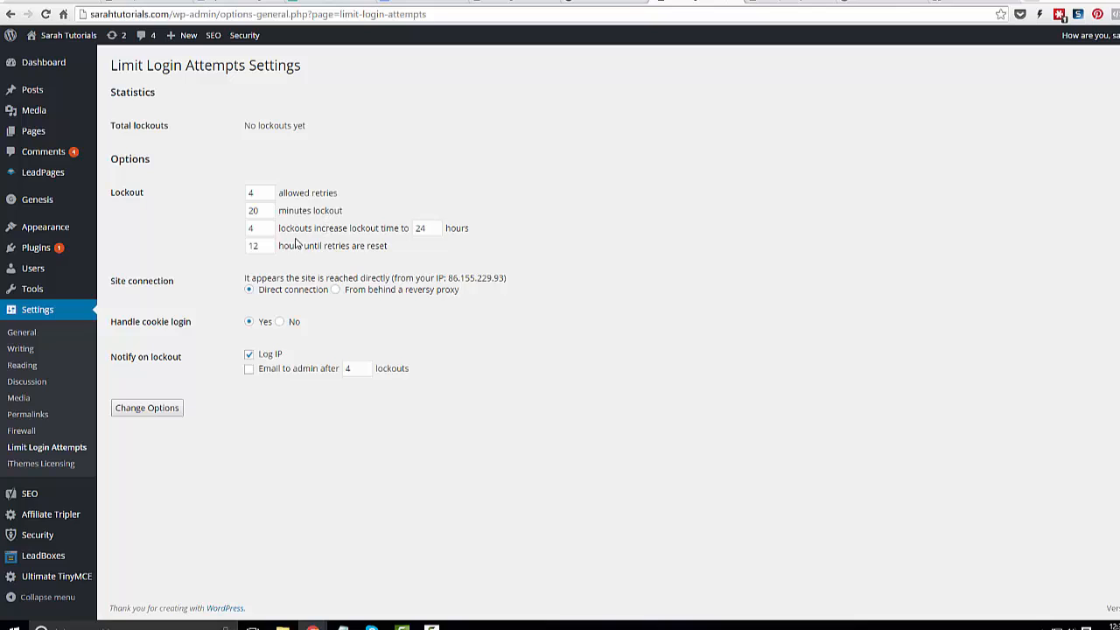
mouse_move(441, 244)
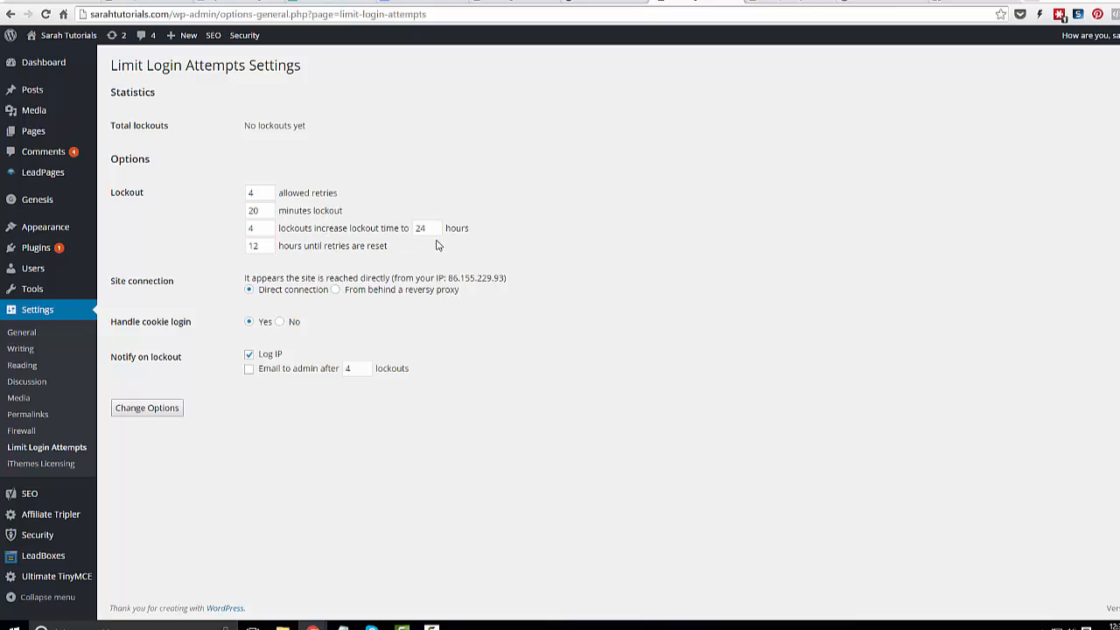
mouse_move(353, 261)
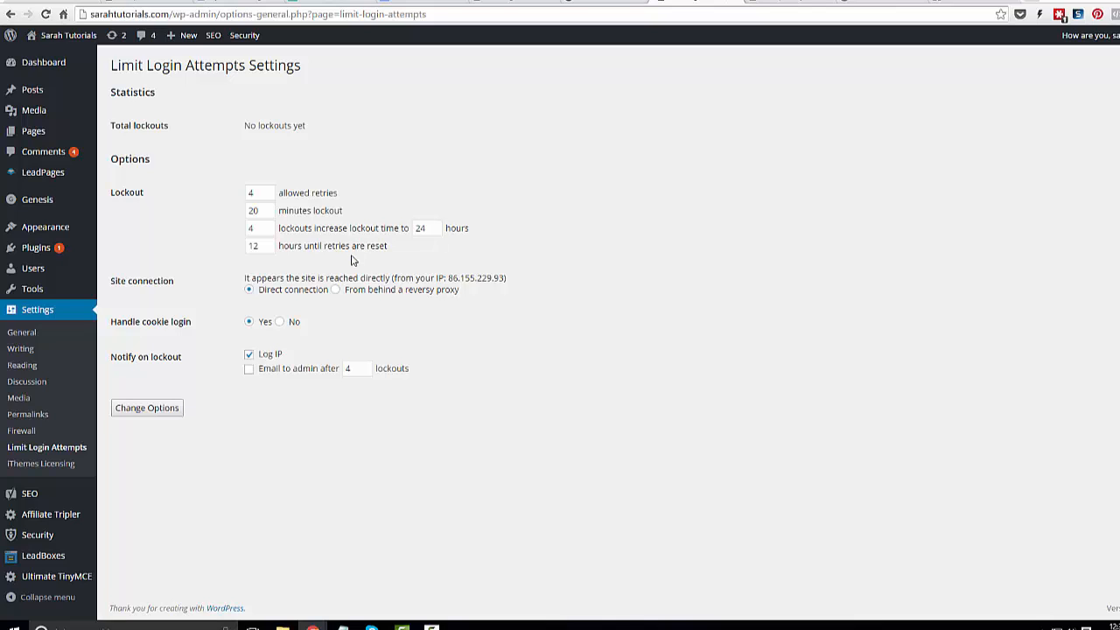
mouse_move(418, 262)
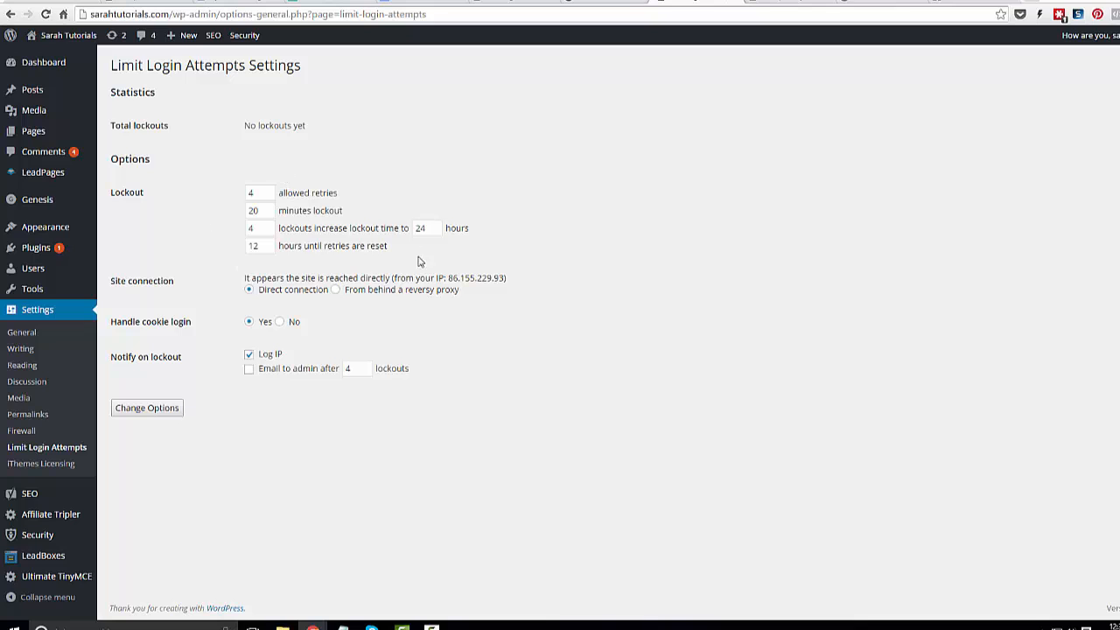
mouse_move(233, 180)
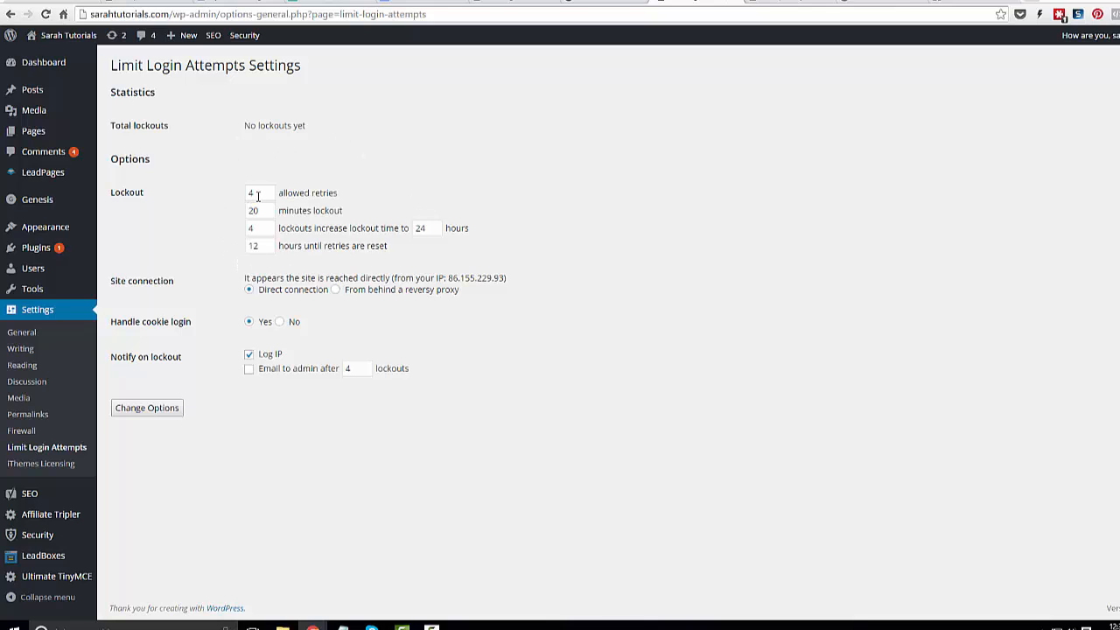
mouse_move(224, 224)
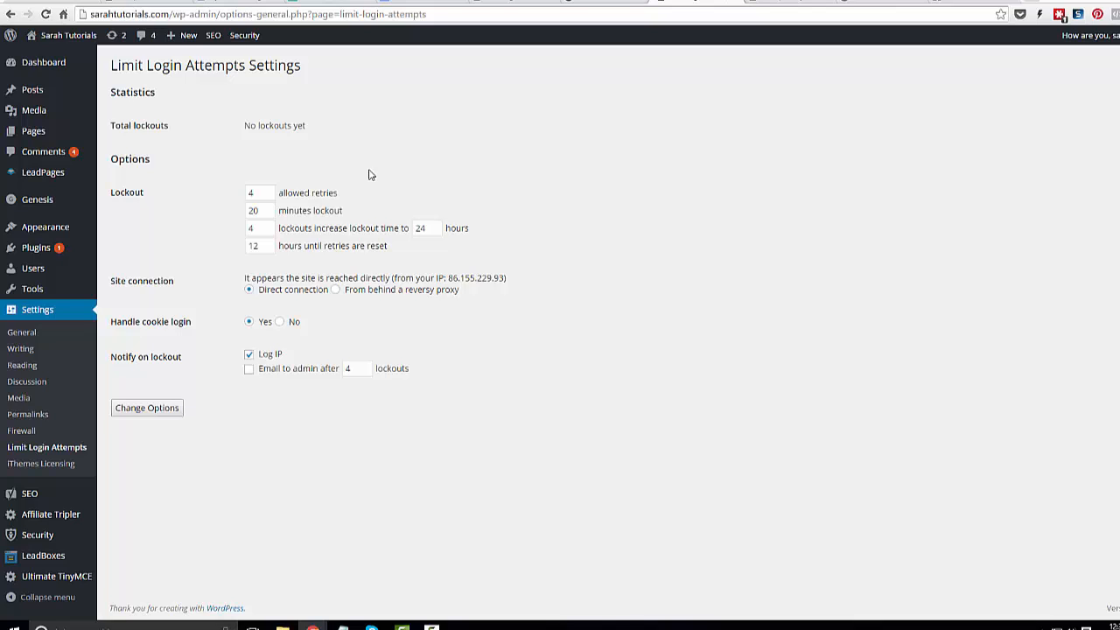
mouse_move(416, 254)
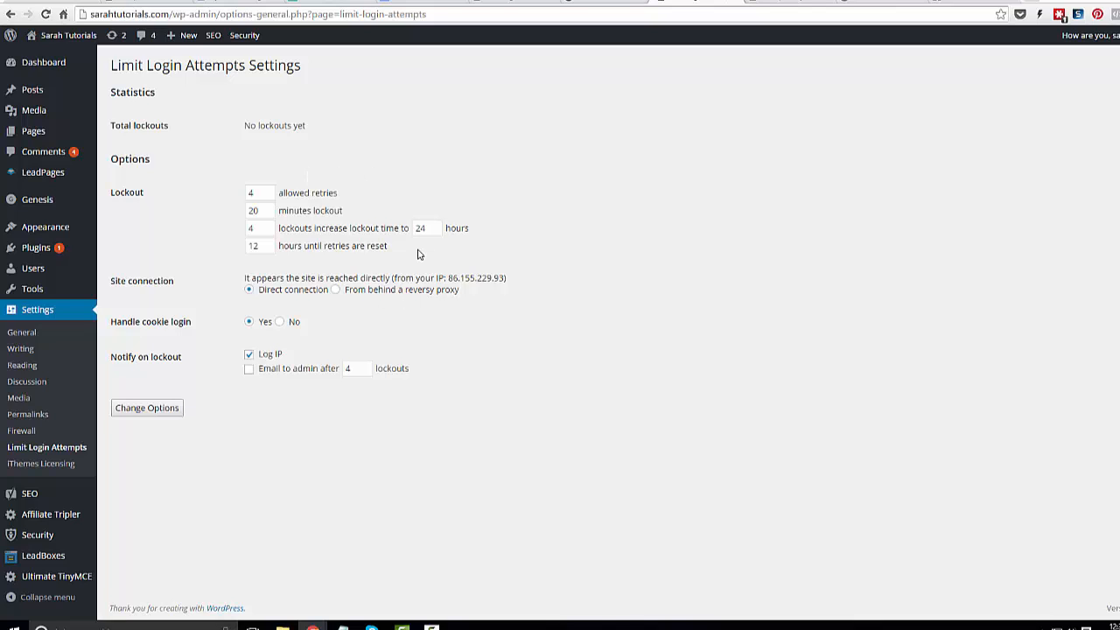
mouse_move(341, 315)
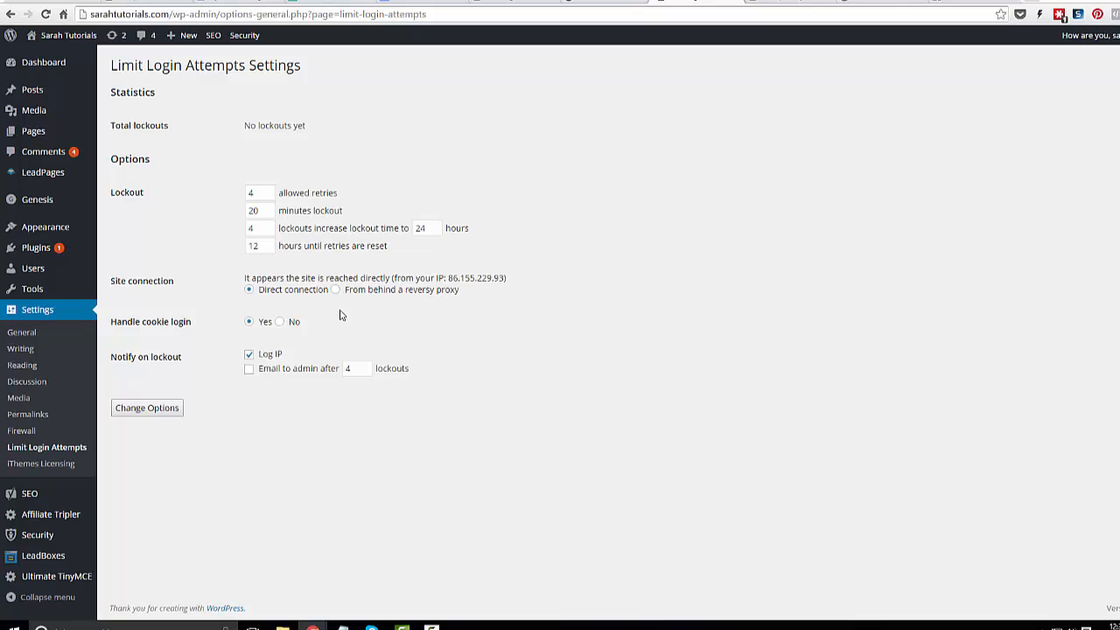
mouse_move(384, 217)
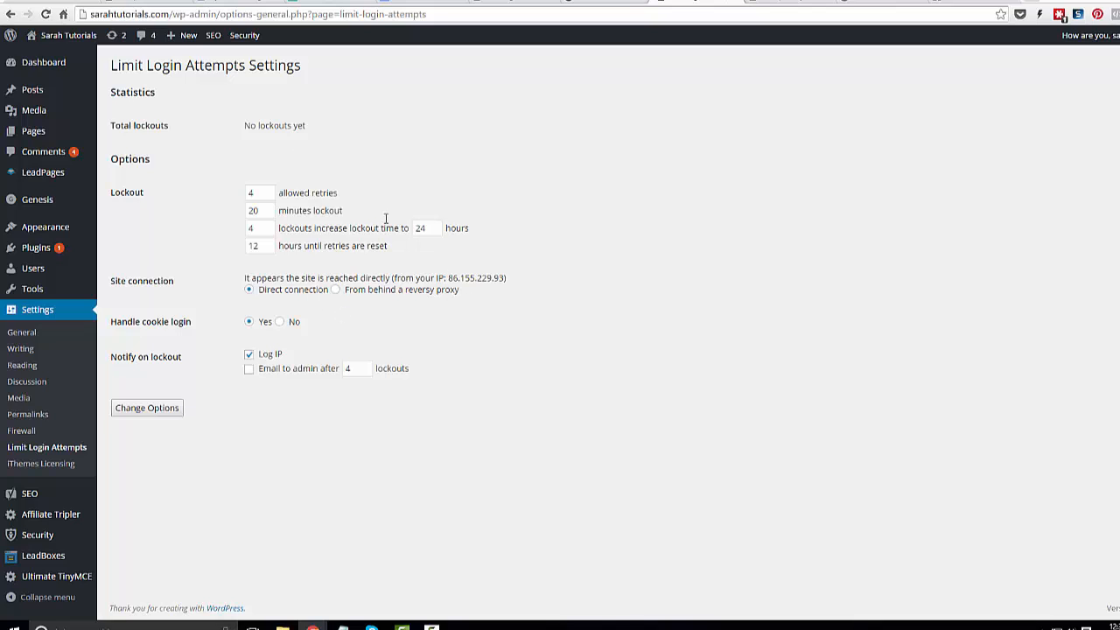
mouse_move(266, 406)
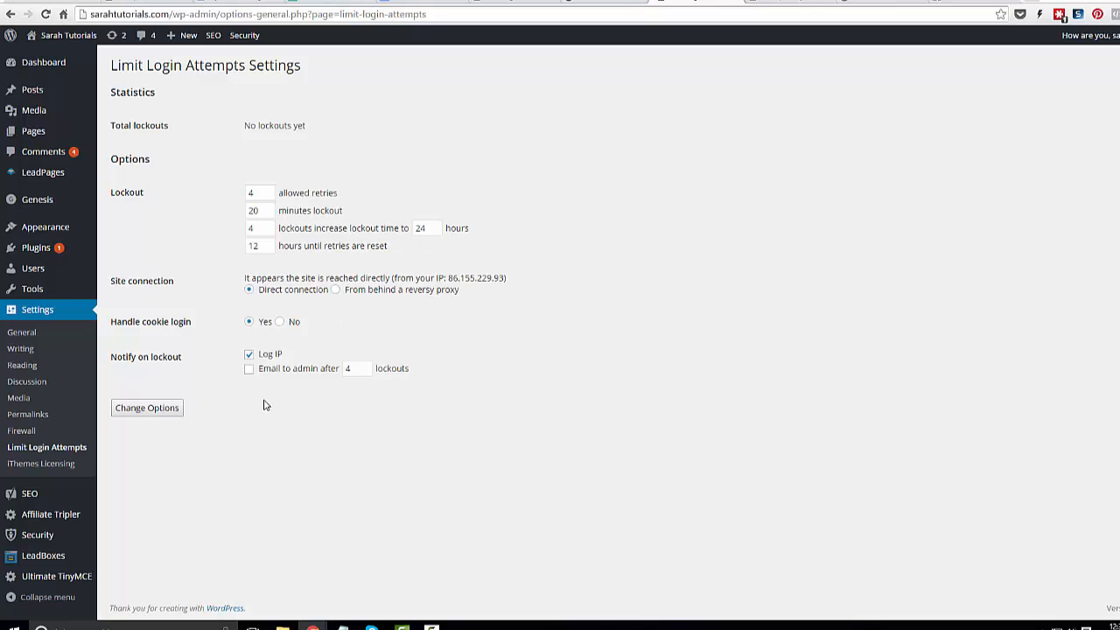
mouse_move(269, 374)
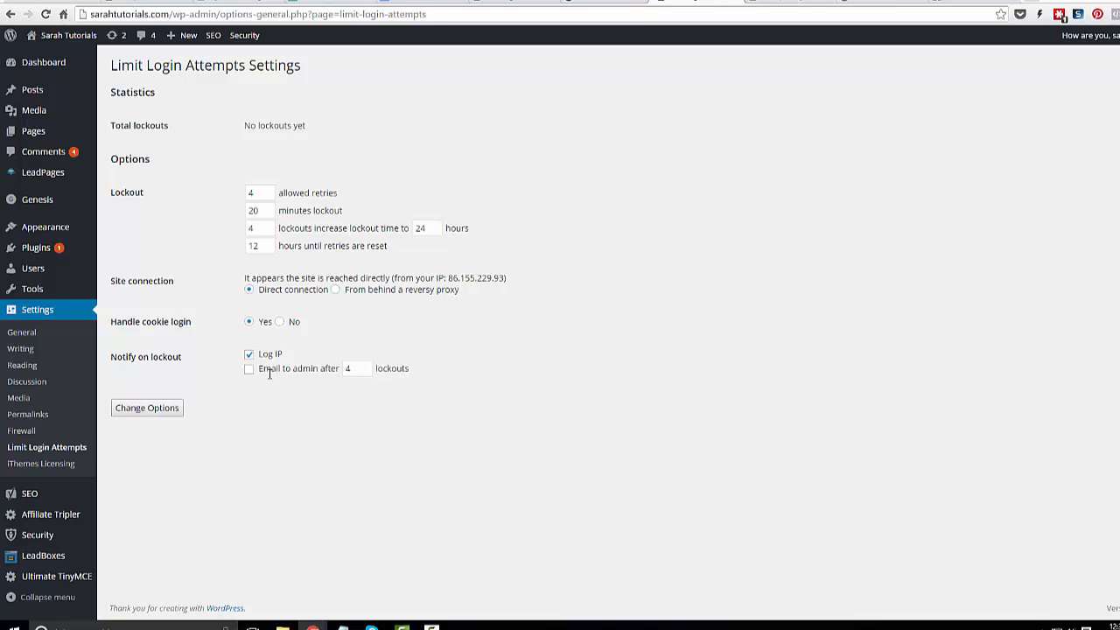
mouse_move(248, 371)
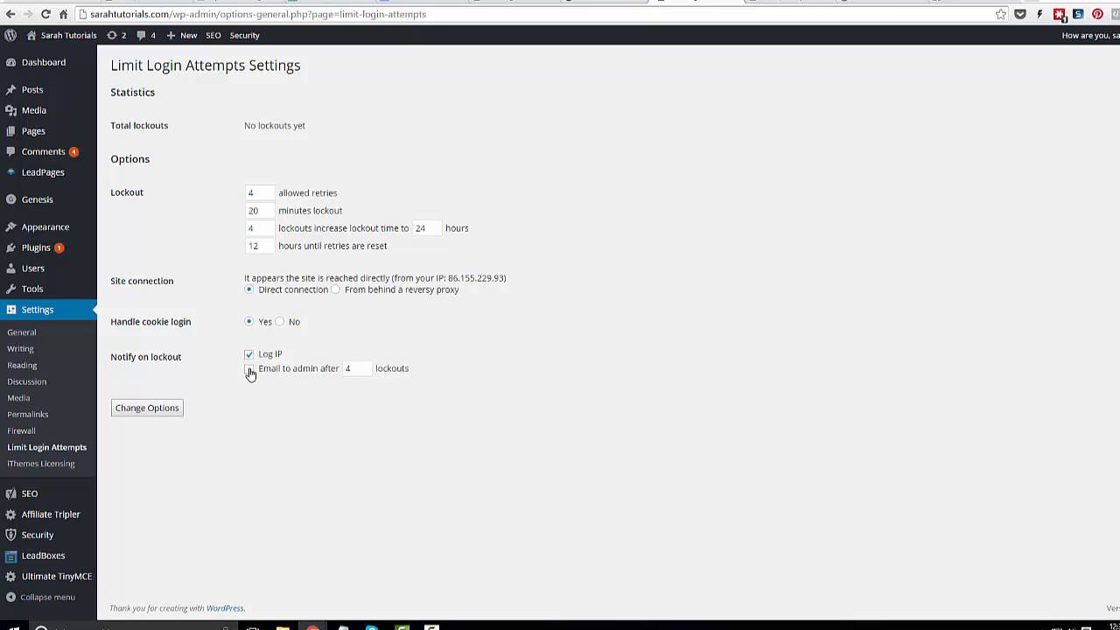
click(249, 367)
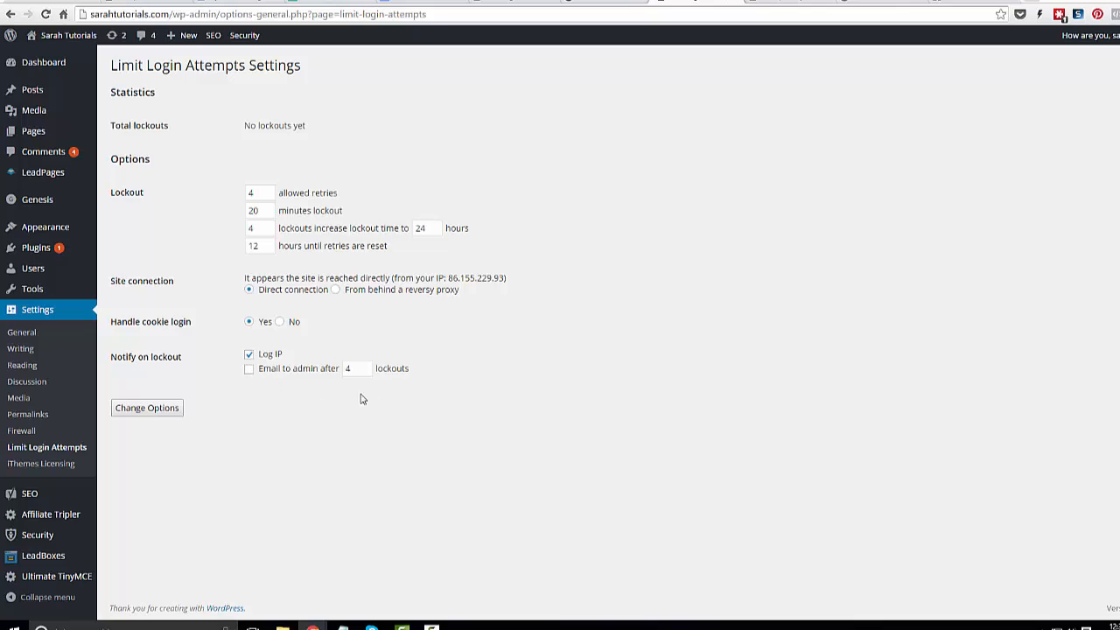
mouse_move(324, 399)
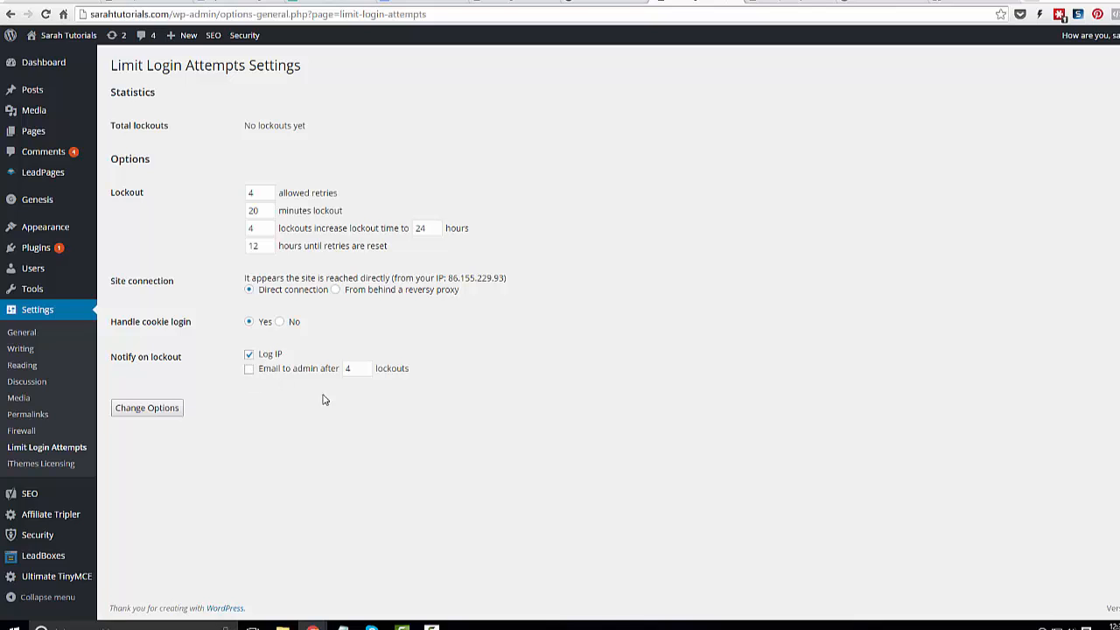
mouse_move(266, 394)
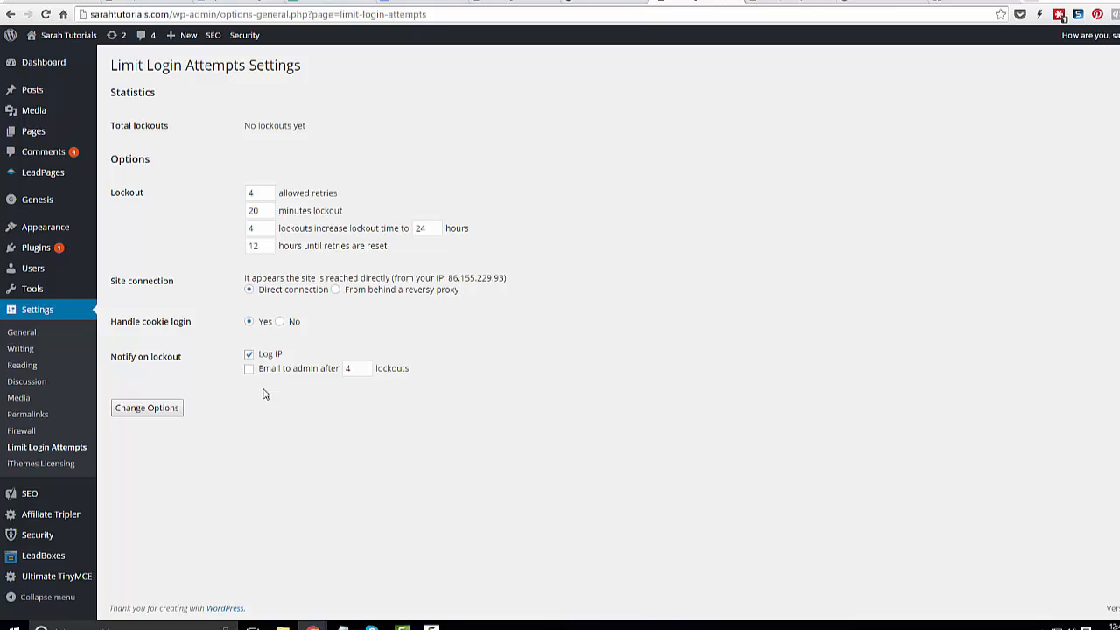
mouse_move(257, 382)
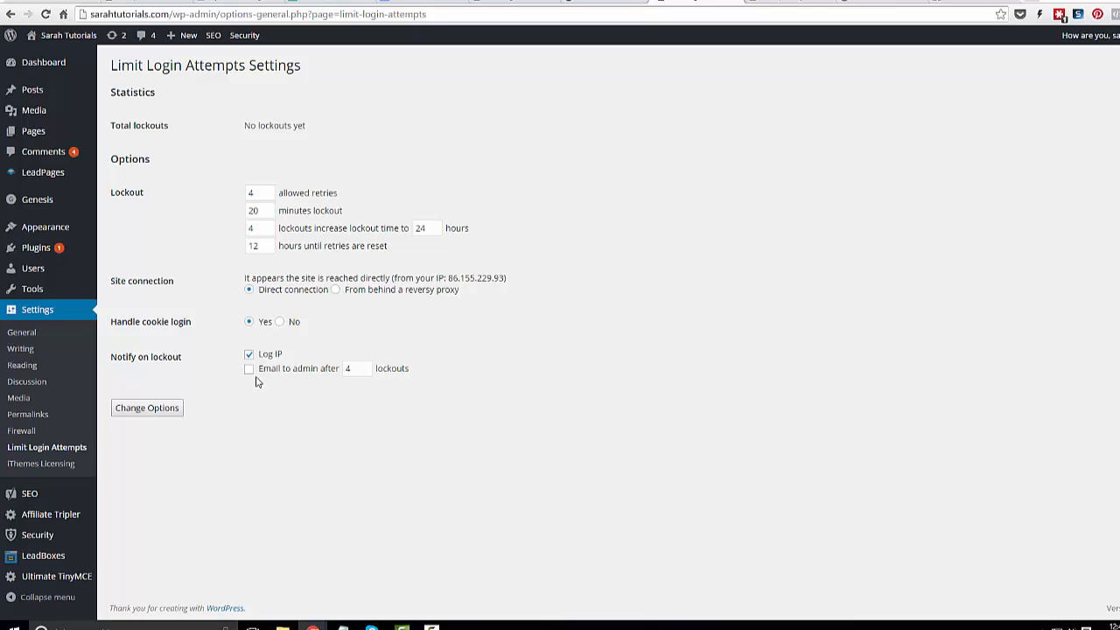
mouse_move(382, 455)
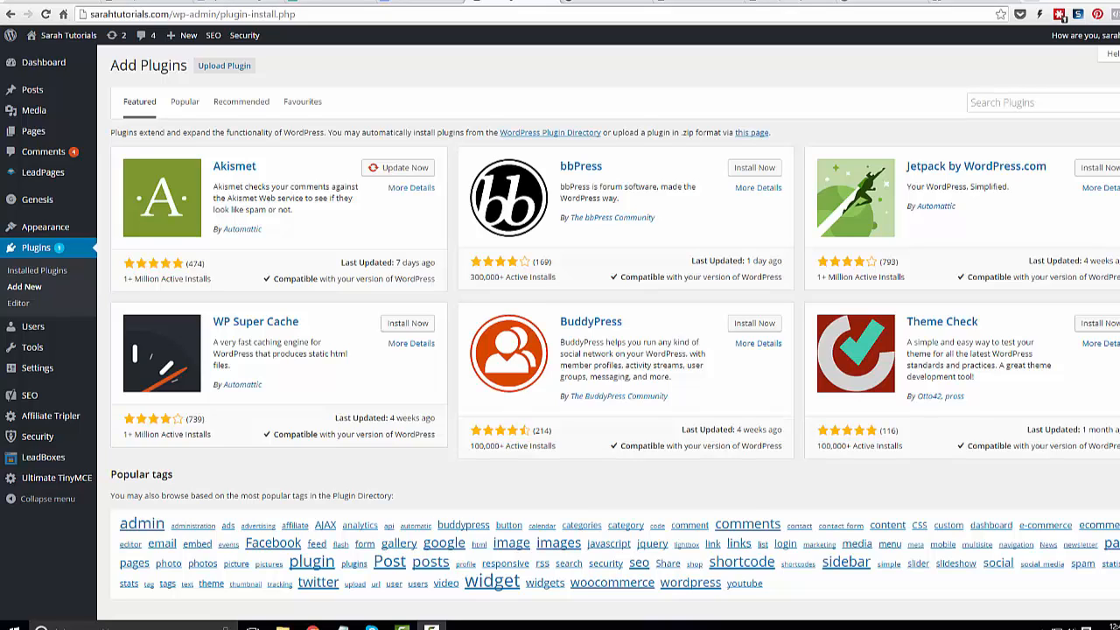
mouse_move(885, 127)
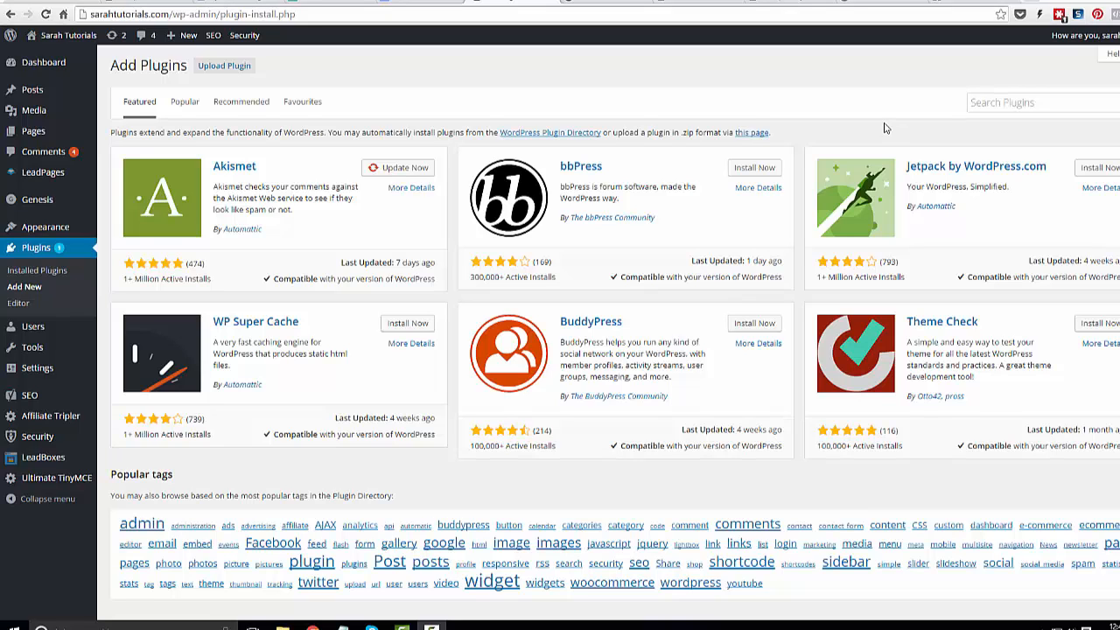
Search the plugin directory for 'Wordpress Firewall'.
click(1041, 102)
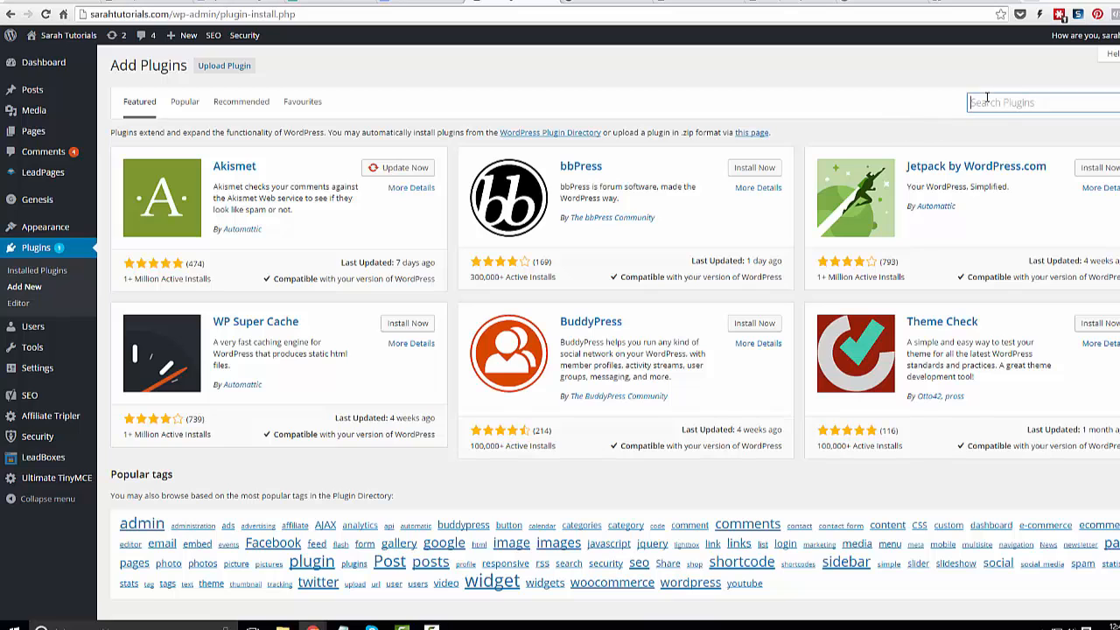
text(Wordpress Firewall)
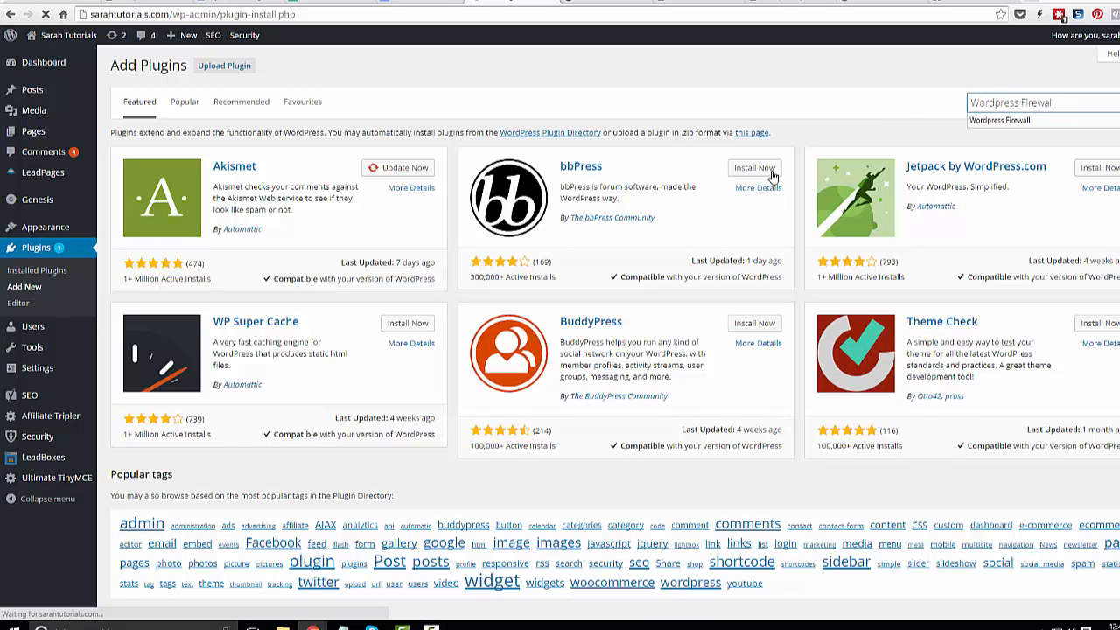
key(Return)
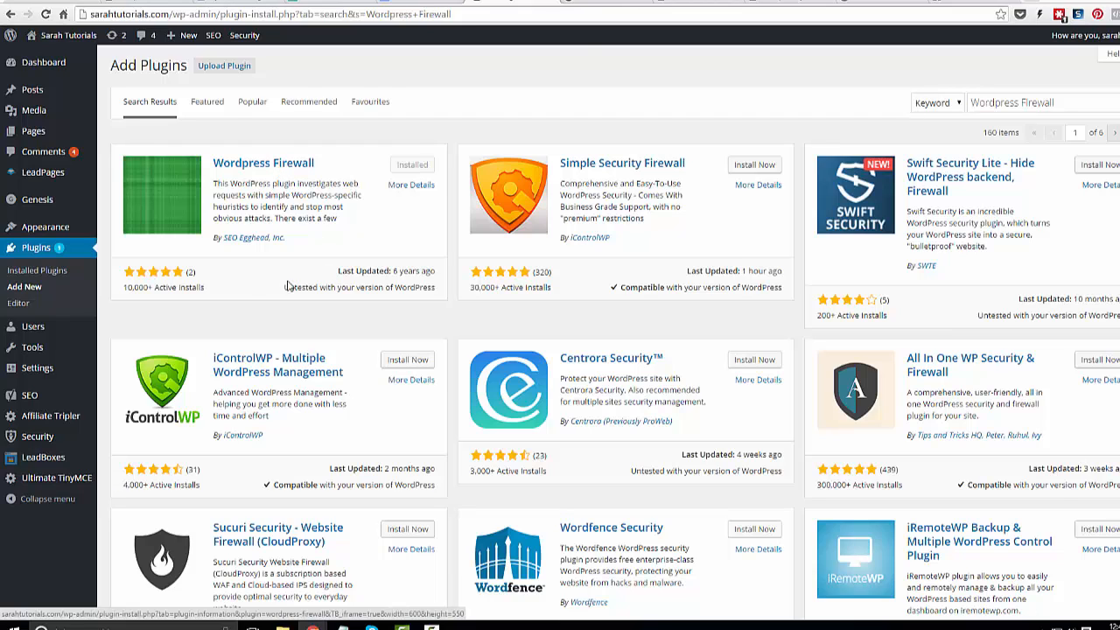
mouse_move(259, 277)
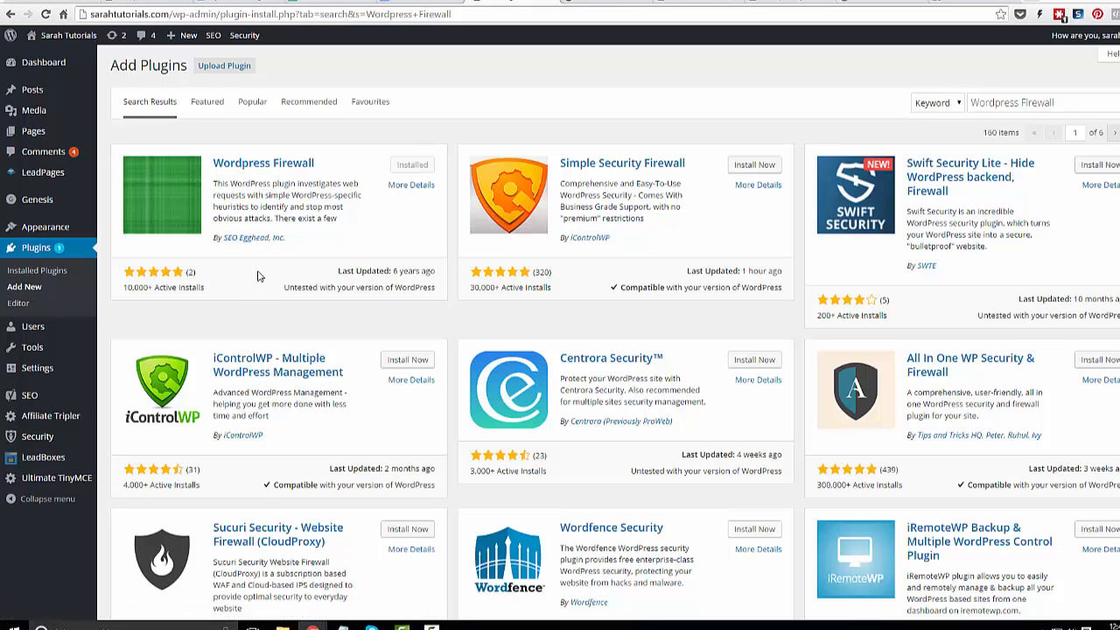
mouse_move(364, 219)
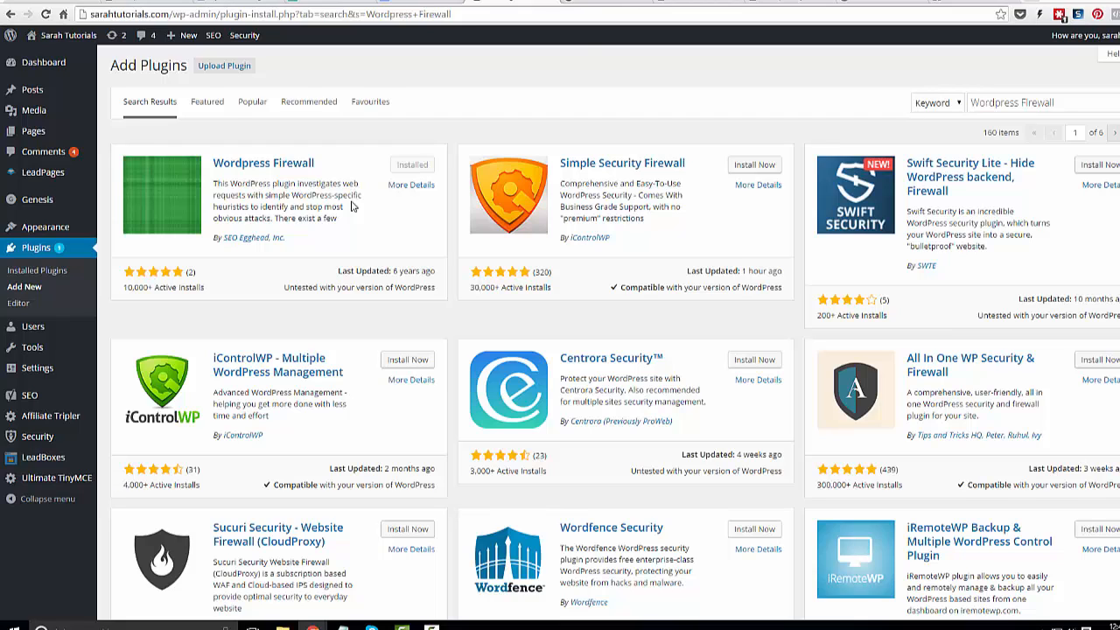
mouse_move(354, 206)
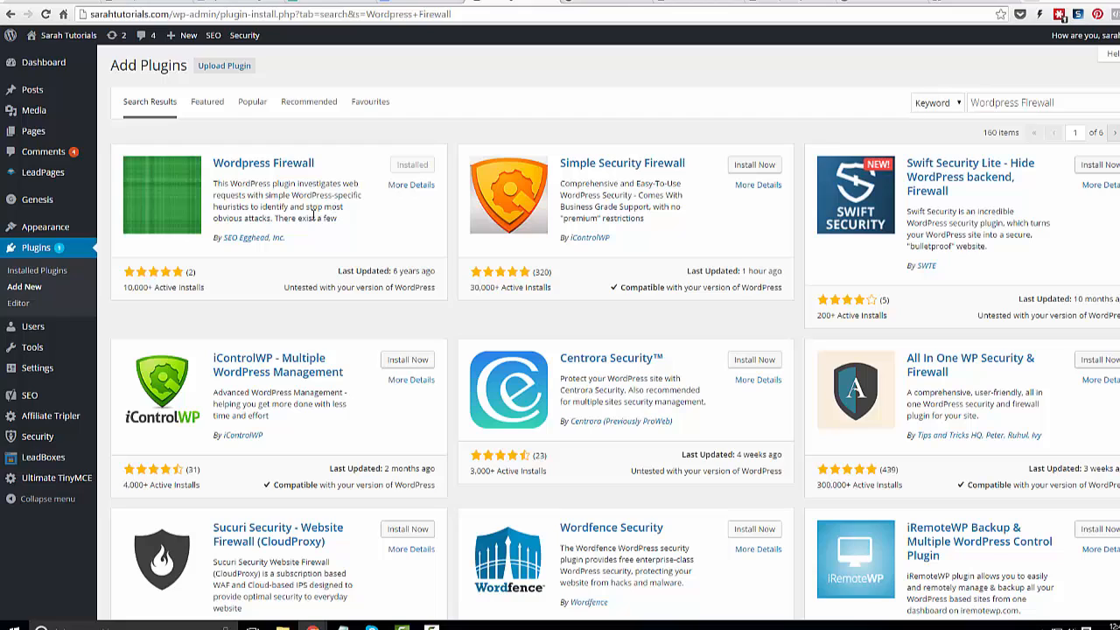
mouse_move(276, 206)
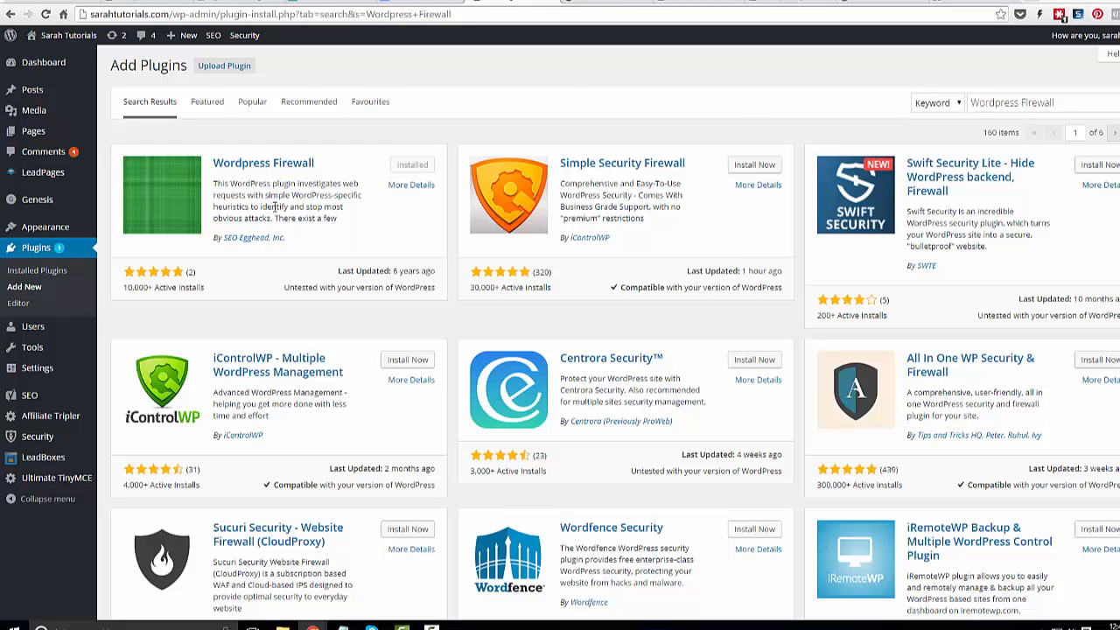
mouse_move(682, 4)
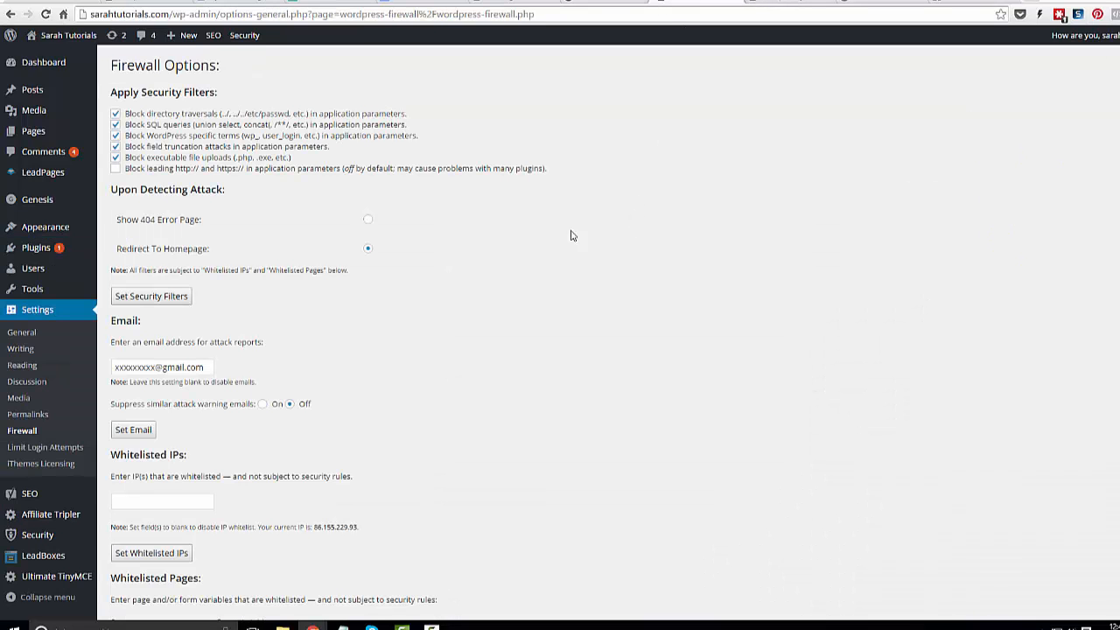
mouse_move(476, 257)
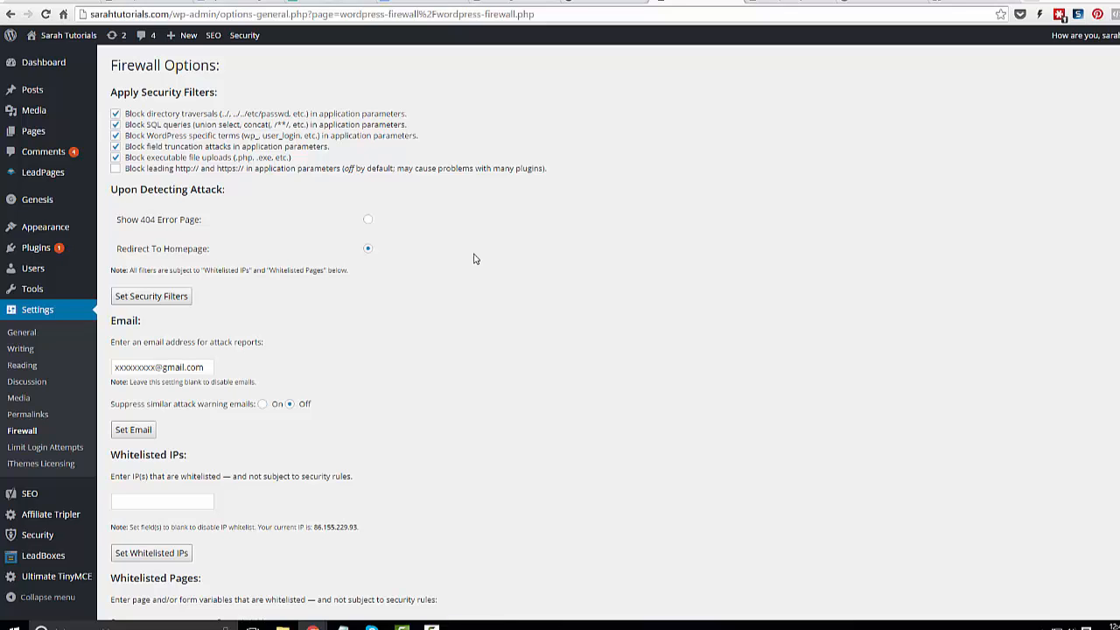
mouse_move(497, 252)
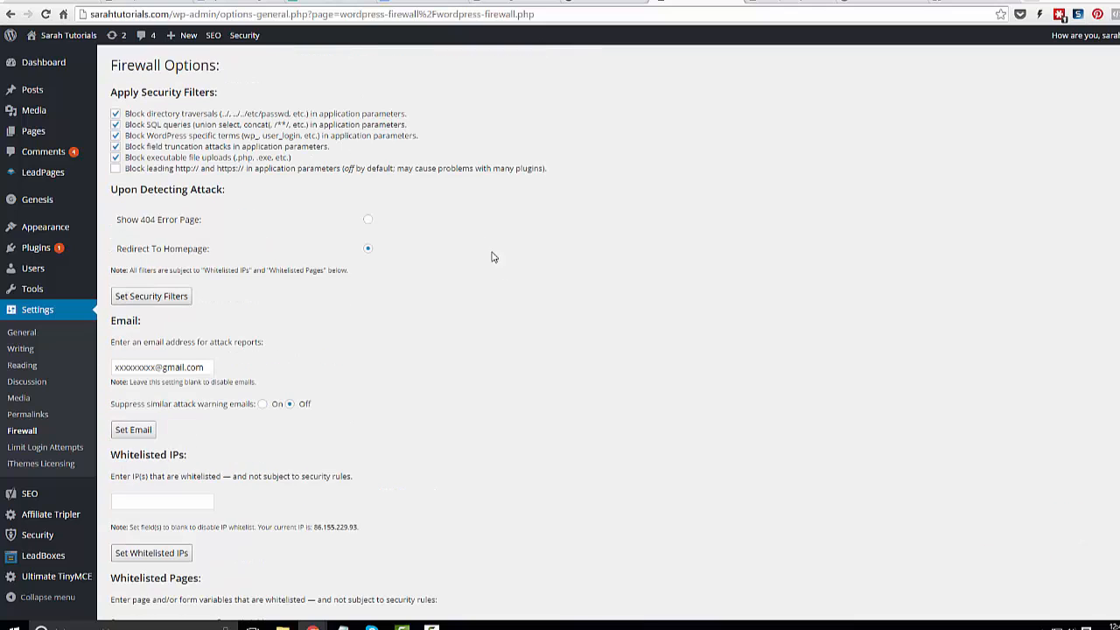
mouse_move(448, 406)
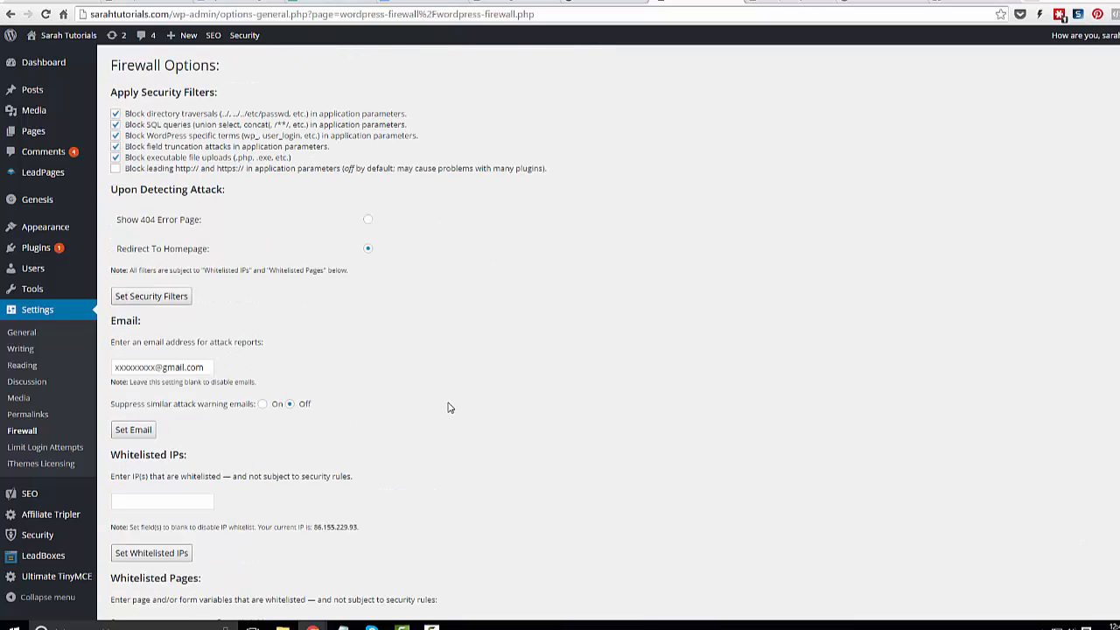
mouse_move(253, 210)
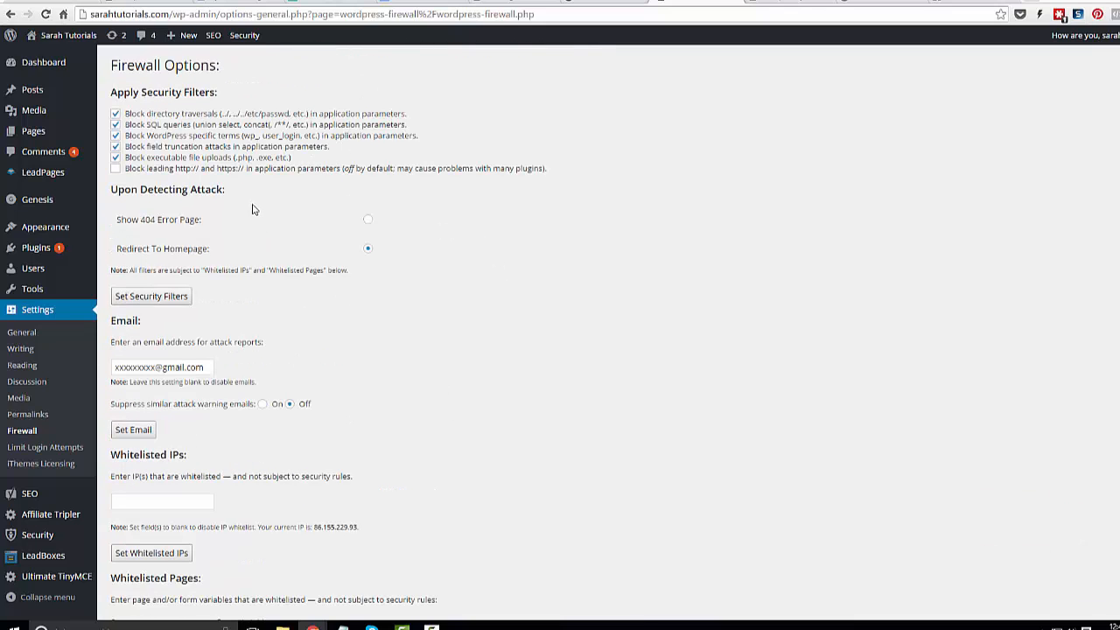
scroll(down, 3)
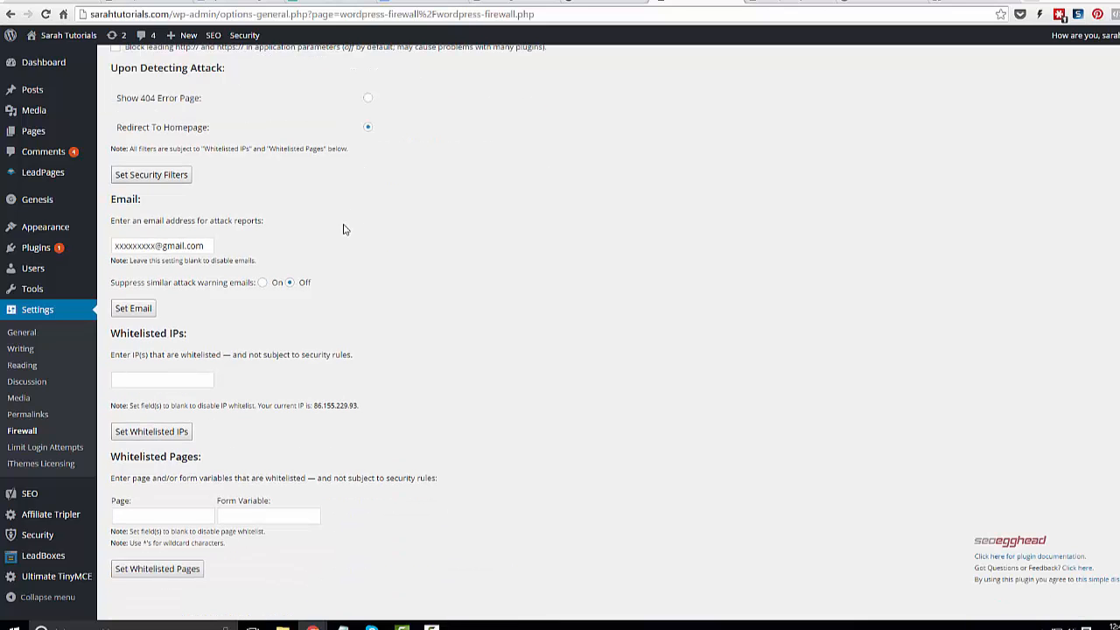
triple_click(161, 245)
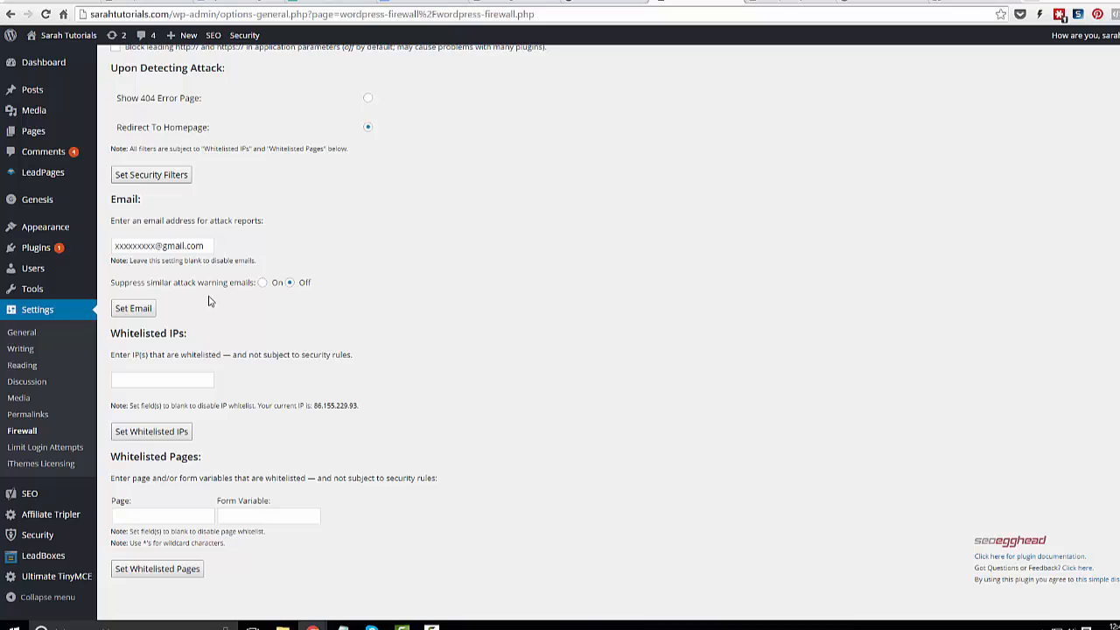
mouse_move(199, 287)
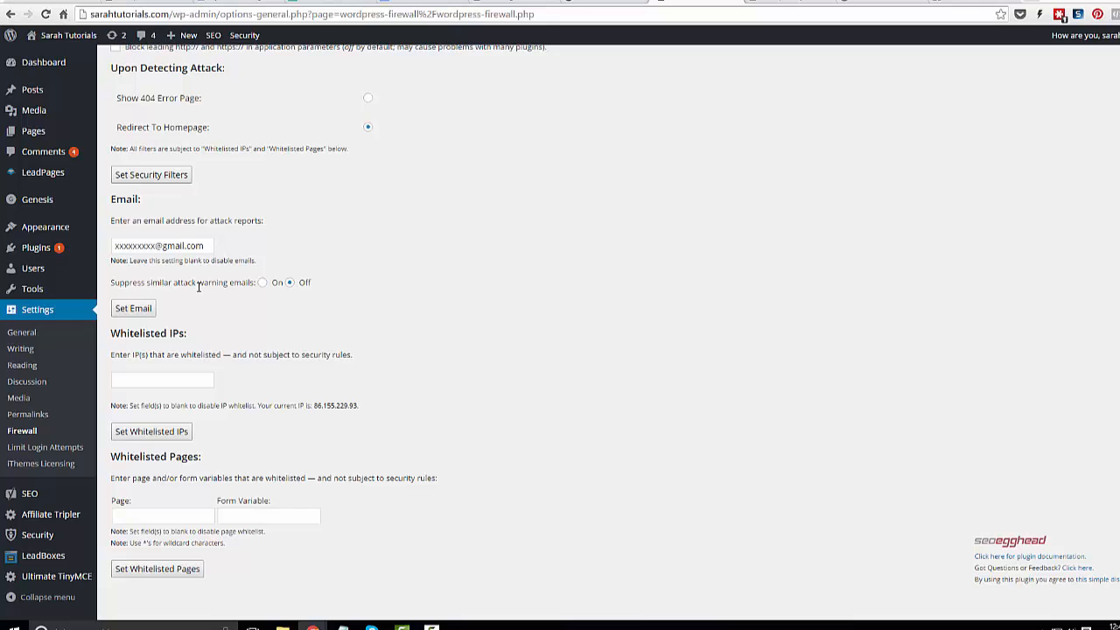
mouse_move(408, 287)
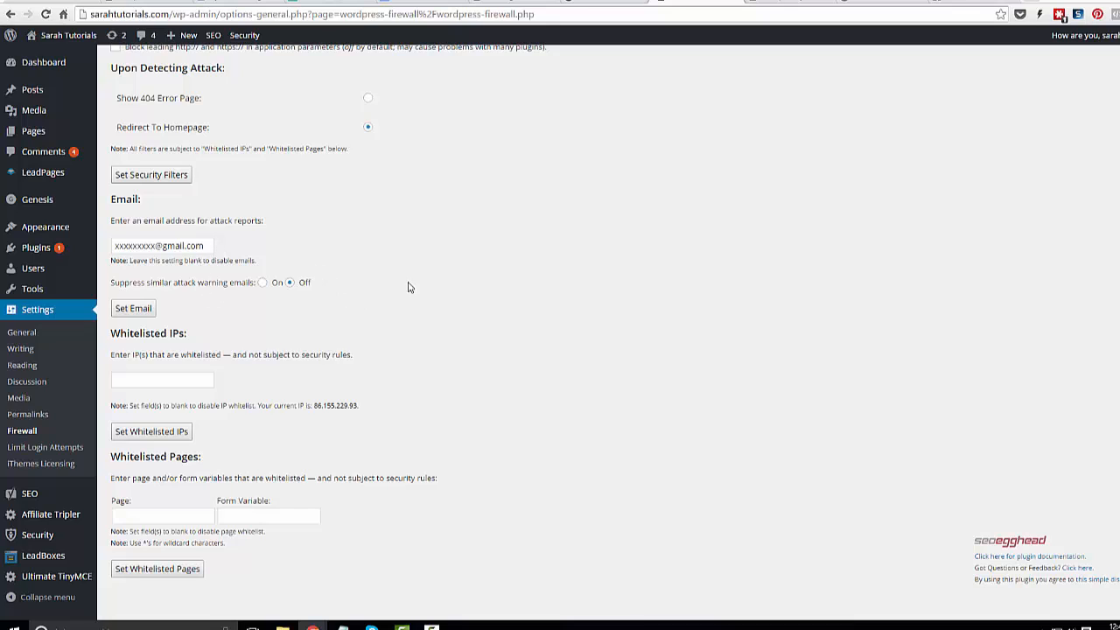
mouse_move(451, 297)
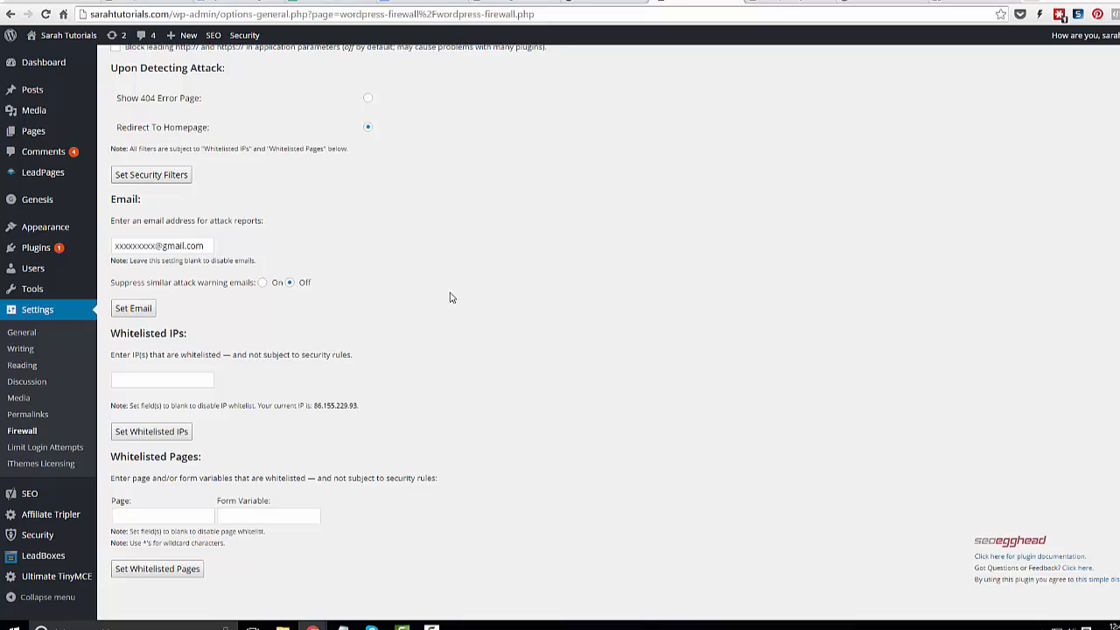
scroll(up, 3)
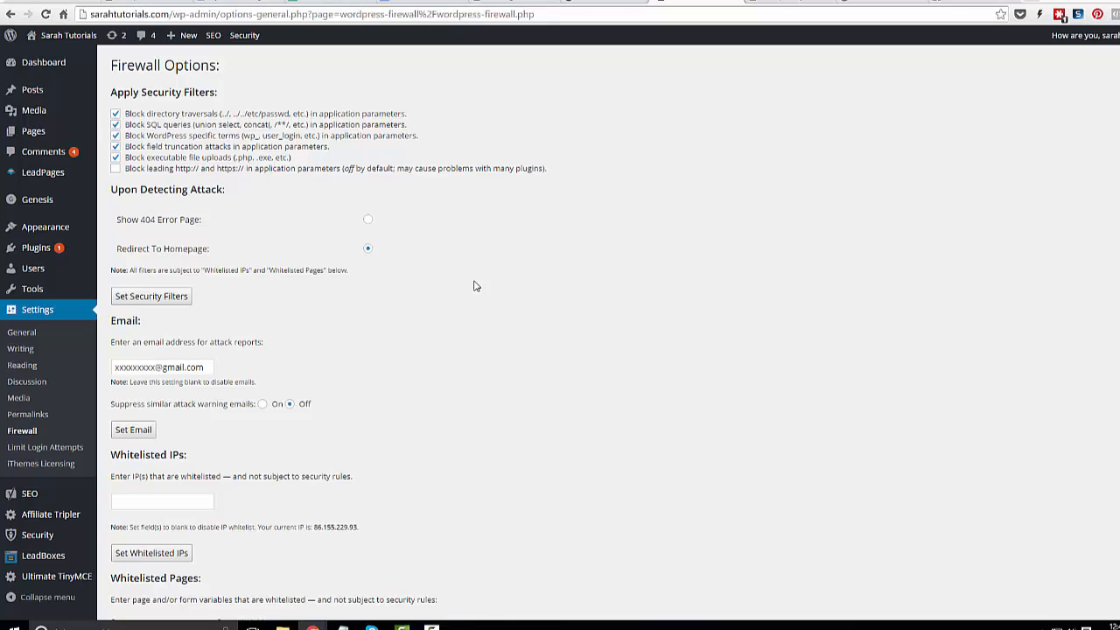
mouse_move(462, 287)
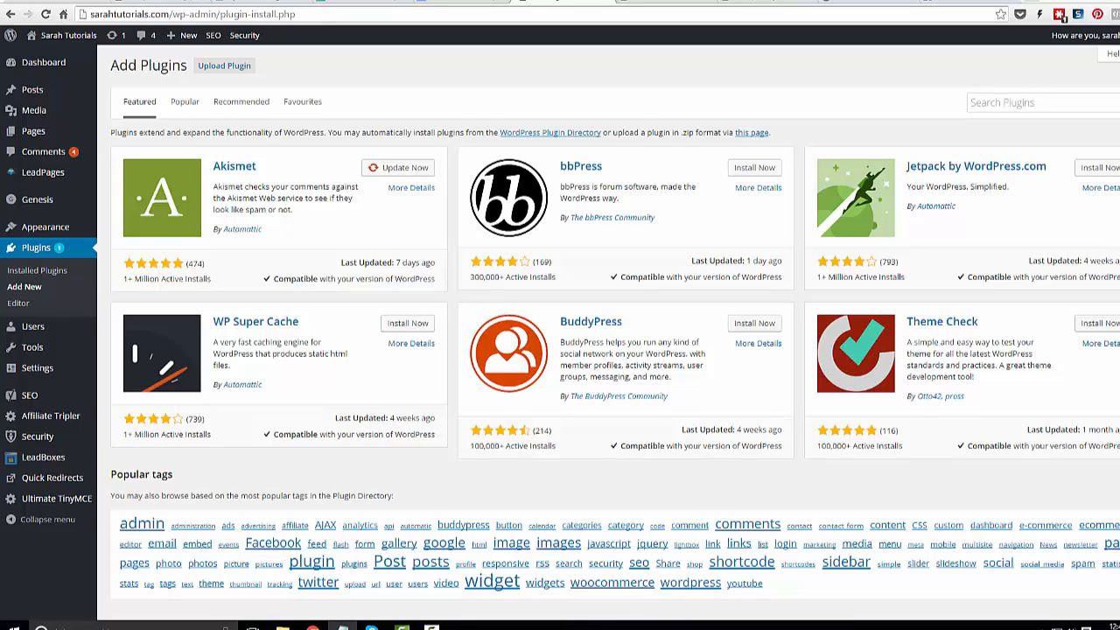
mouse_move(958, 203)
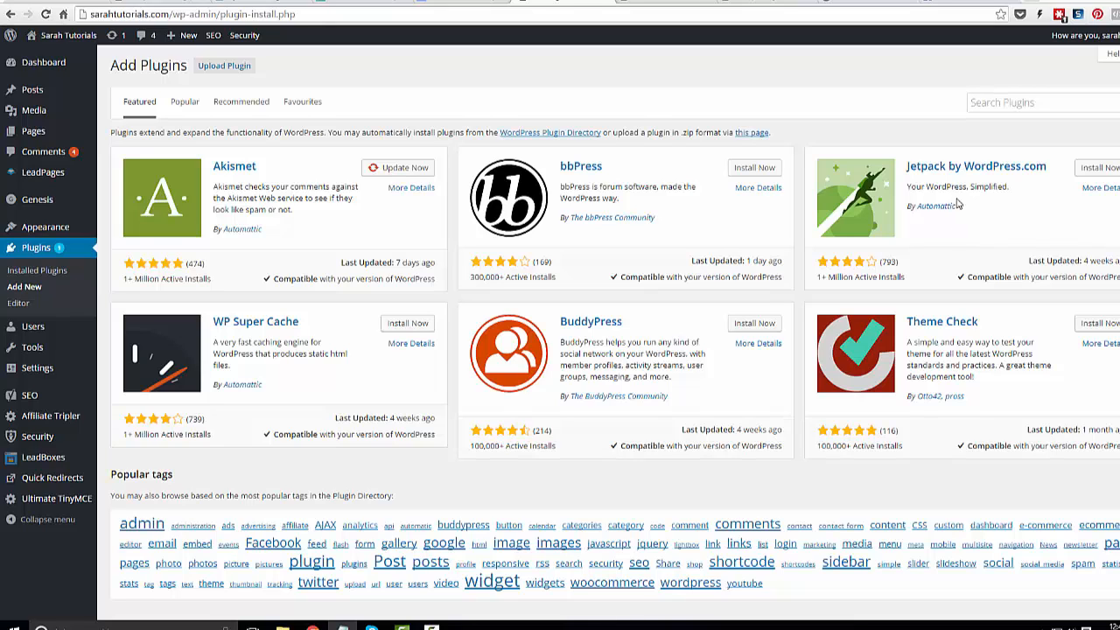
Search the plugin directory for 'Quick Page Post Redirect'.
text(Quick Page Post Redirect)
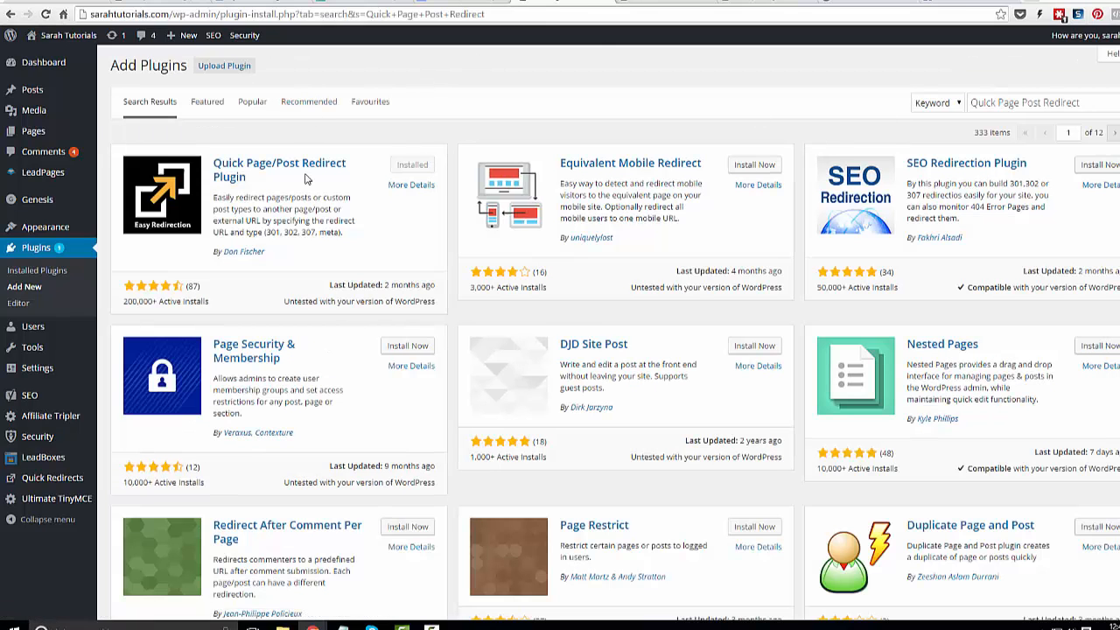
mouse_move(294, 189)
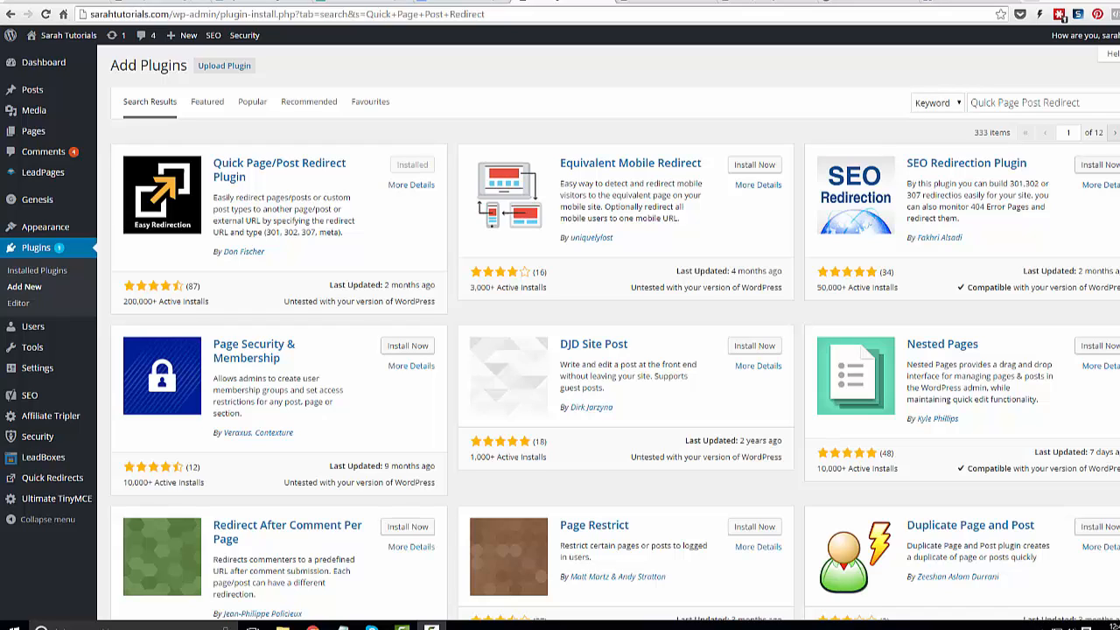
mouse_move(332, 347)
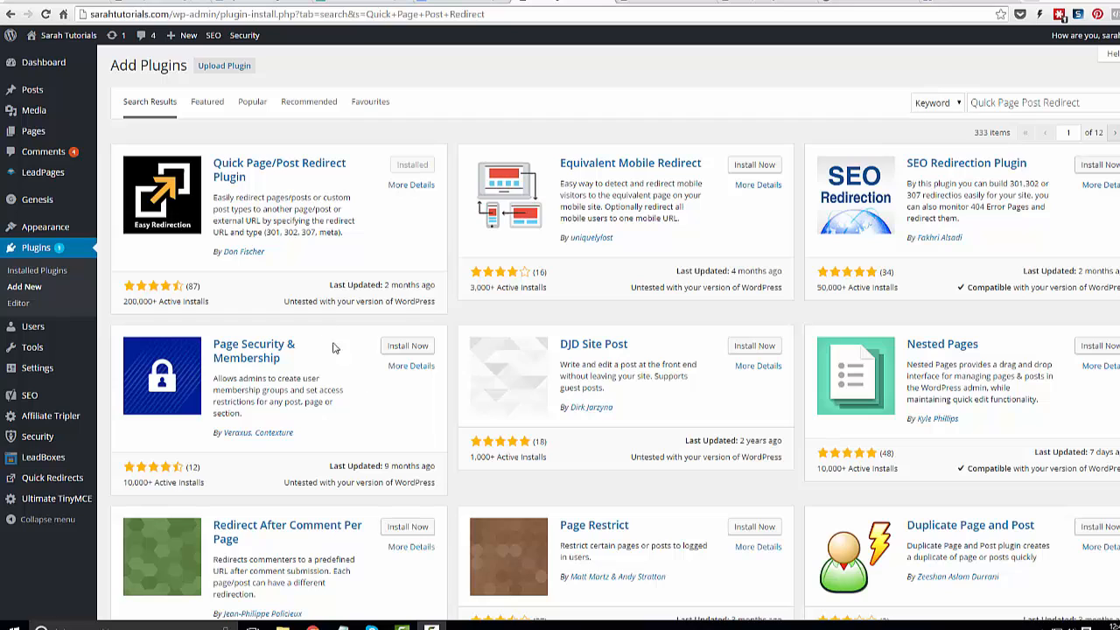
mouse_move(277, 192)
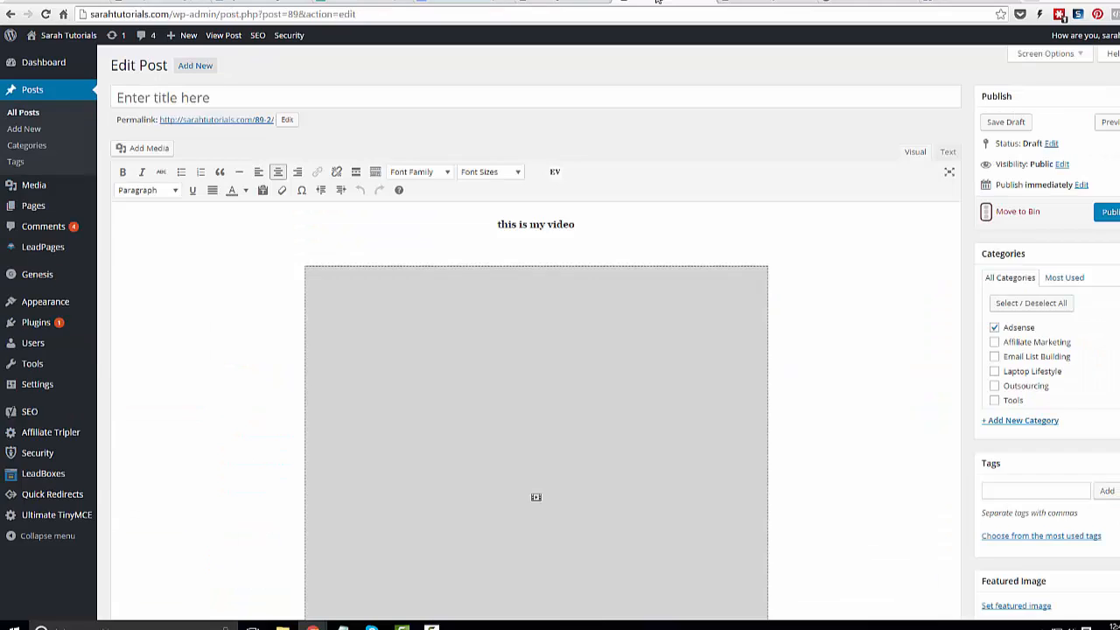
mouse_move(688, 154)
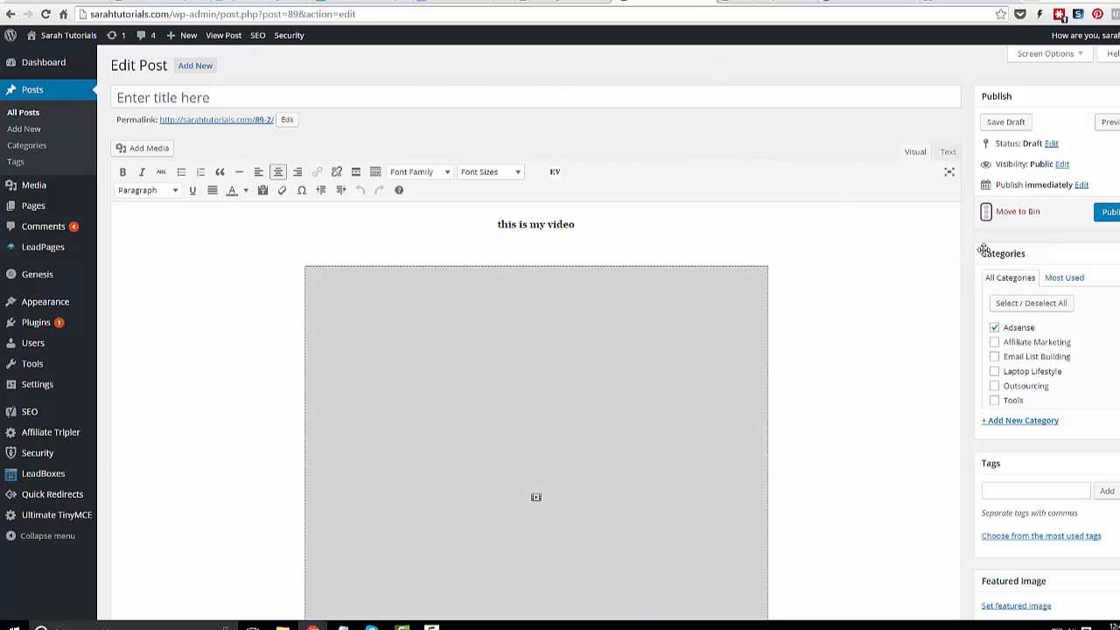
Tick Make Redirect Active in the post's Quick Page/Post Redirect box and focus the destination URL field.
scroll(down, 3)
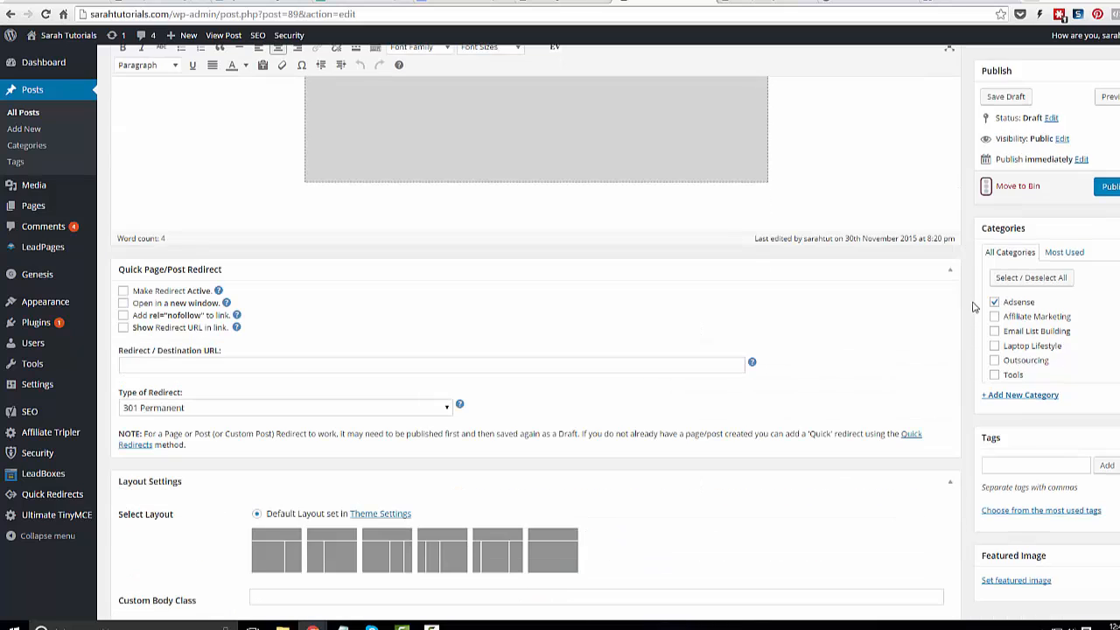
mouse_move(358, 324)
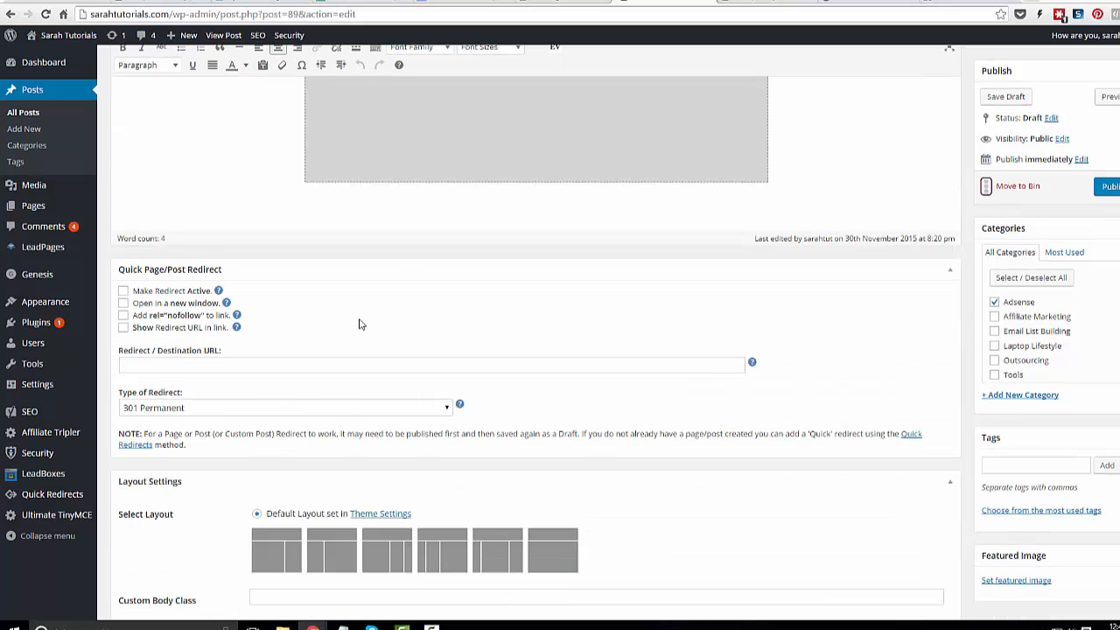
scroll(down, 3)
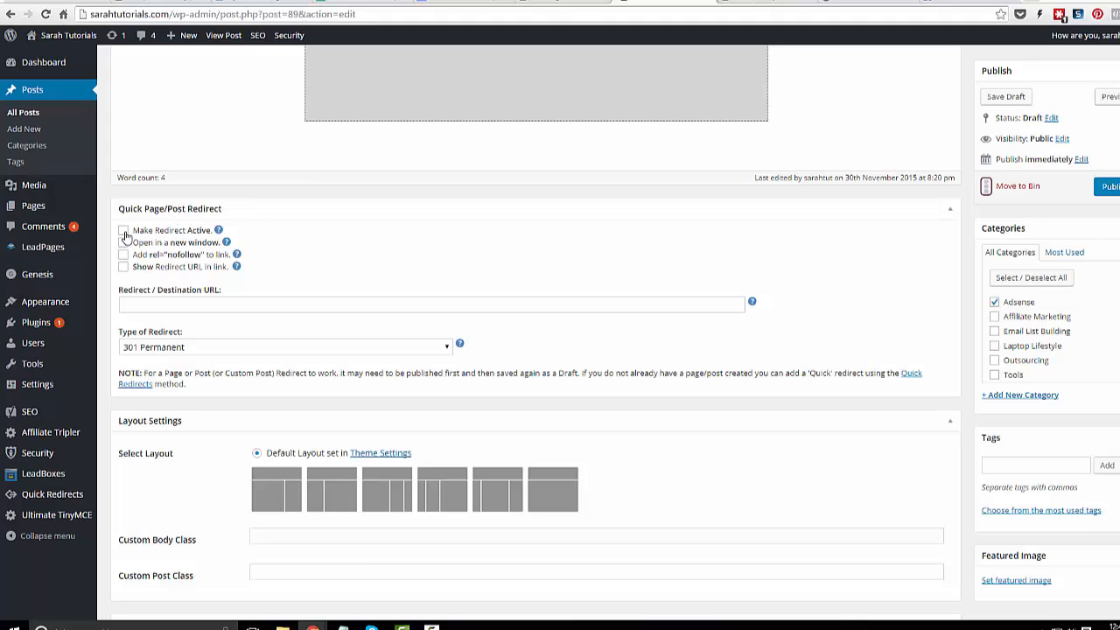
click(123, 231)
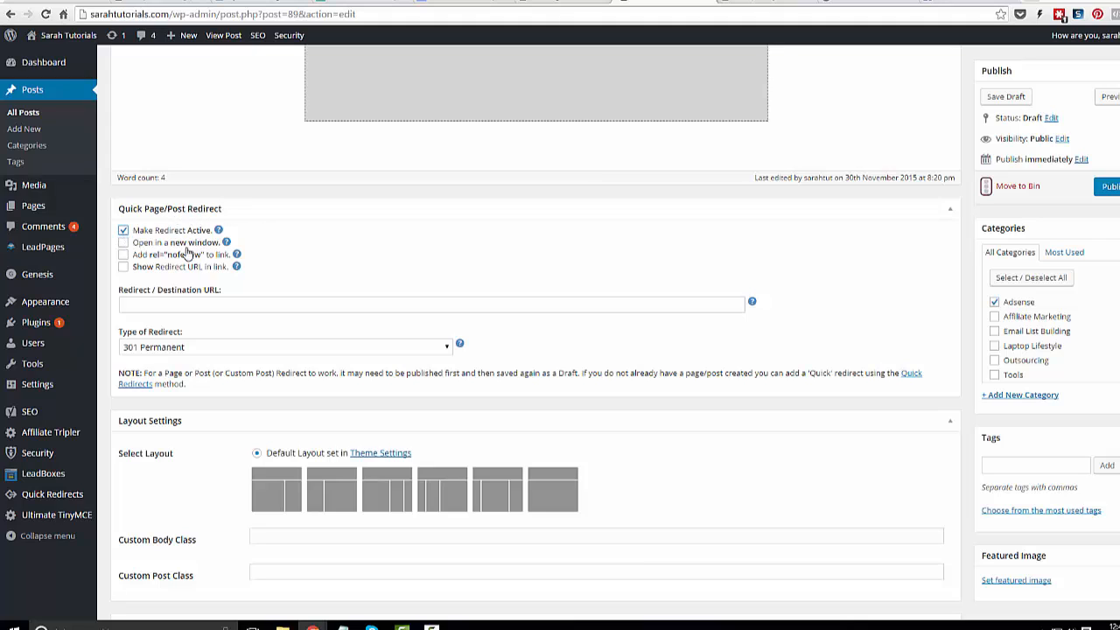
click(432, 305)
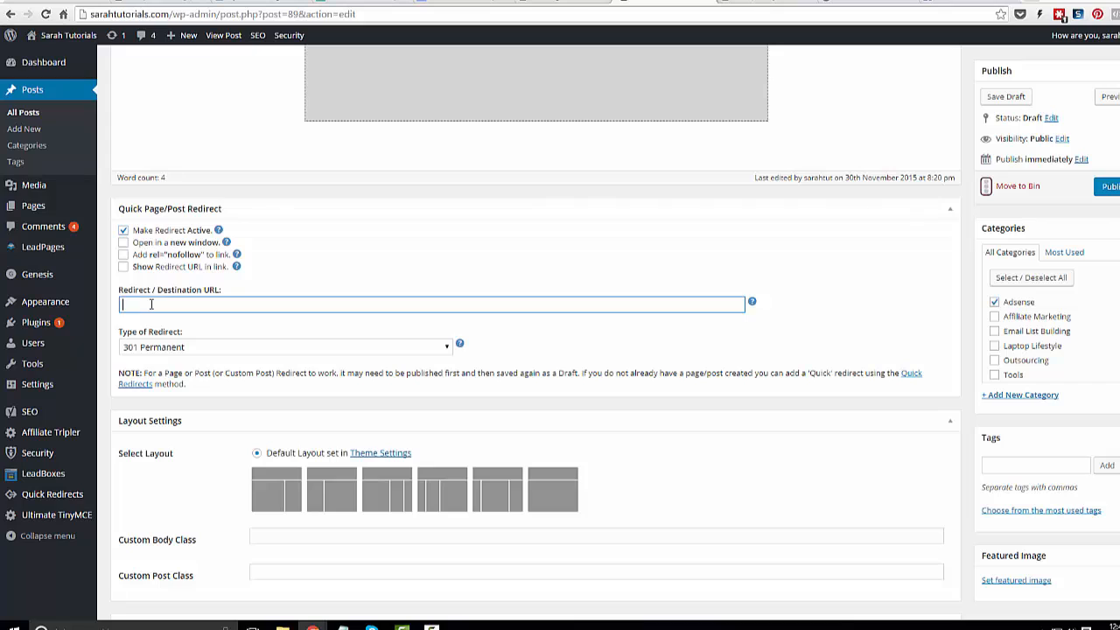
mouse_move(434, 254)
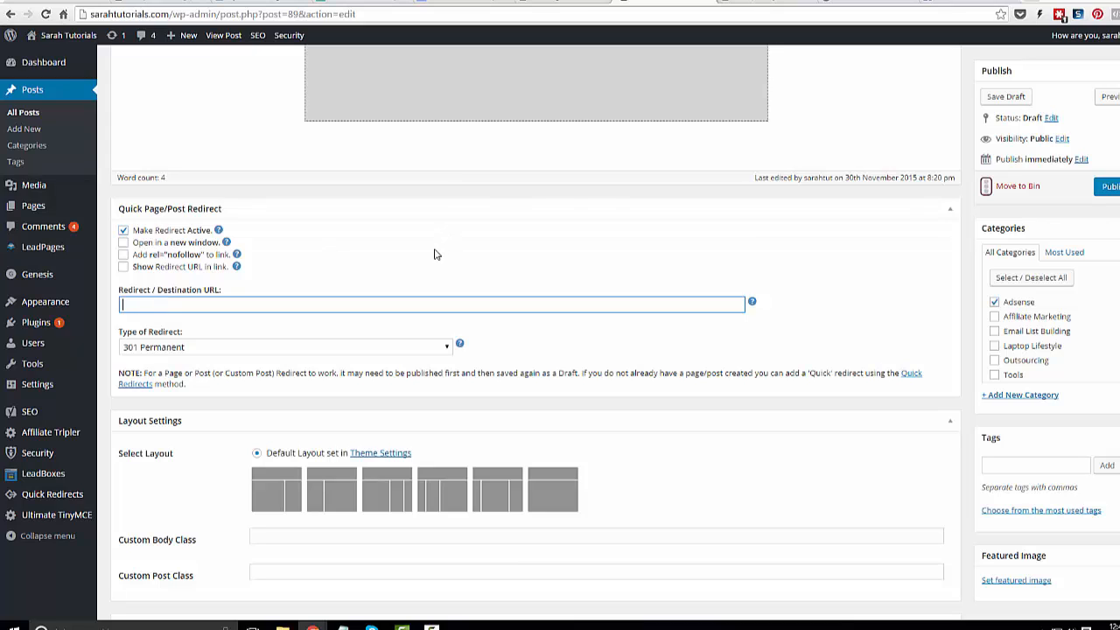
mouse_move(339, 273)
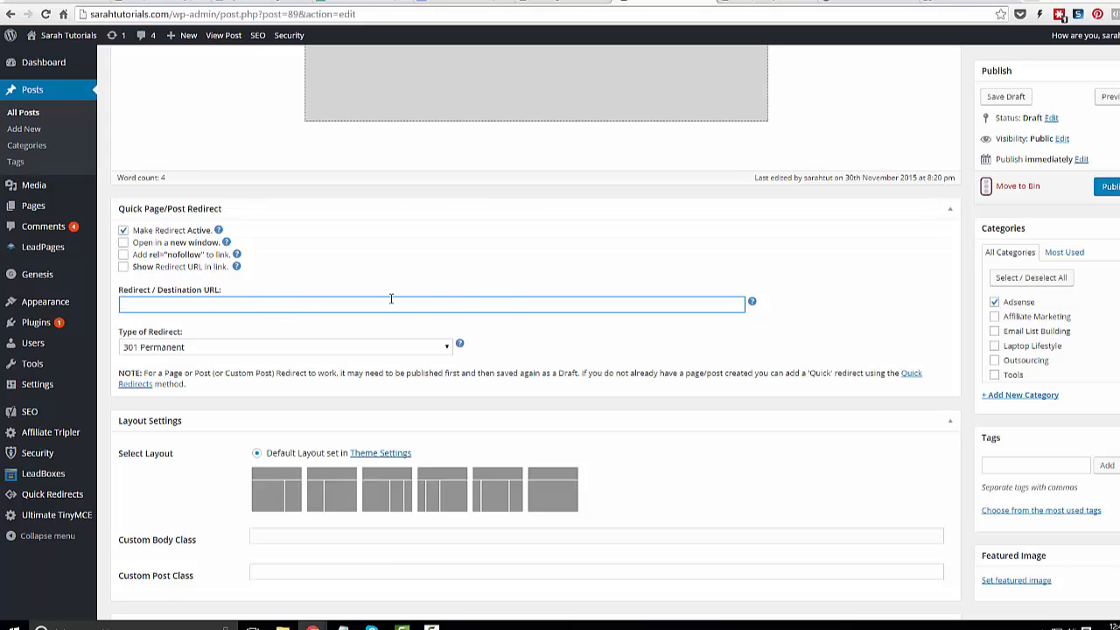
mouse_move(500, 294)
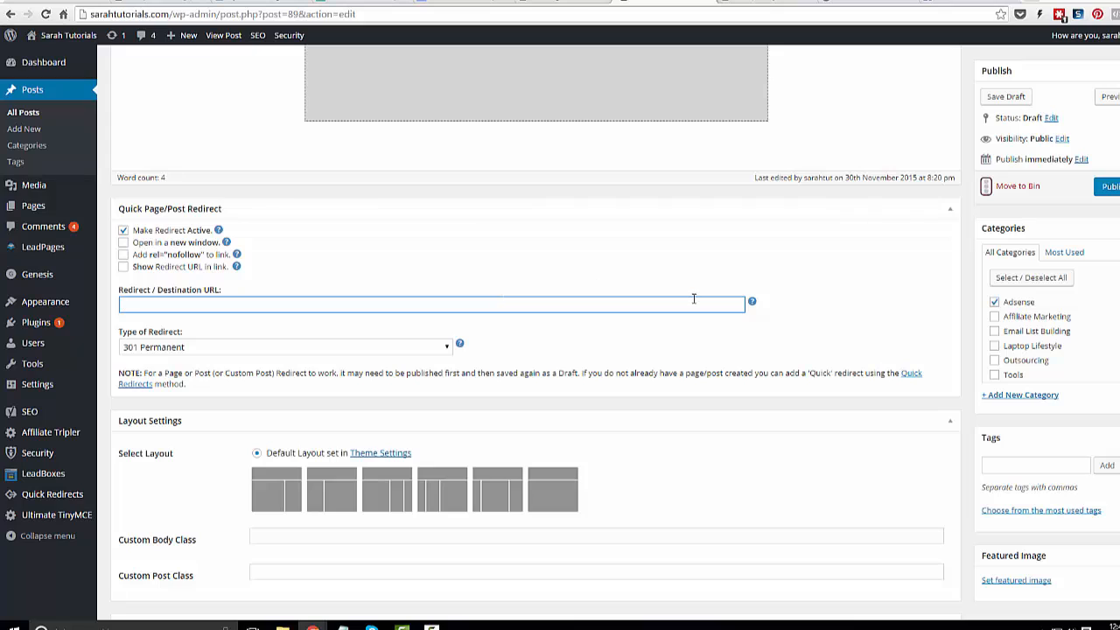
mouse_move(926, 298)
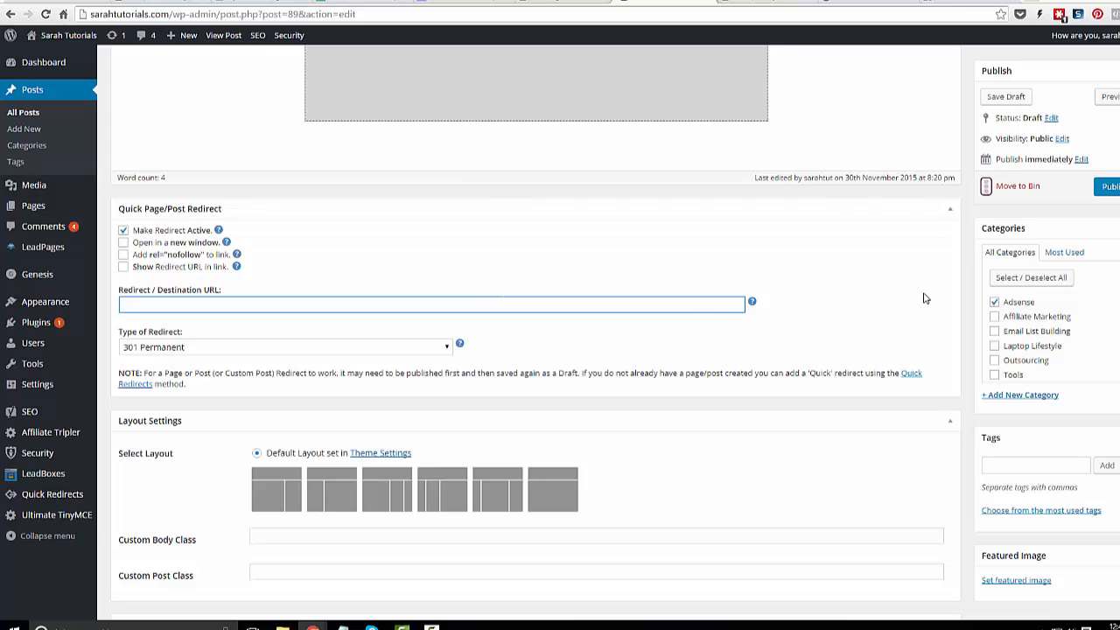
mouse_move(824, 336)
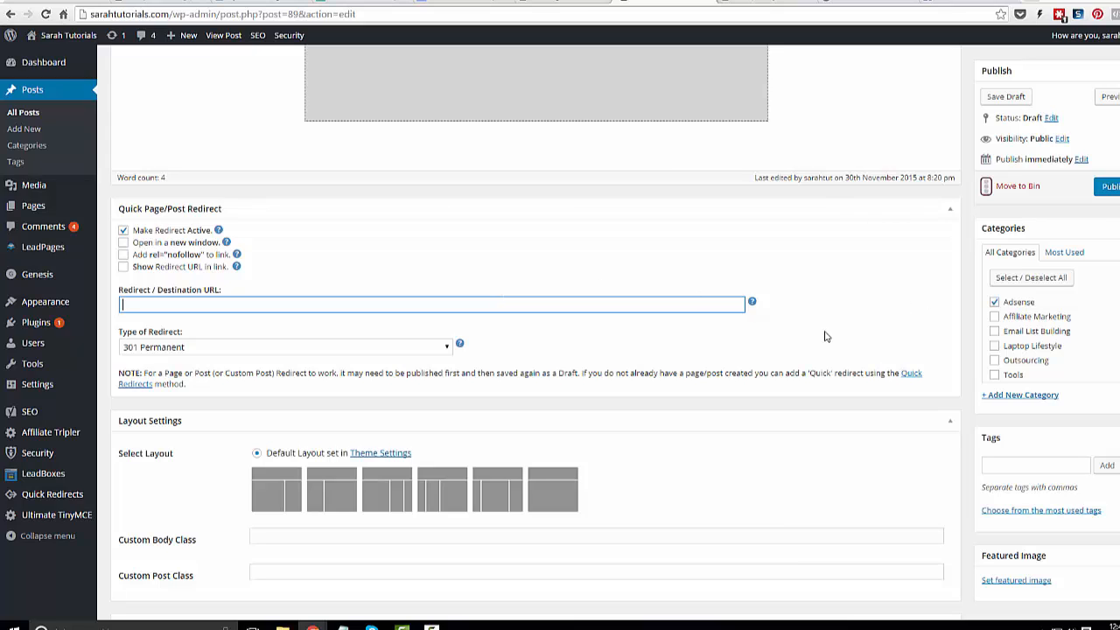
mouse_move(808, 355)
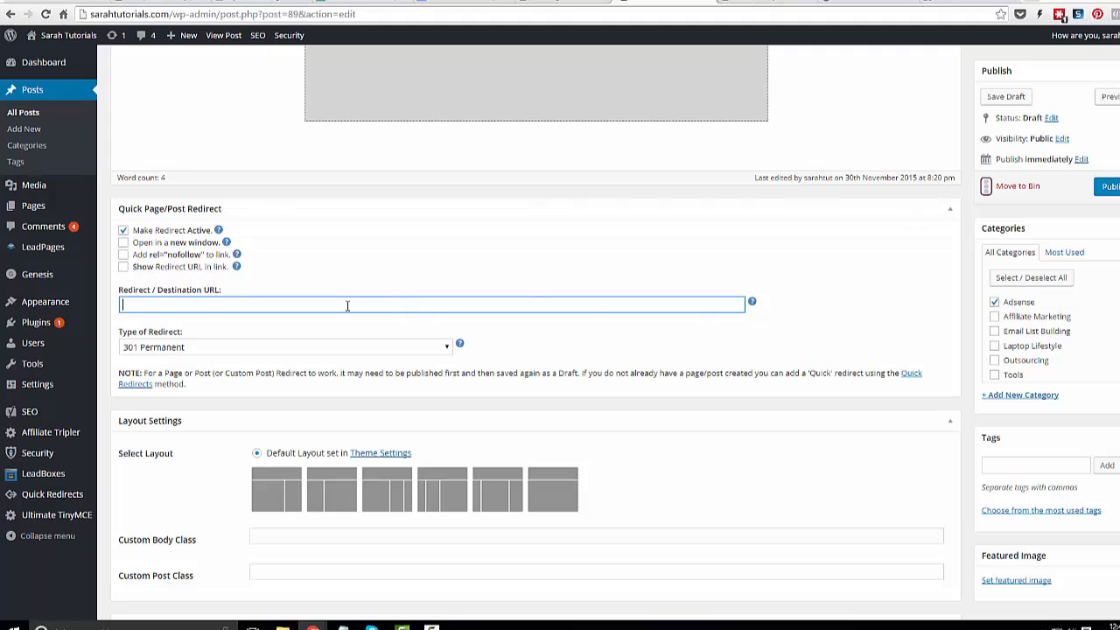
mouse_move(441, 287)
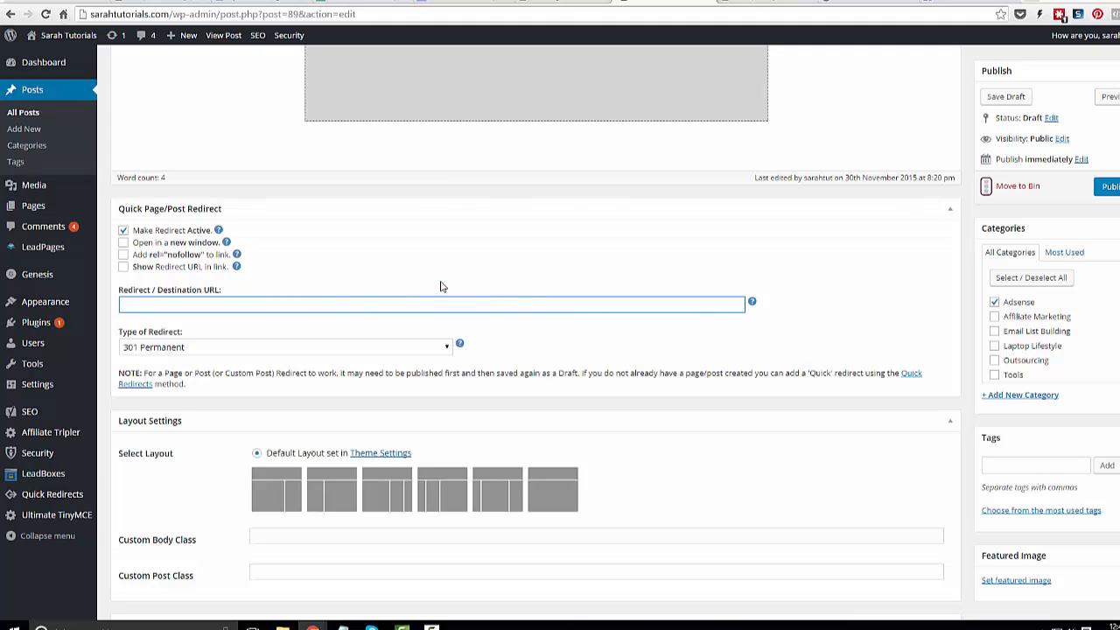
mouse_move(462, 287)
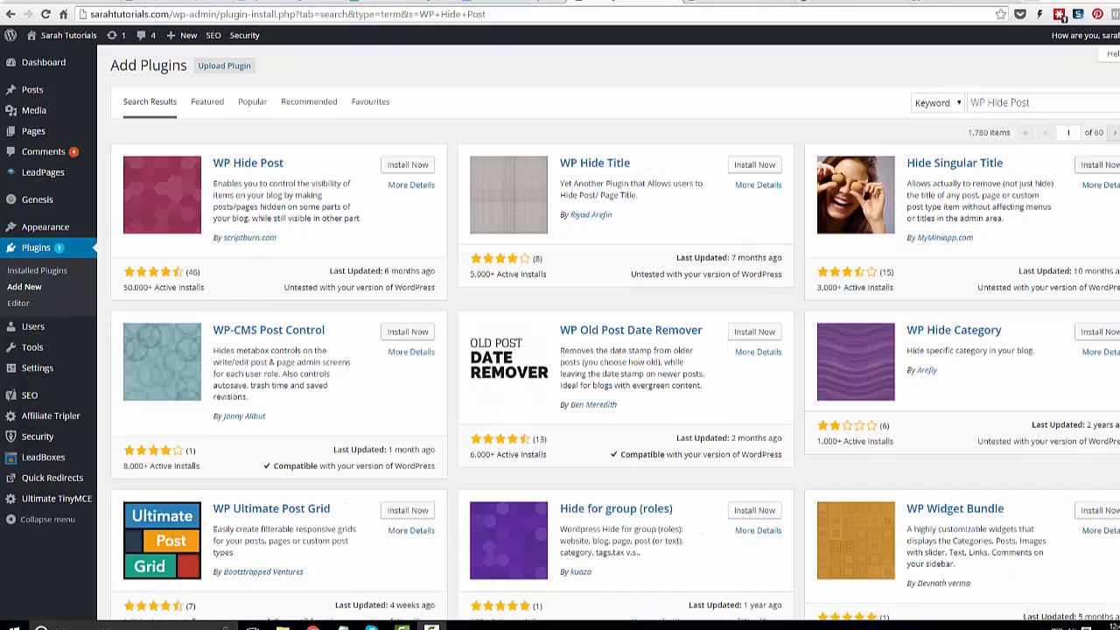
mouse_move(657, 137)
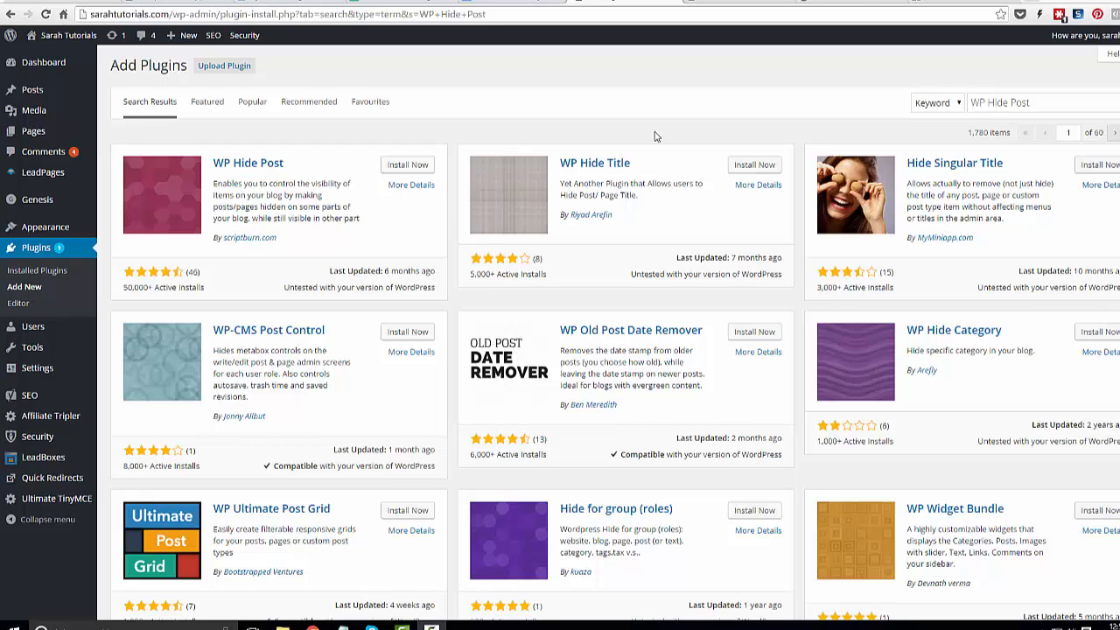
mouse_move(585, 120)
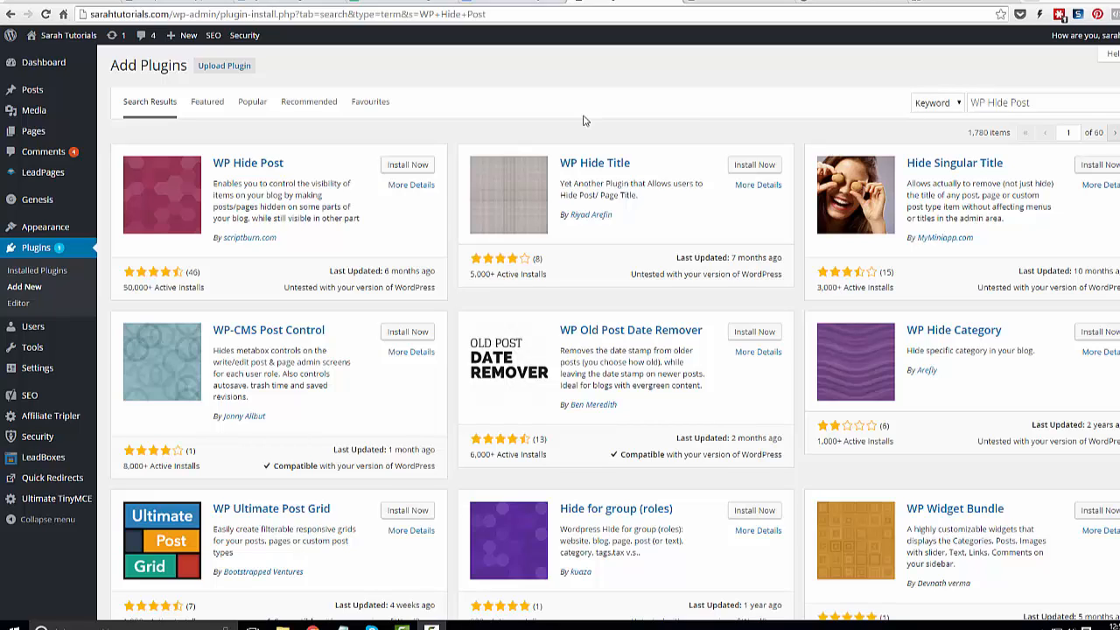
mouse_move(868, 70)
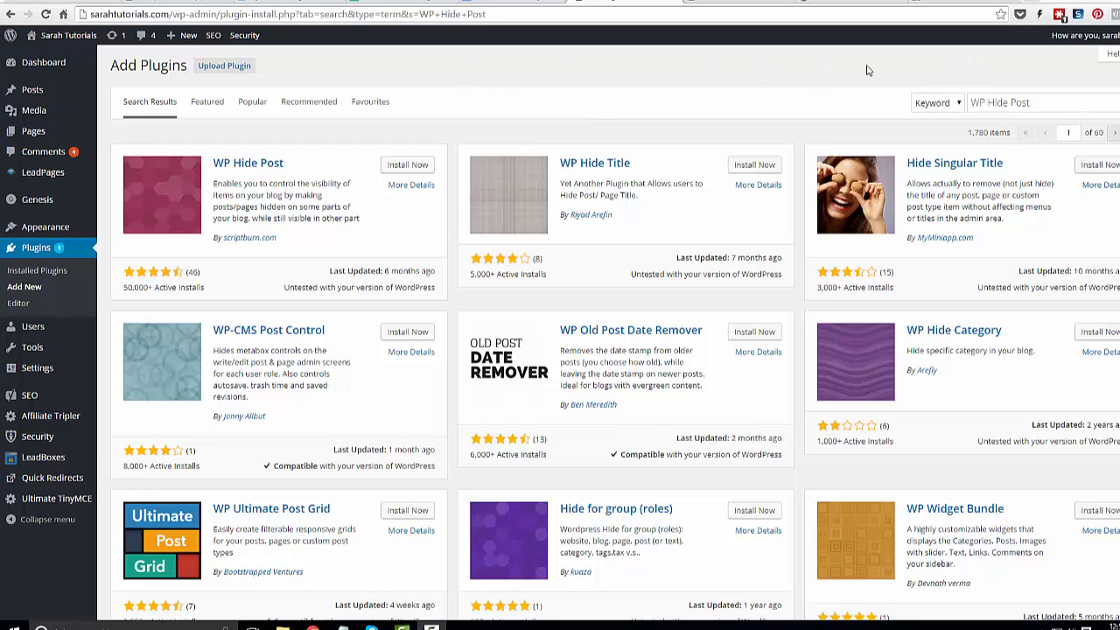
mouse_move(808, 98)
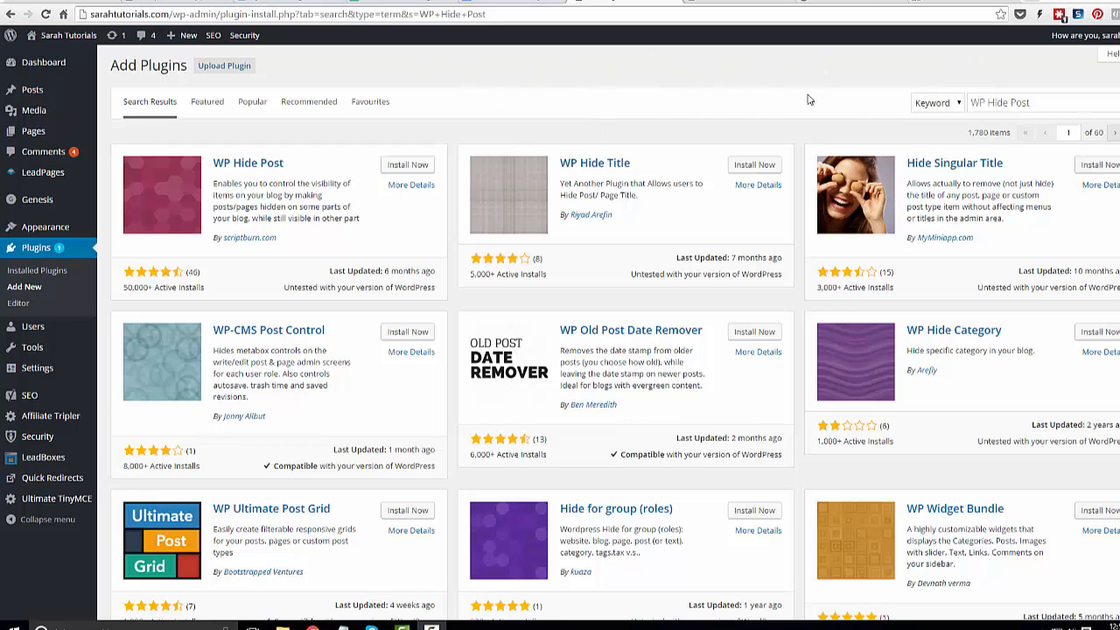
mouse_move(796, 74)
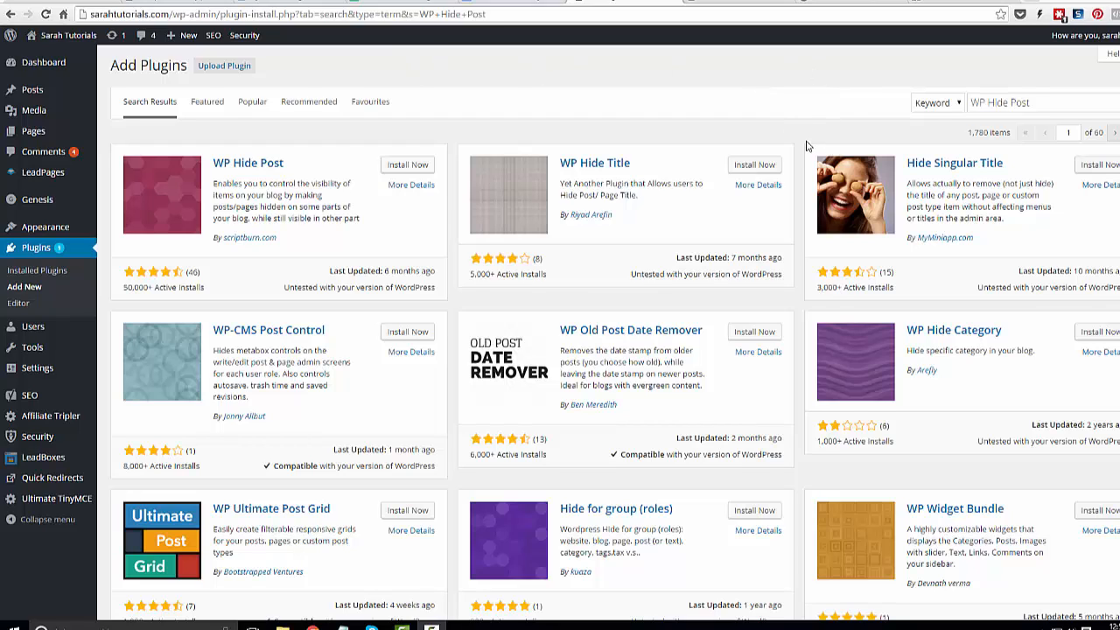
mouse_move(672, 70)
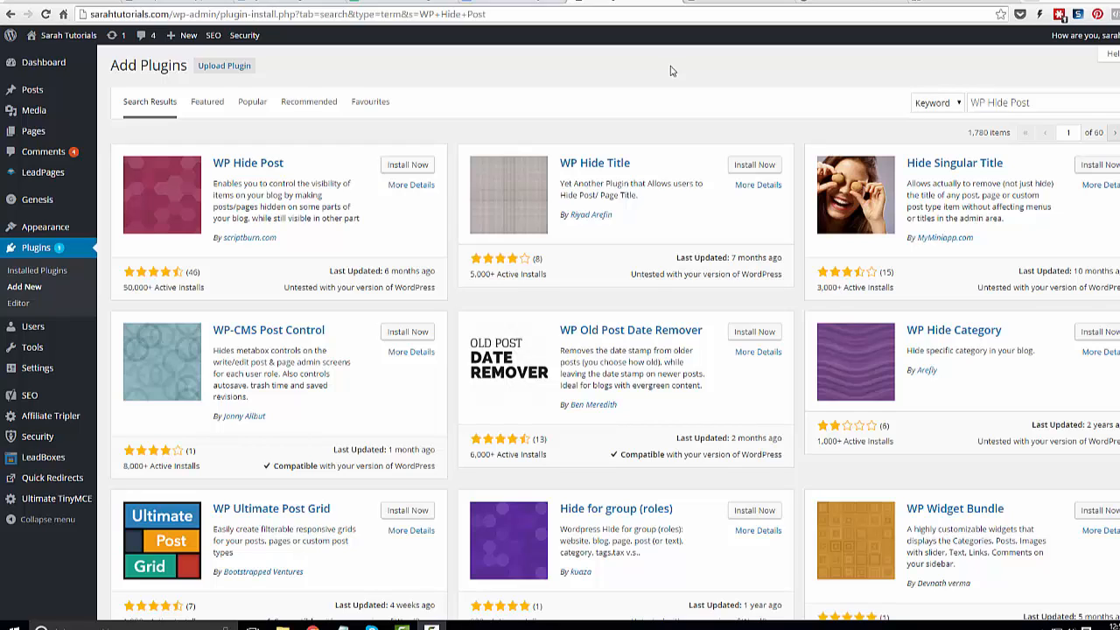
mouse_move(660, 112)
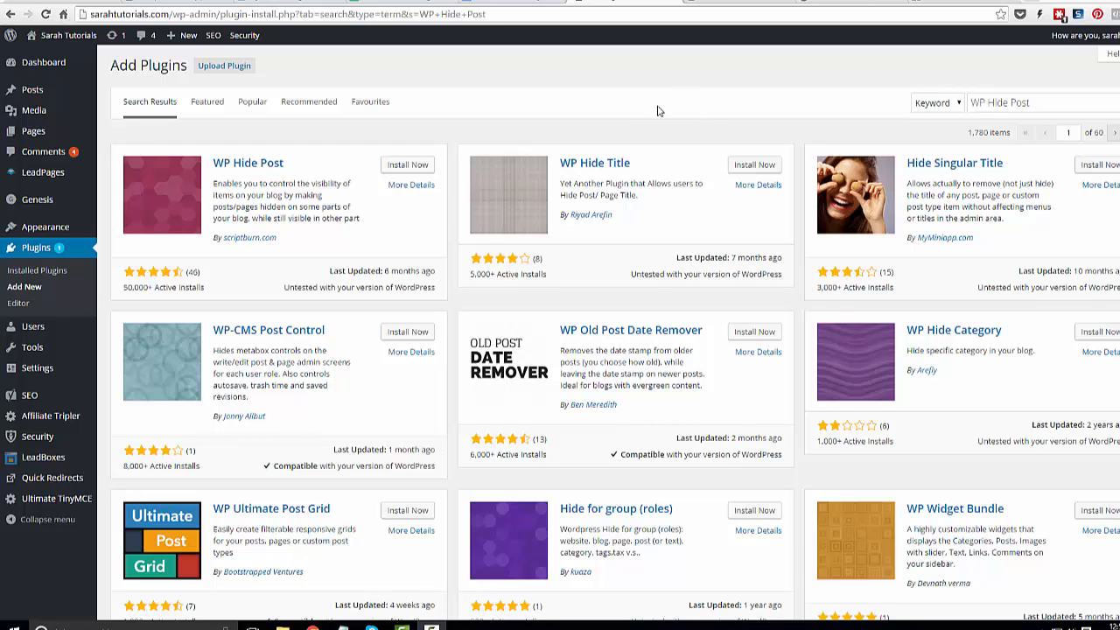
mouse_move(624, 140)
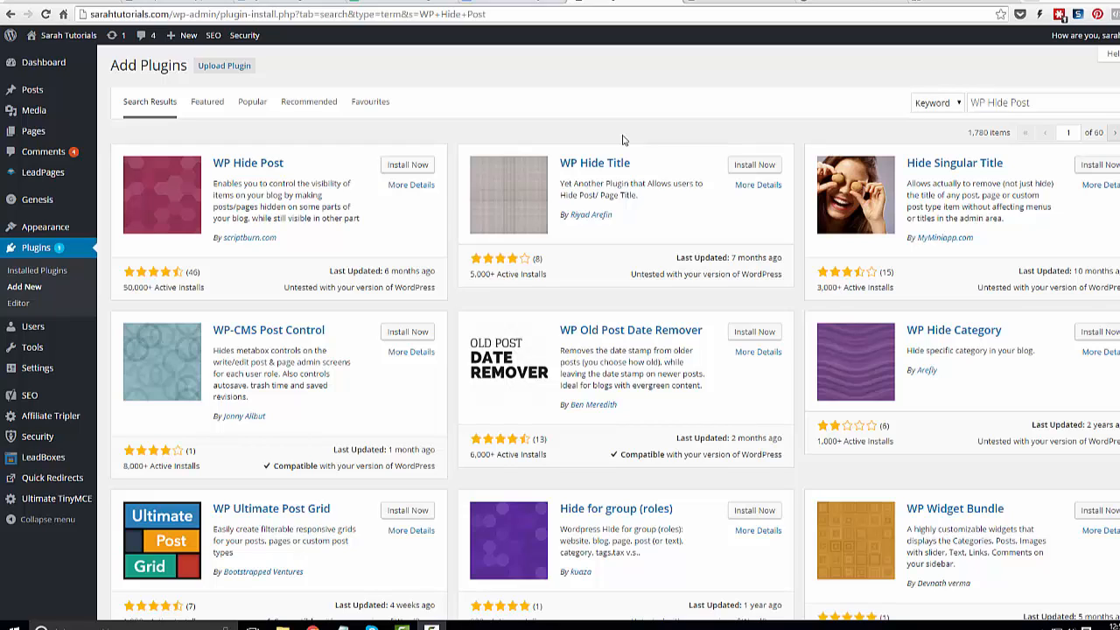
mouse_move(542, 62)
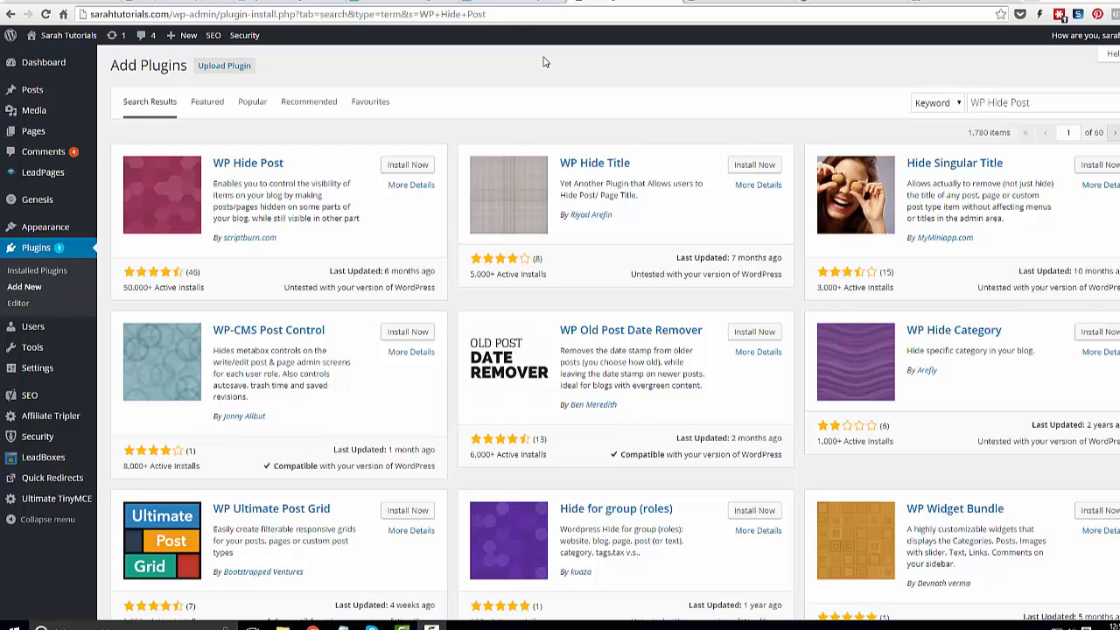
mouse_move(592, 77)
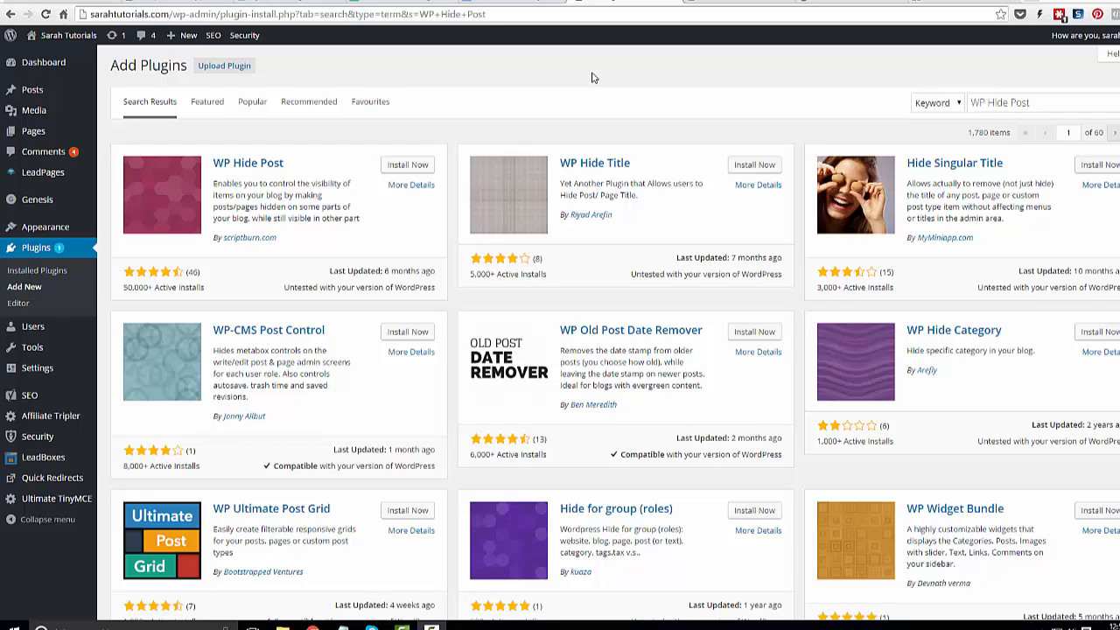
mouse_move(605, 77)
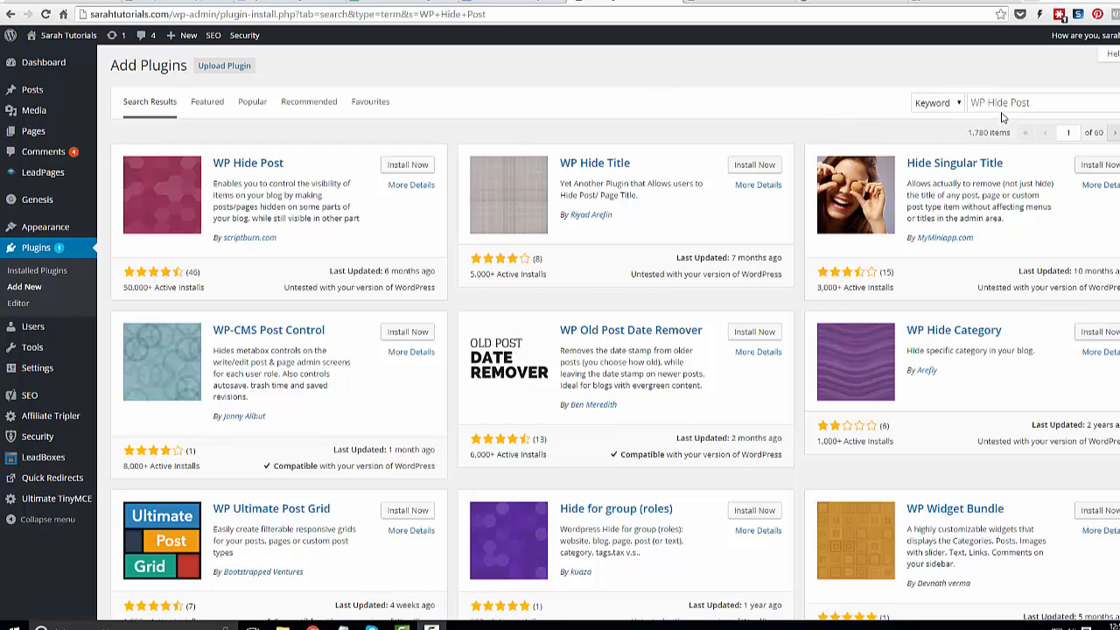
mouse_move(1024, 112)
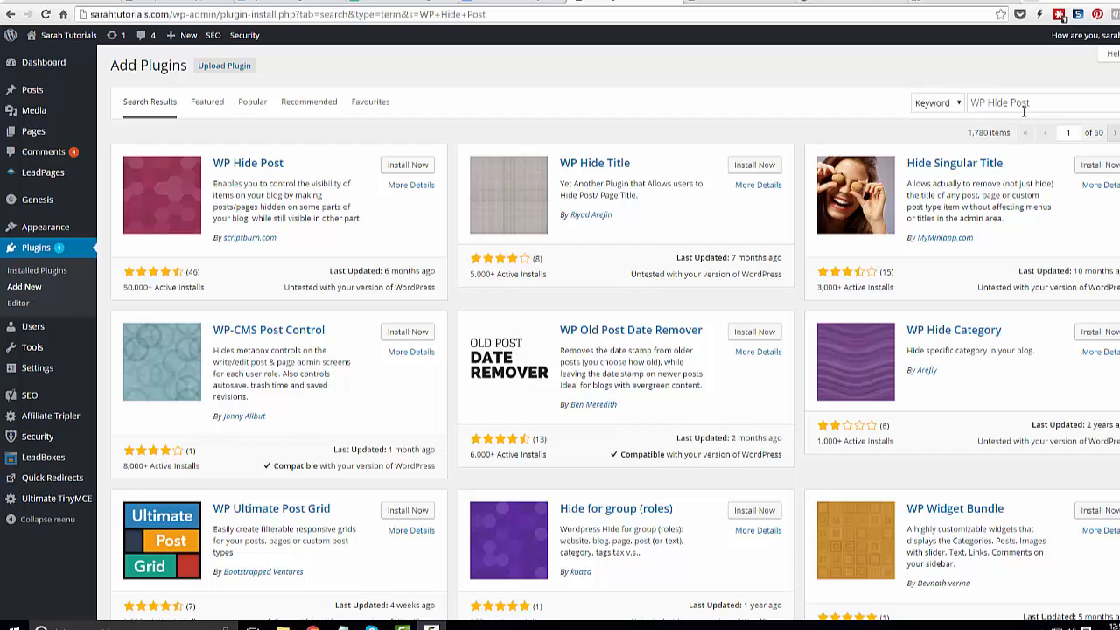
mouse_move(717, 91)
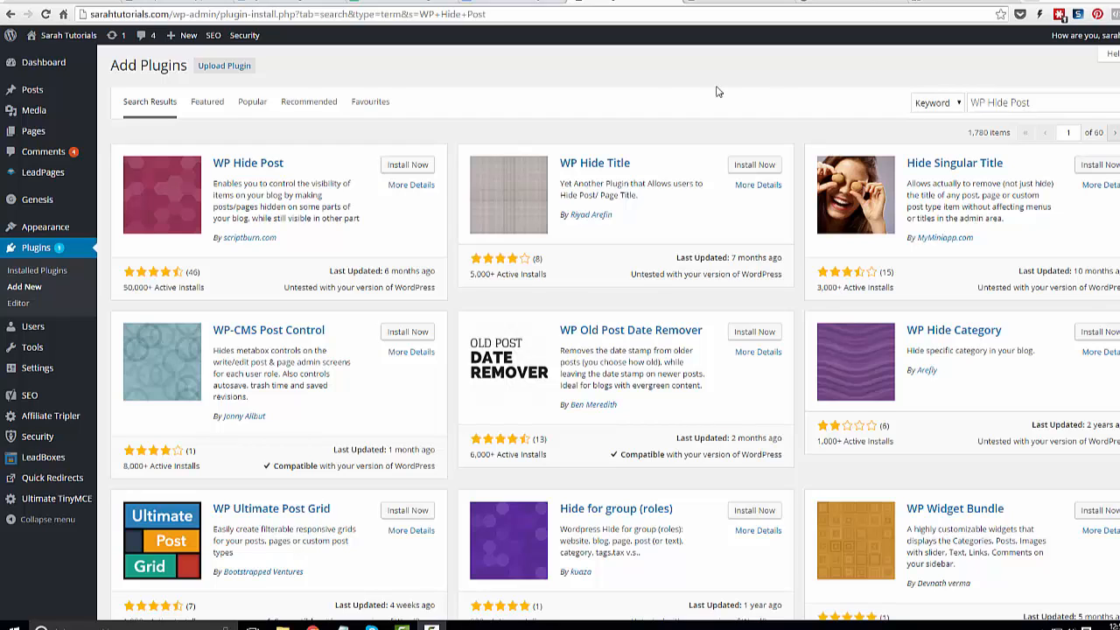
mouse_move(388, 112)
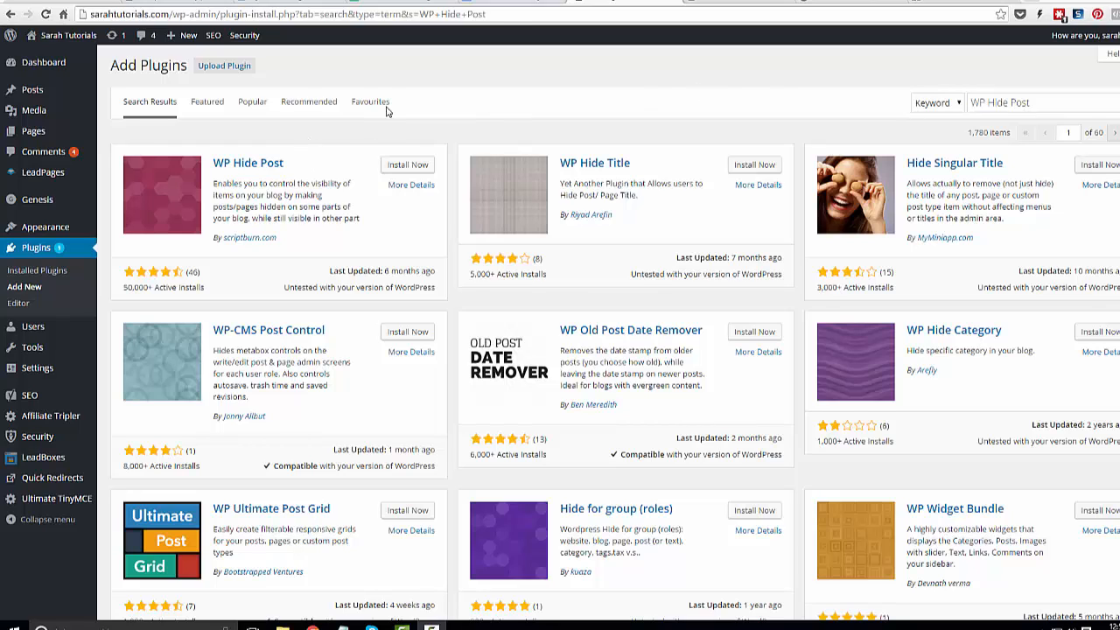
mouse_move(714, 63)
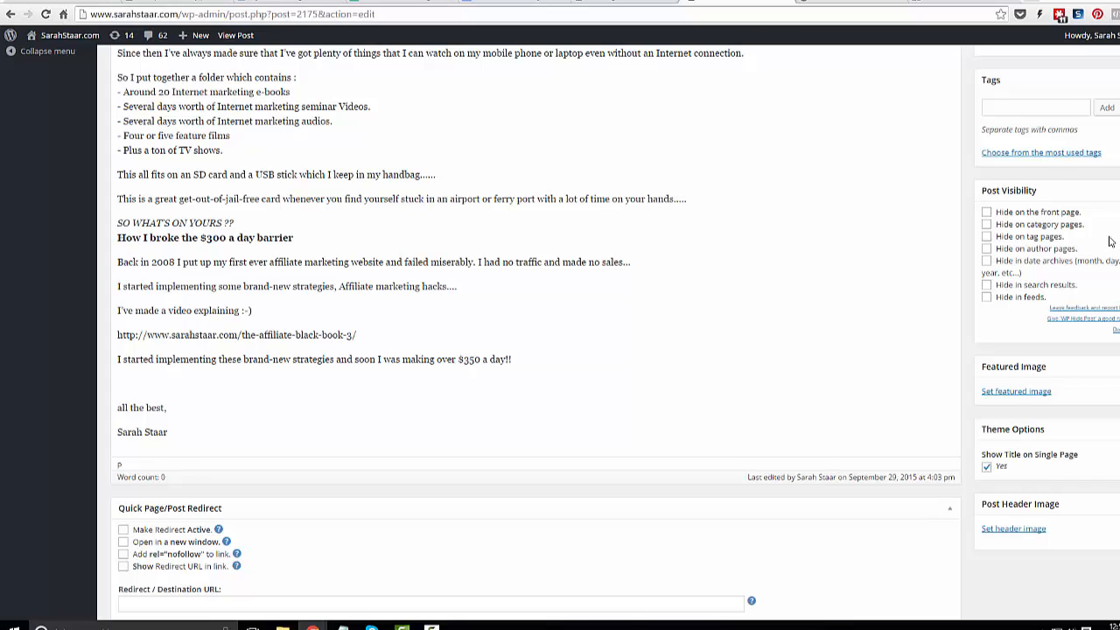
mouse_move(812, 322)
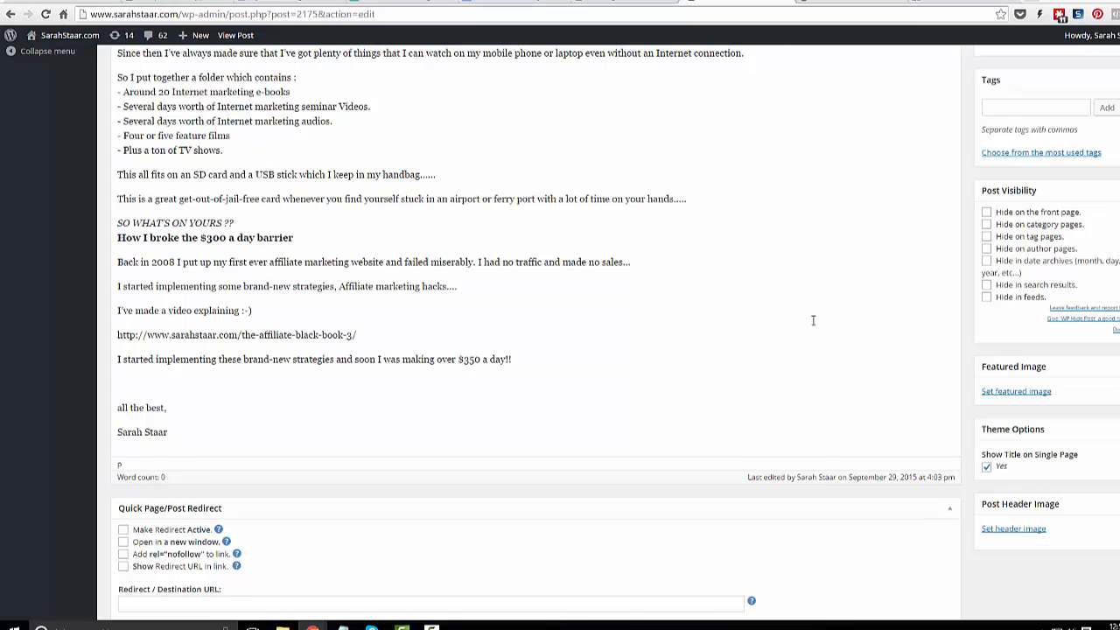
mouse_move(920, 378)
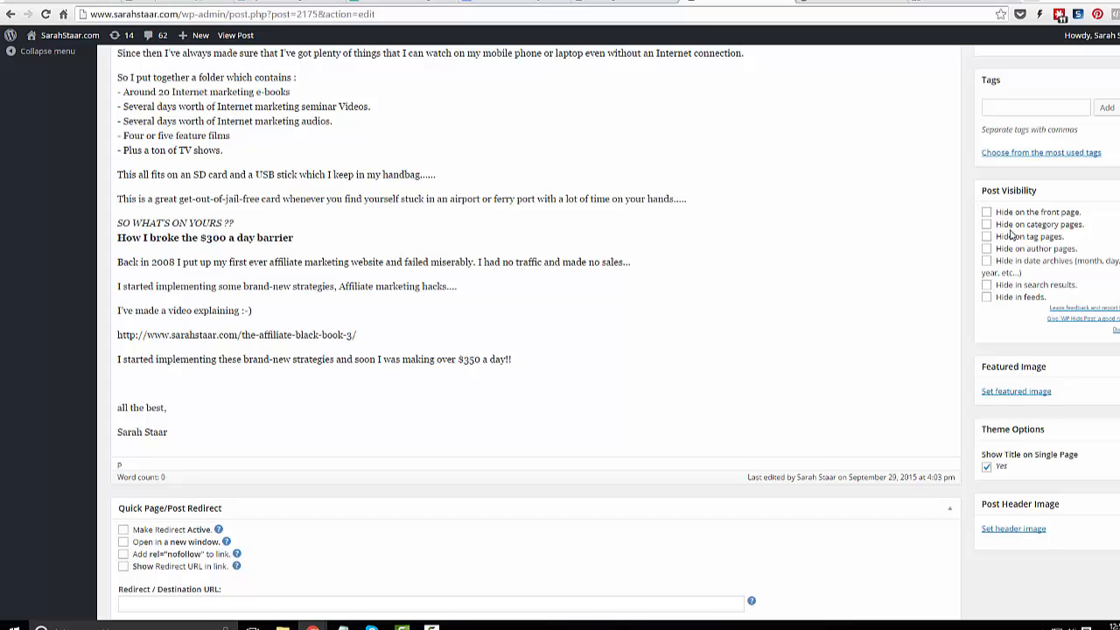
mouse_move(1015, 244)
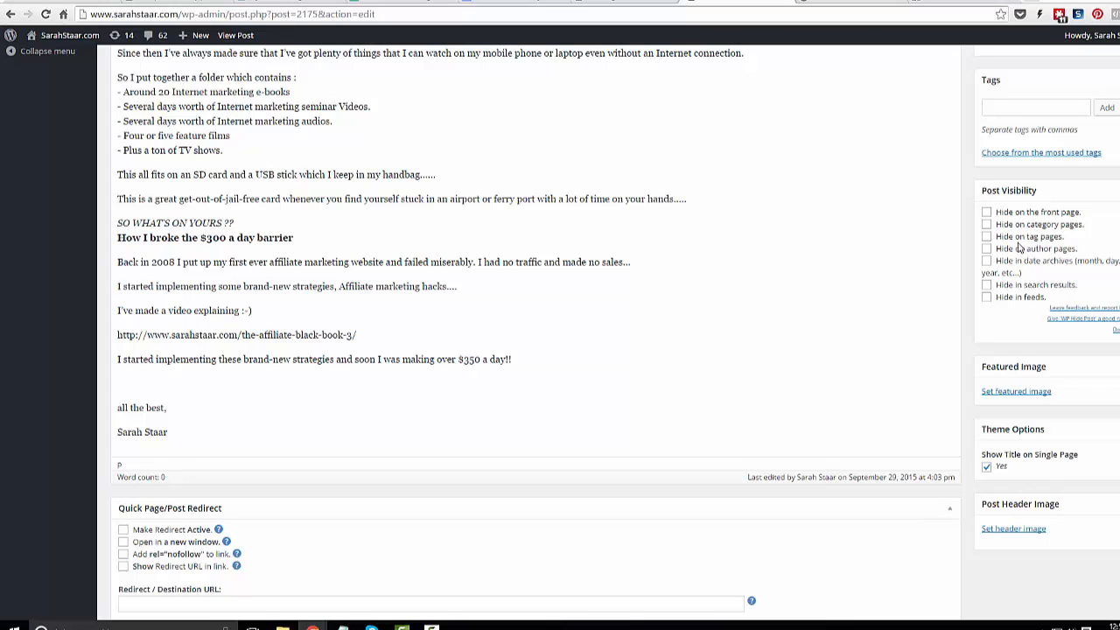
mouse_move(1025, 255)
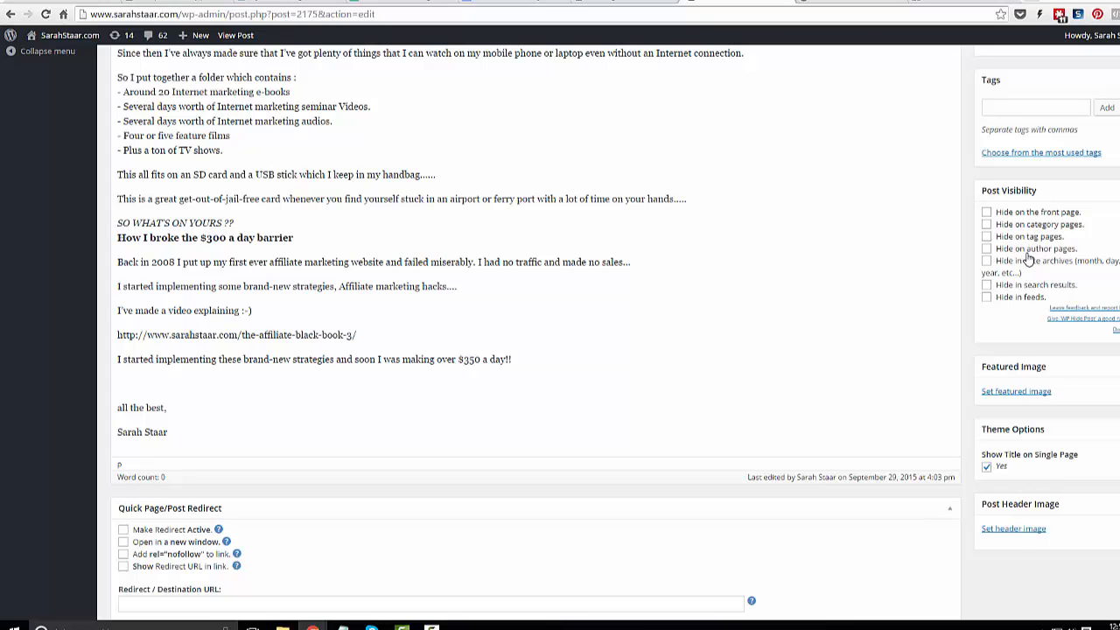
mouse_move(1022, 235)
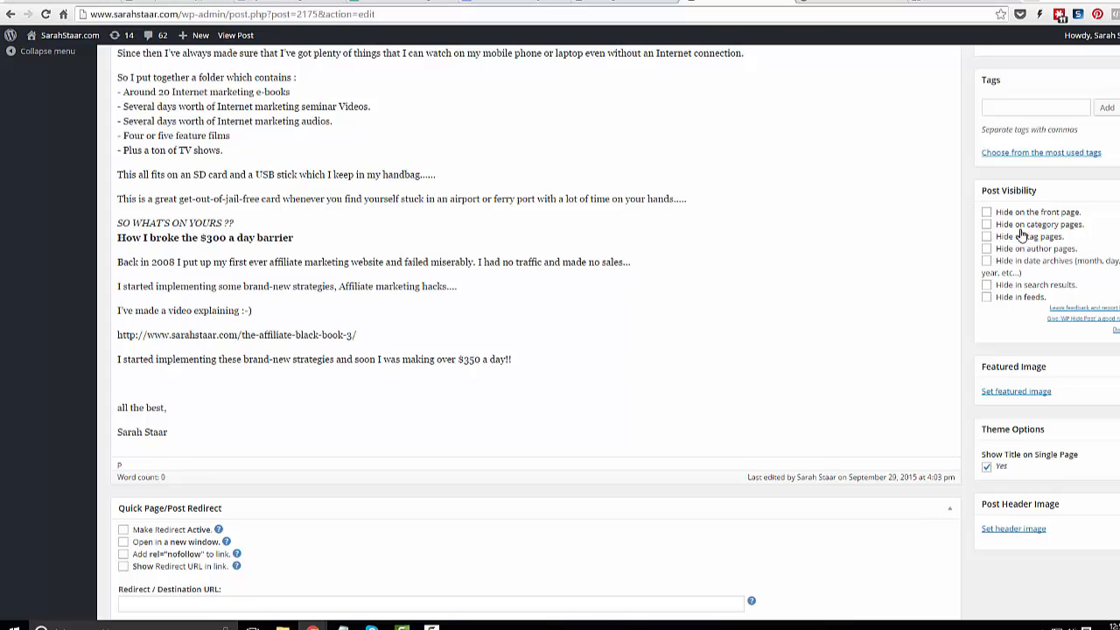
mouse_move(1004, 324)
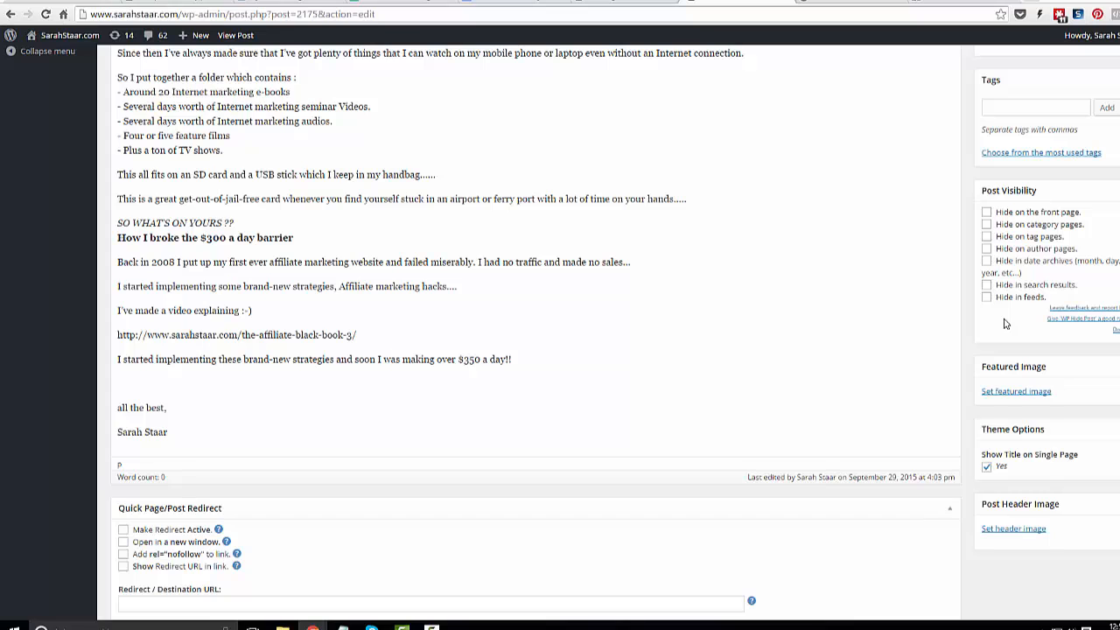
mouse_move(1004, 268)
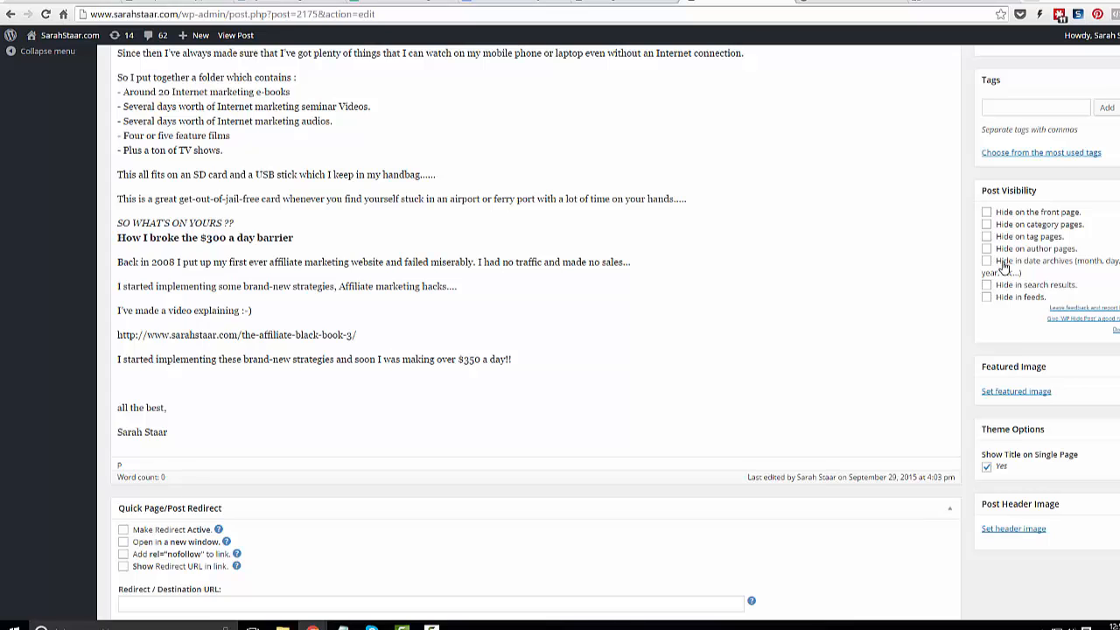
mouse_move(1006, 315)
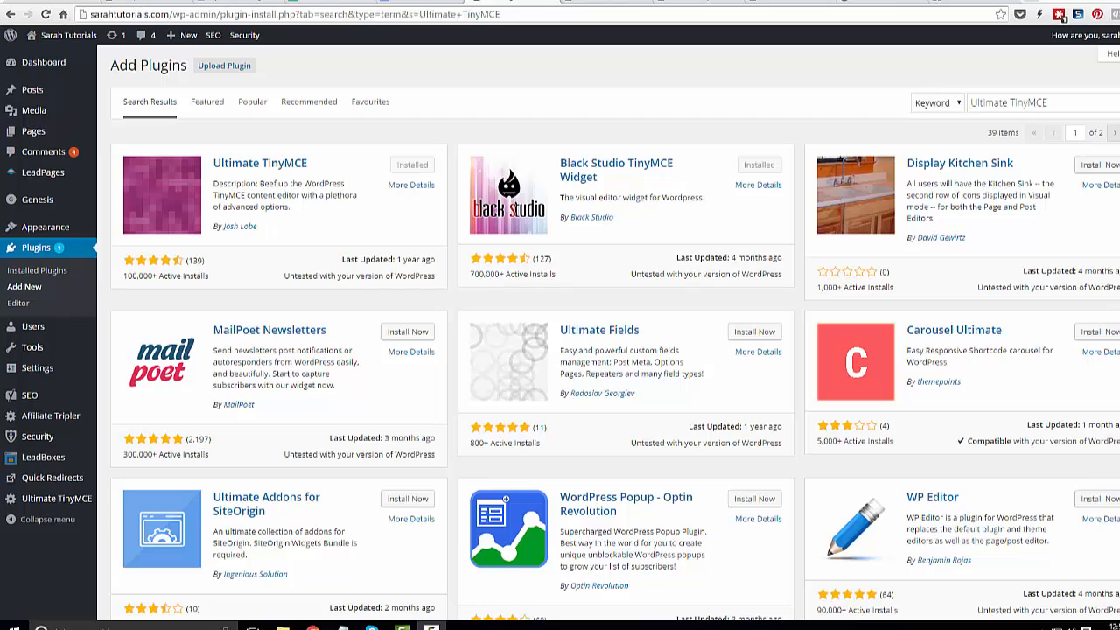
mouse_move(525, 66)
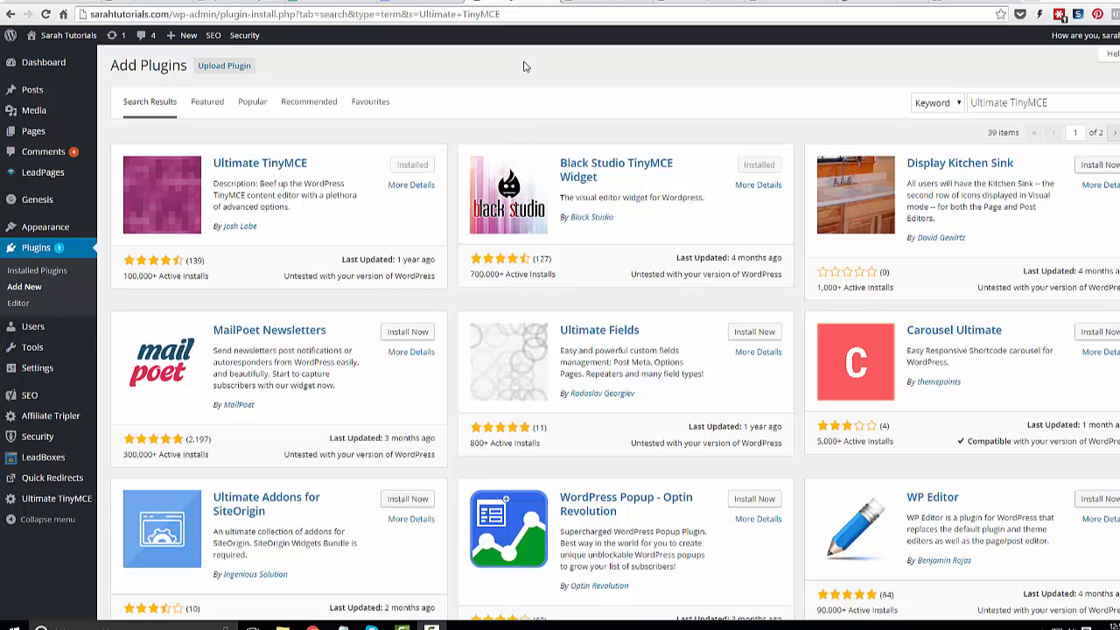
mouse_move(273, 210)
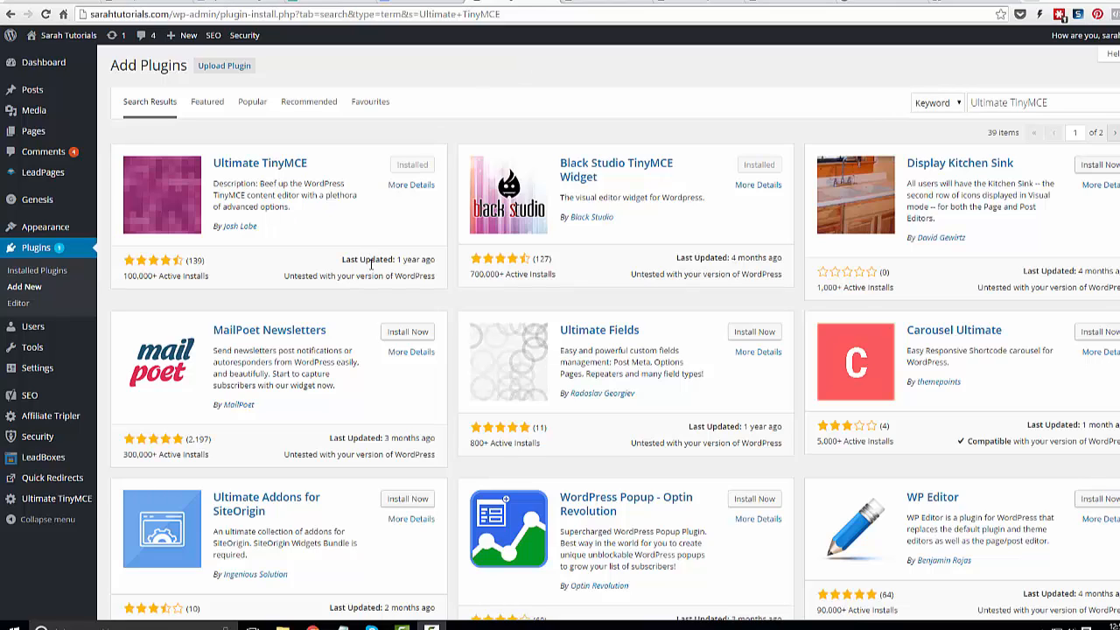
mouse_move(308, 287)
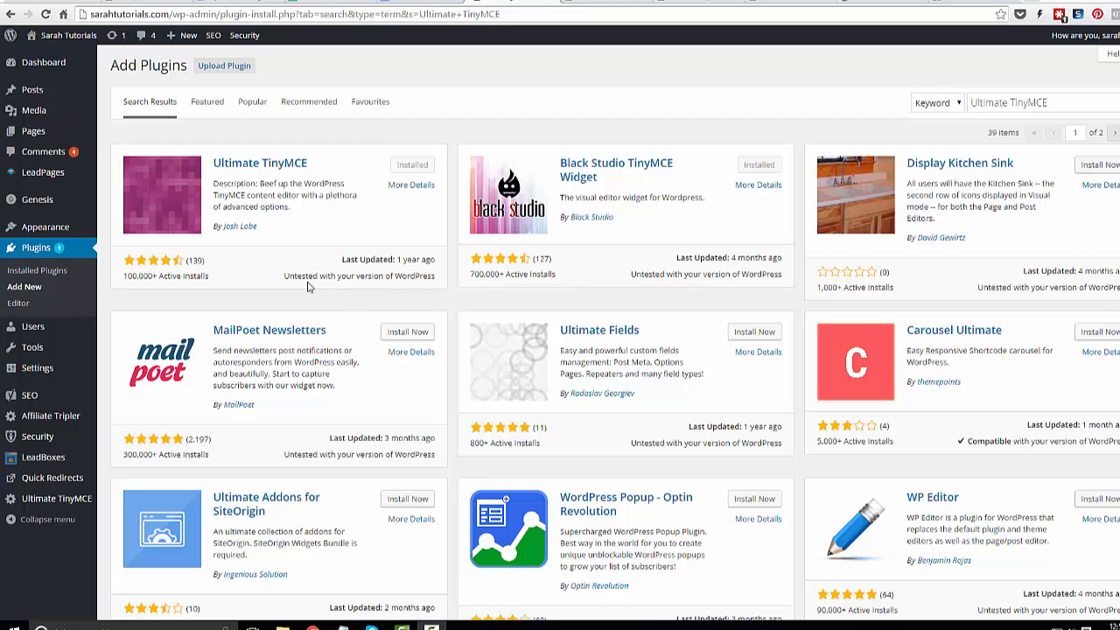
mouse_move(362, 287)
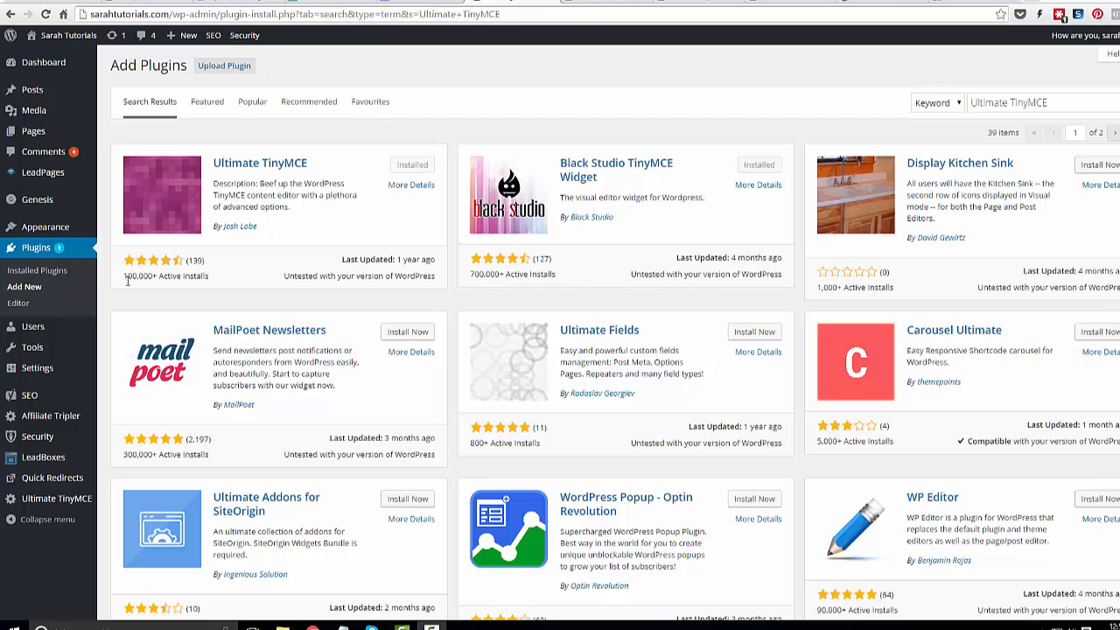
mouse_move(549, 51)
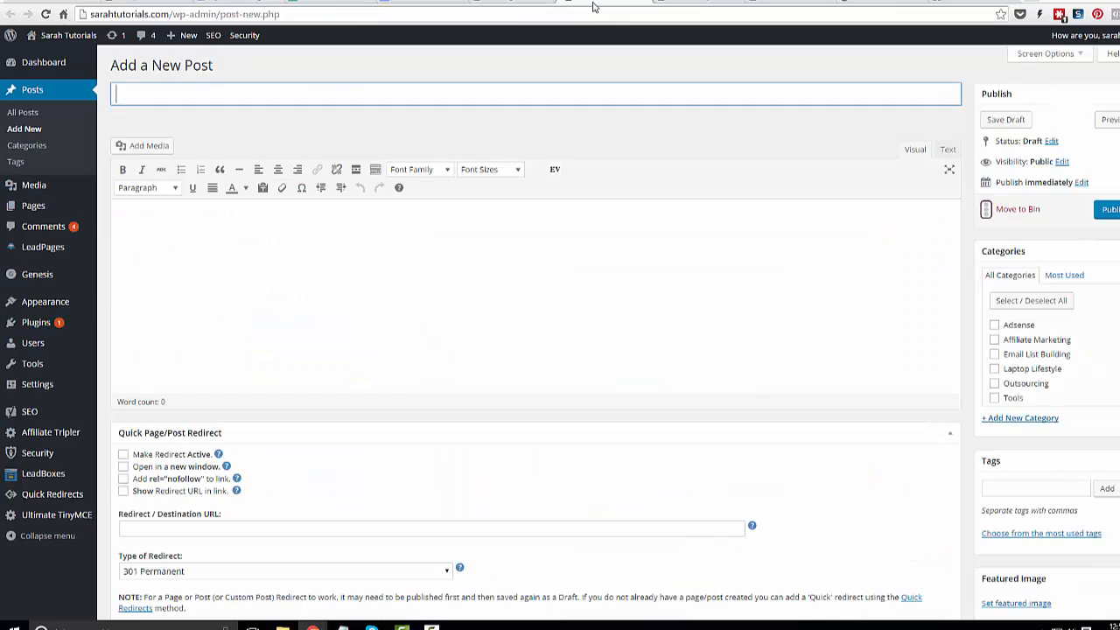
Write 'Sarah Staar Post' in the new post body and centre the line.
click(413, 276)
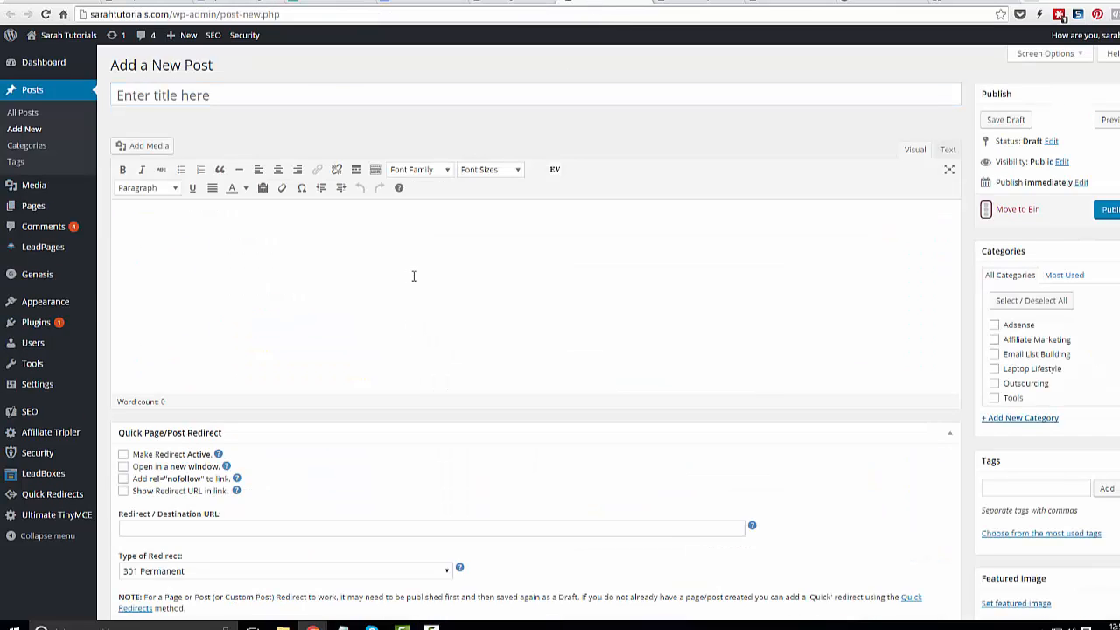
text(Sarah S)
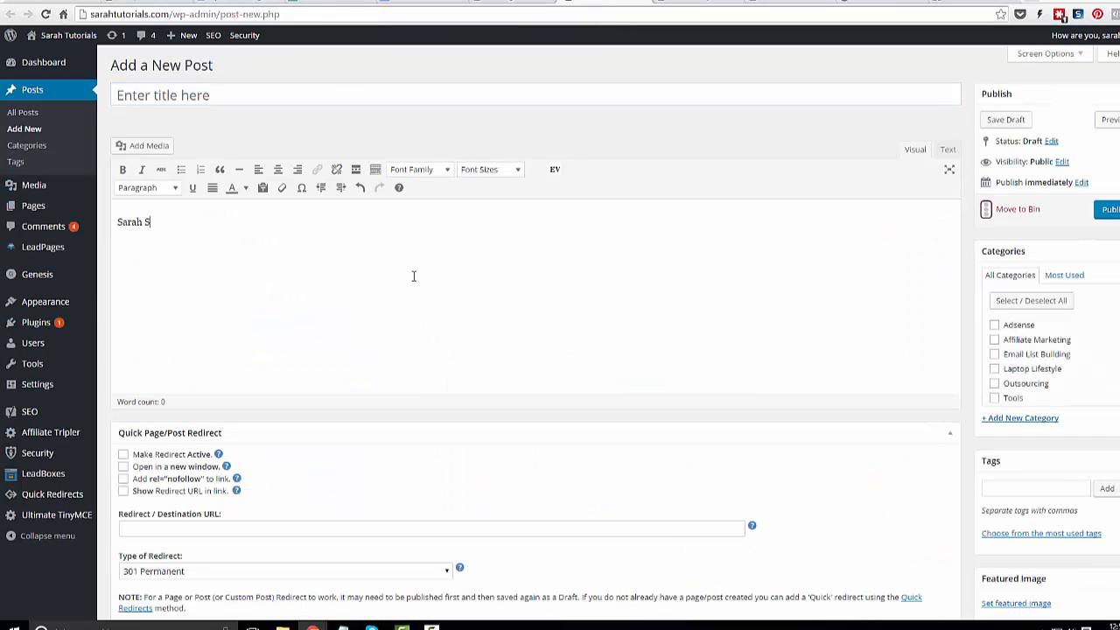
text(taar P)
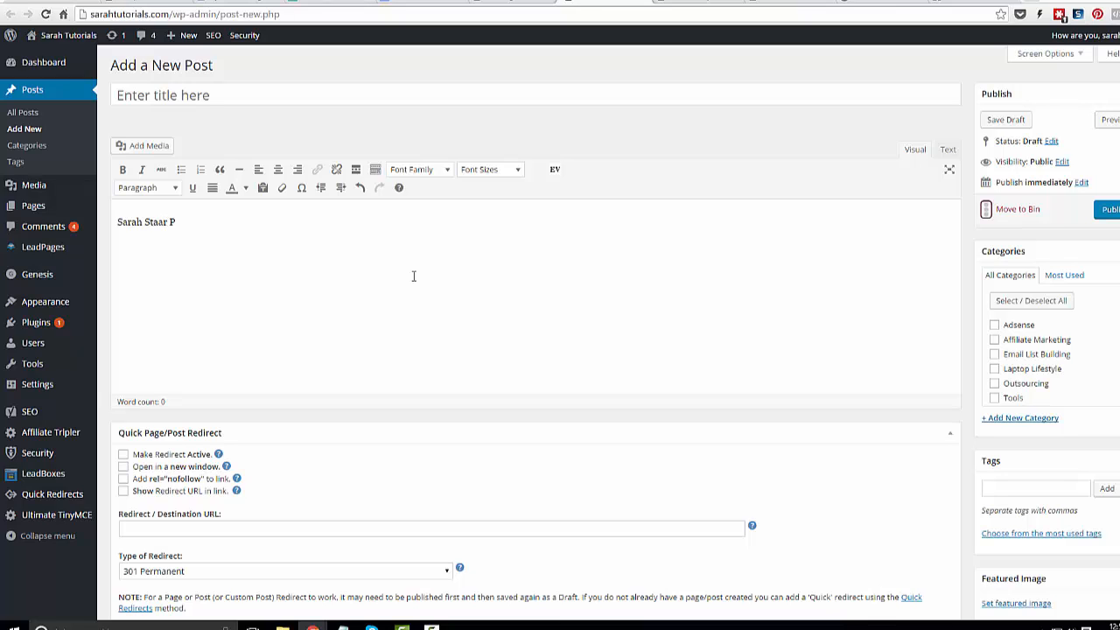
text(ost)
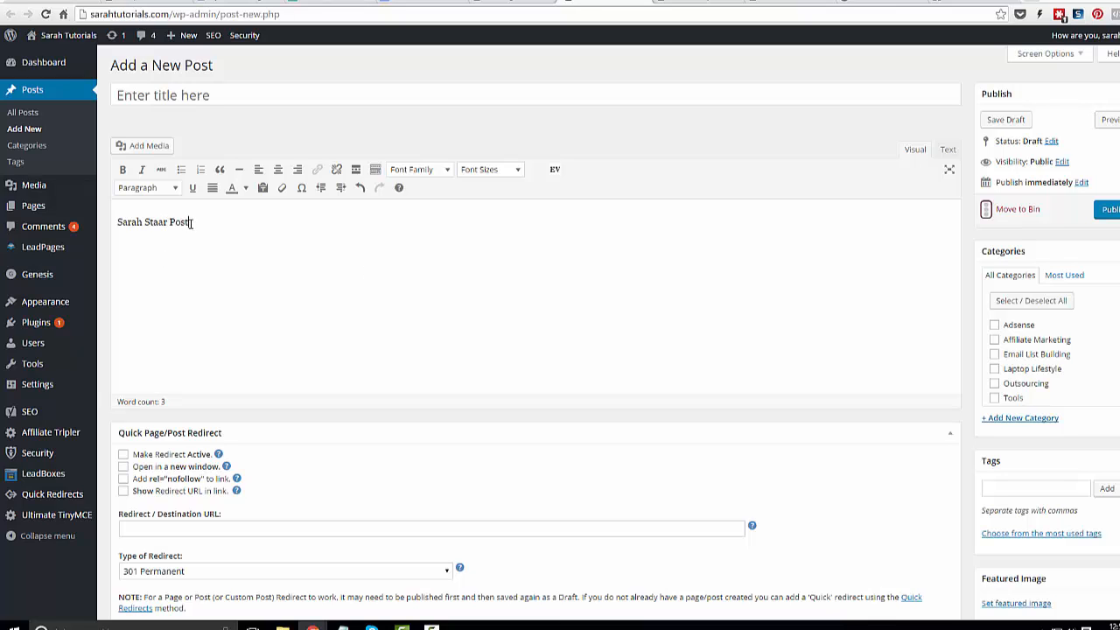
triple_click(154, 220)
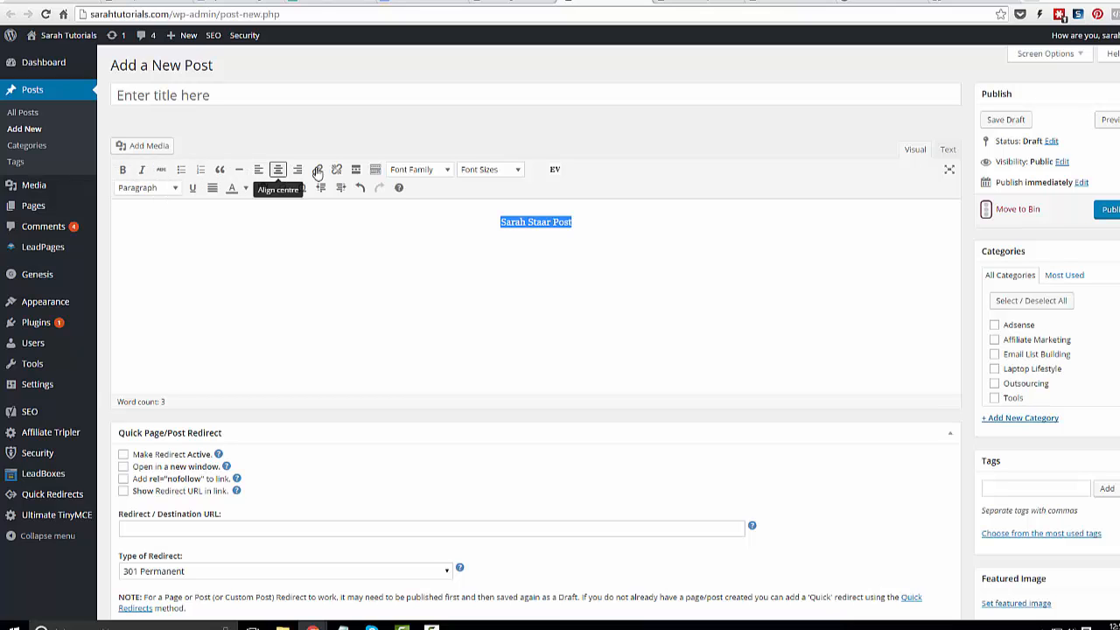
click(588, 220)
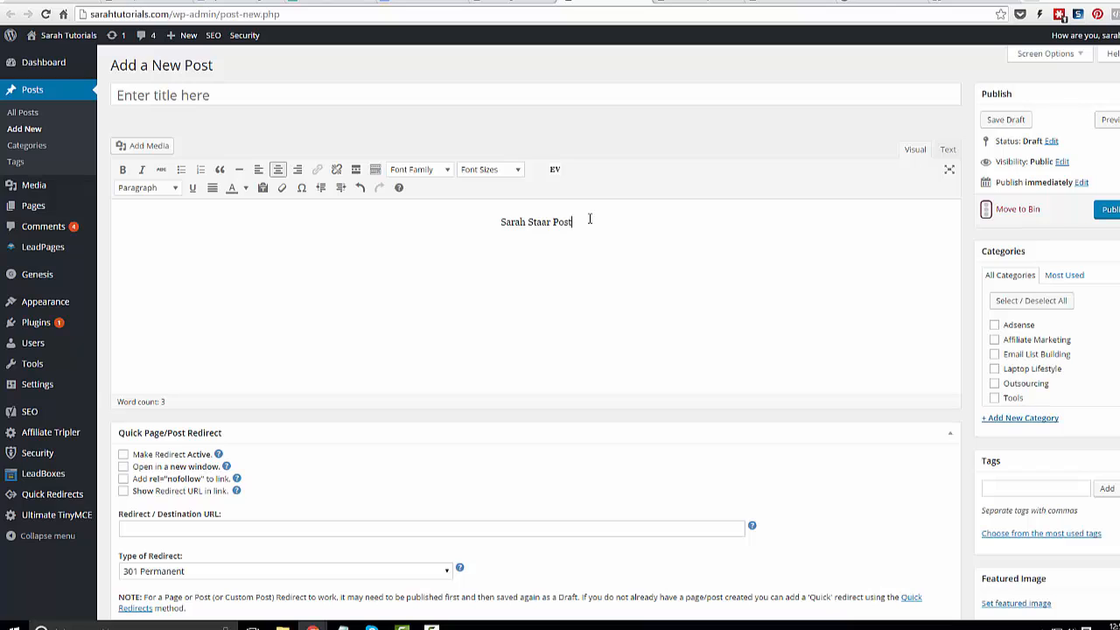
Set the selected 'Sarah Staar Post' heading to the Arial Black font family.
triple_click(535, 220)
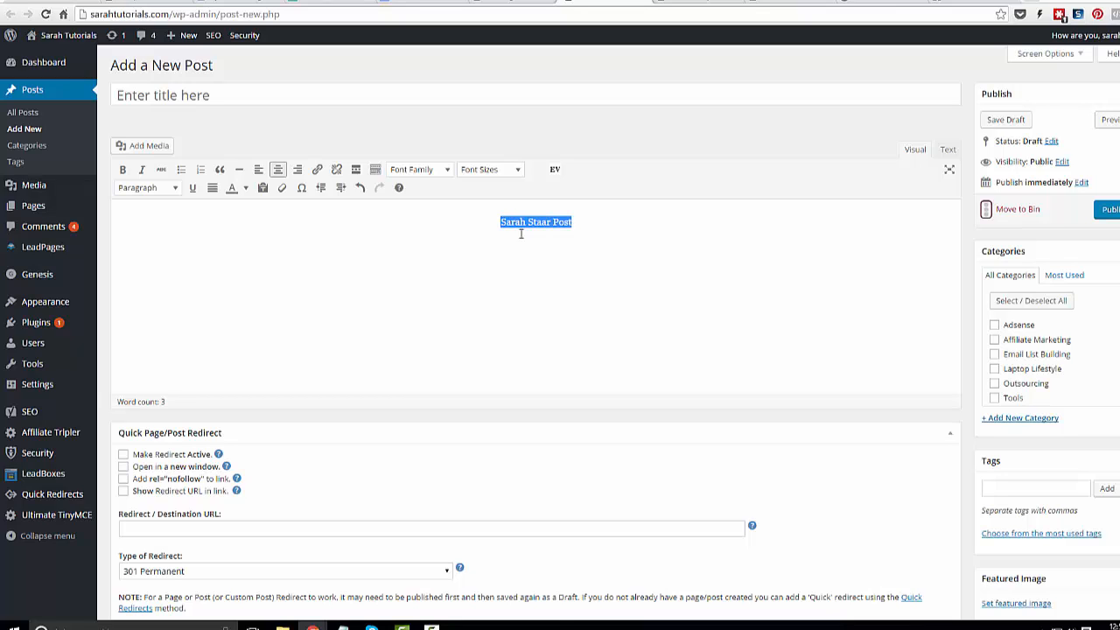
mouse_move(525, 179)
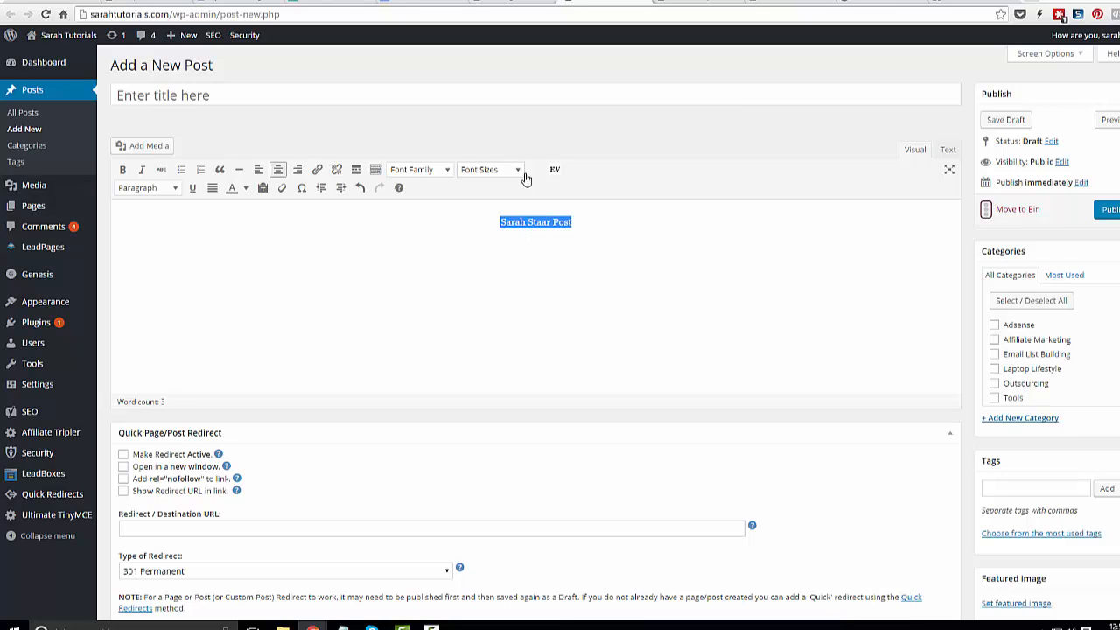
click(490, 168)
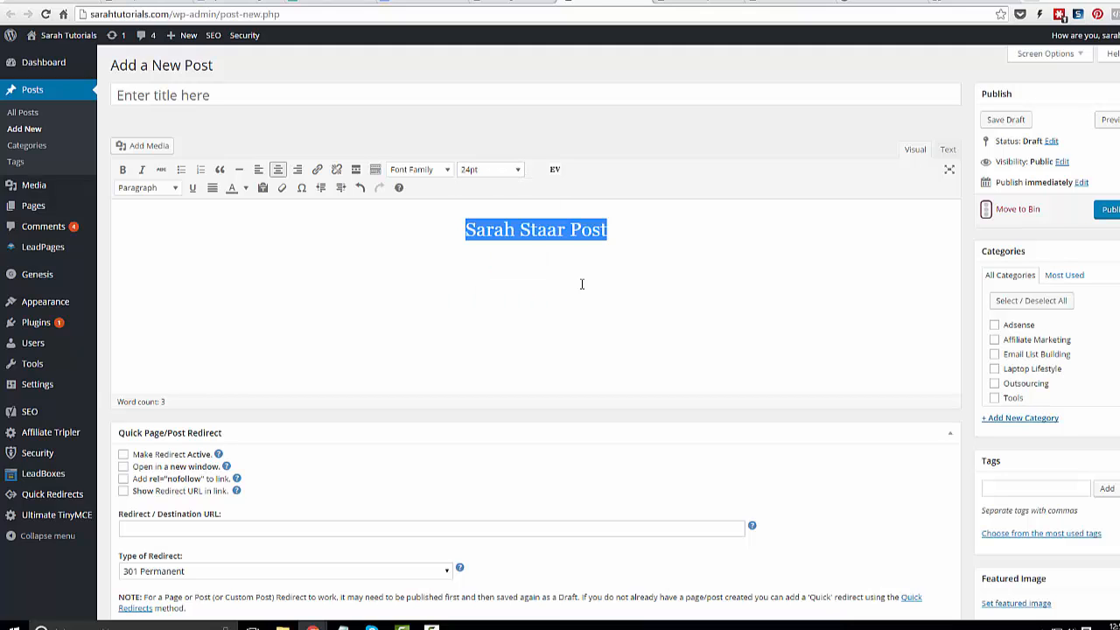
mouse_move(420, 167)
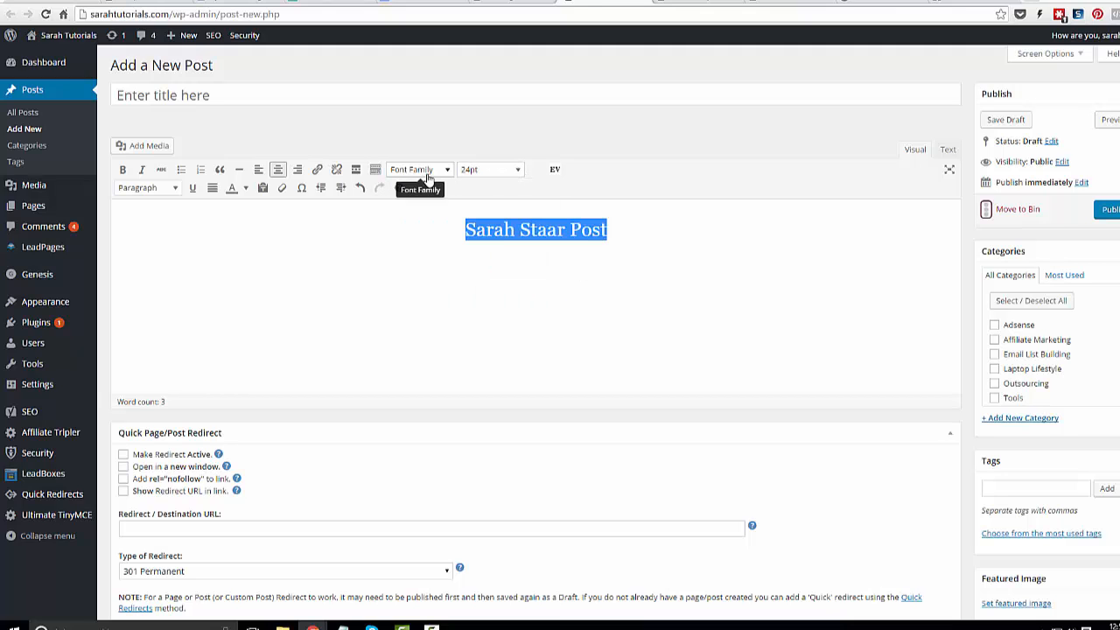
click(420, 168)
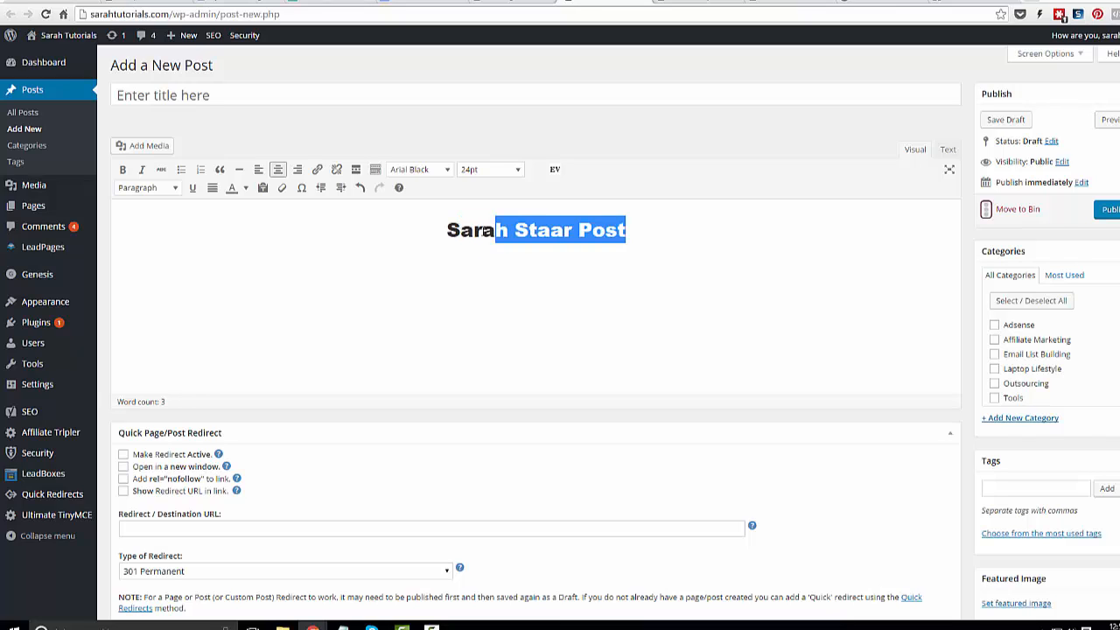
click(510, 275)
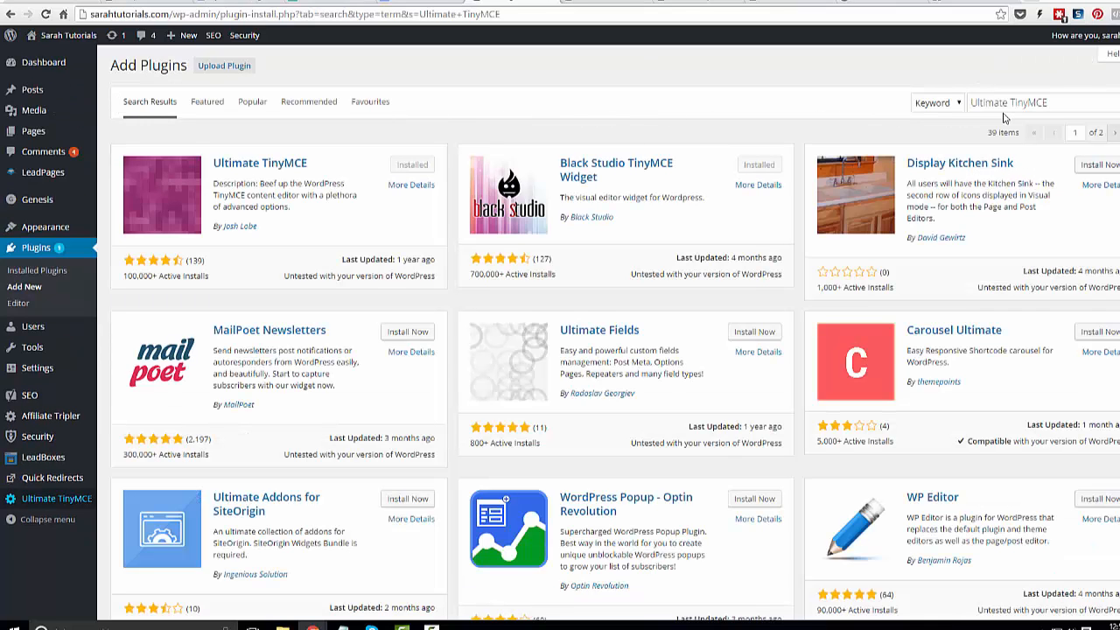
mouse_move(722, 119)
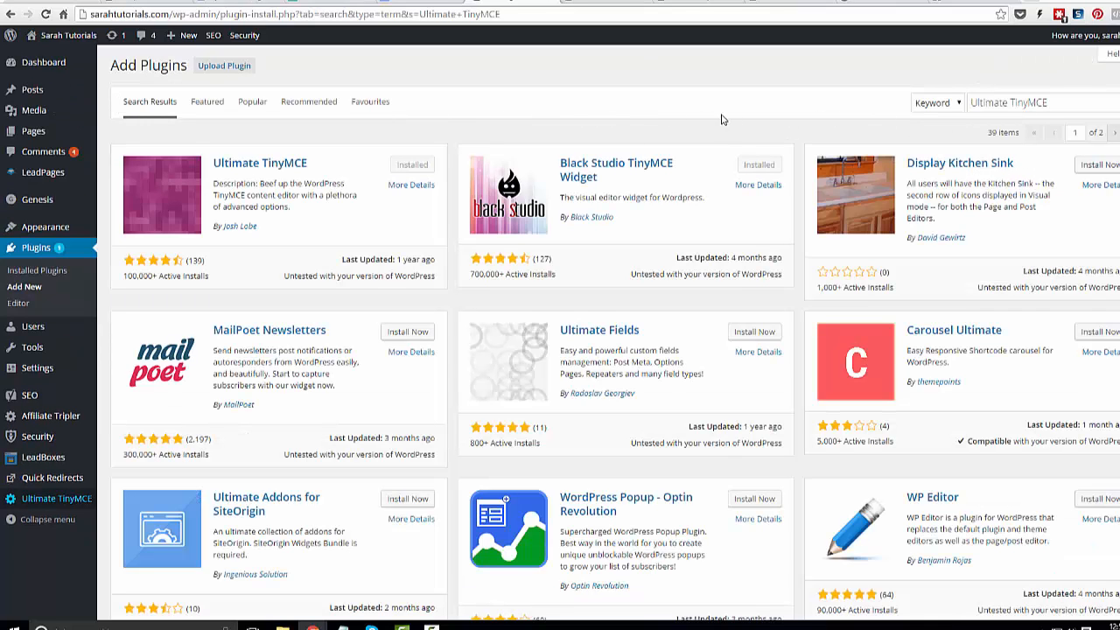
mouse_move(628, 101)
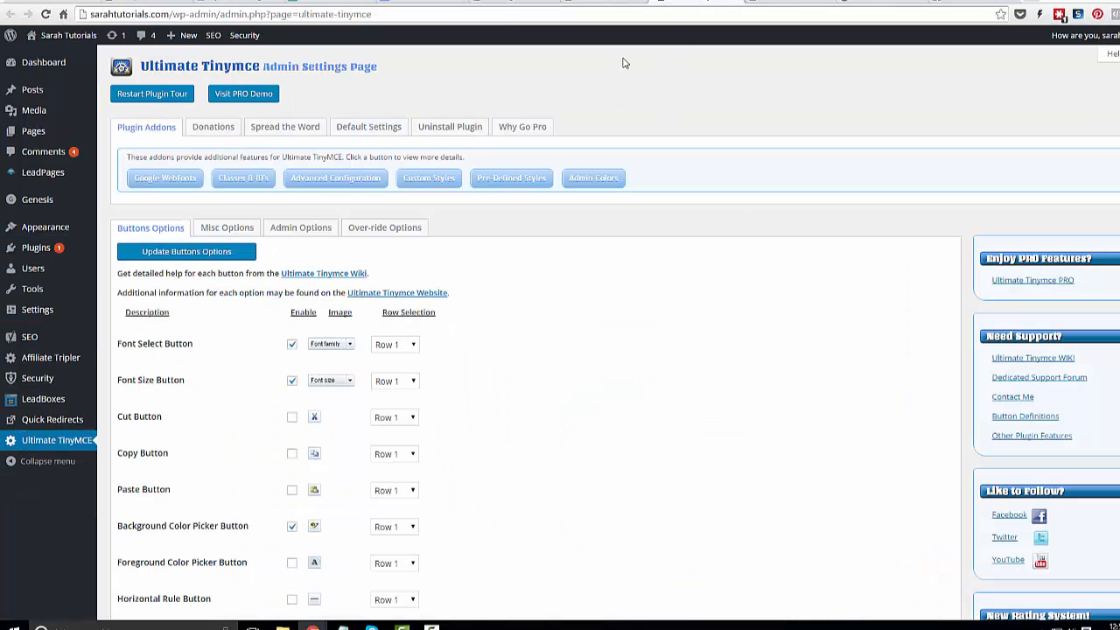
Review the Ultimate TinyMCE Buttons Options list with font select, font size and background colour enabled.
scroll(down, 3)
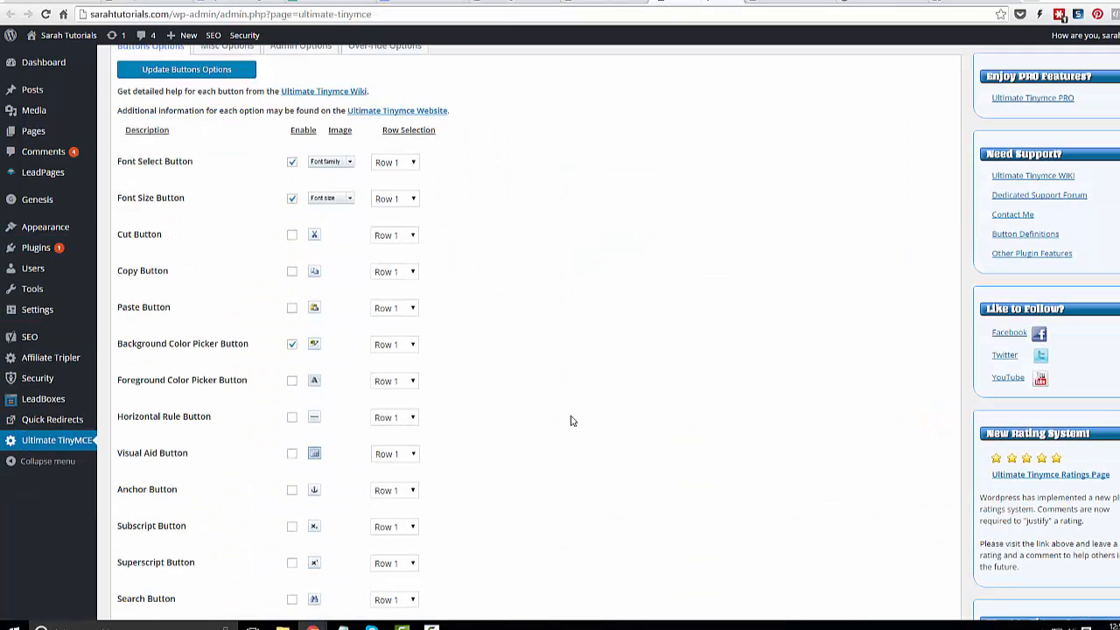
scroll(down, 3)
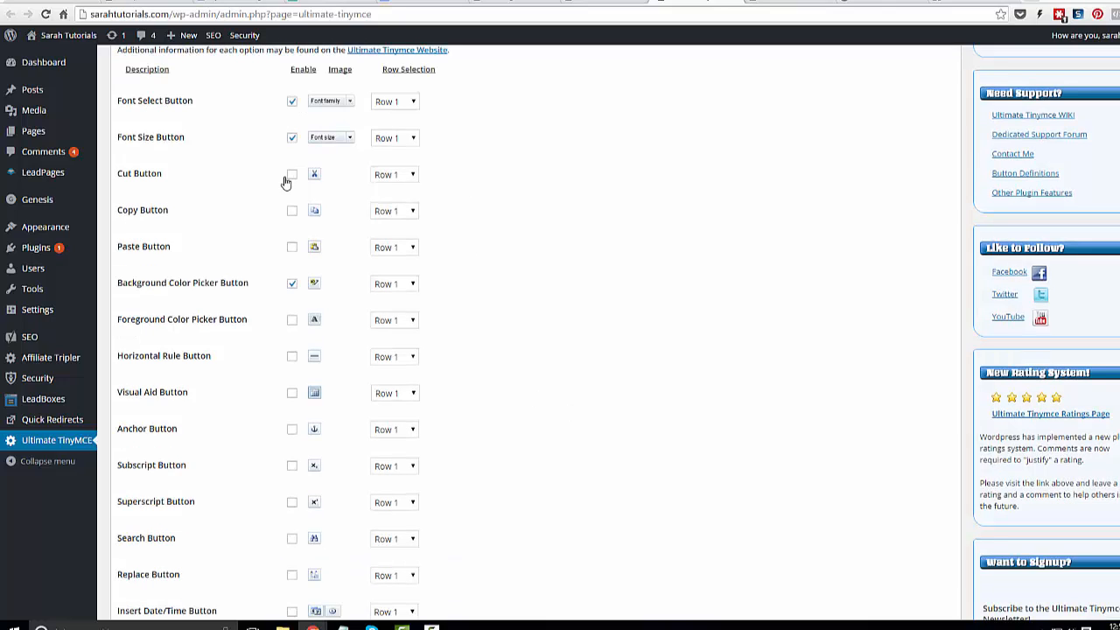
click(292, 175)
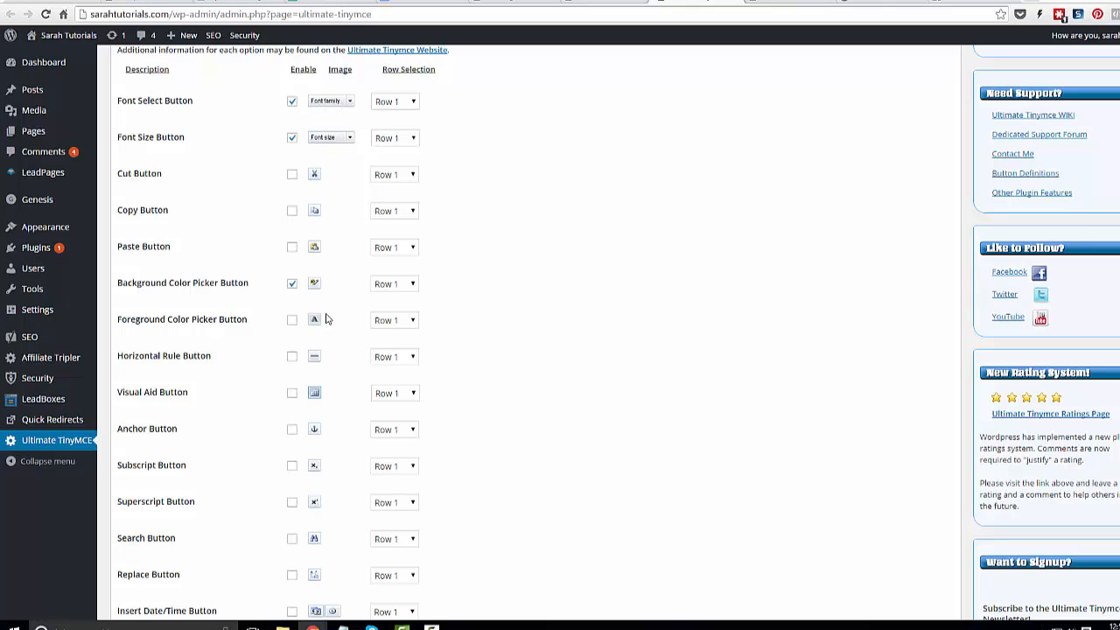
mouse_move(161, 200)
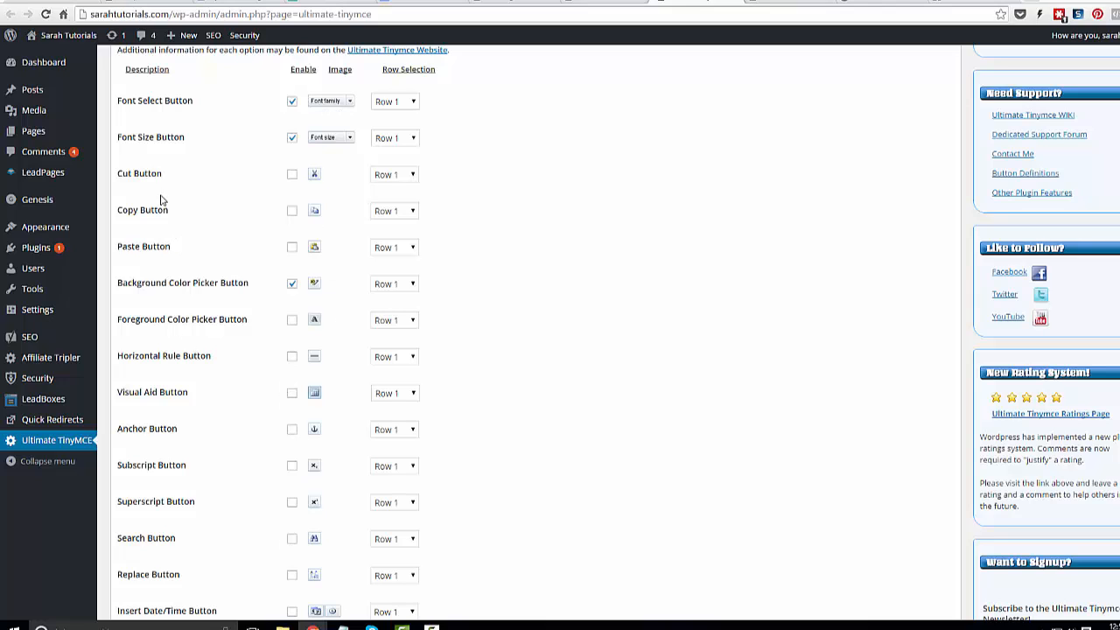
mouse_move(227, 133)
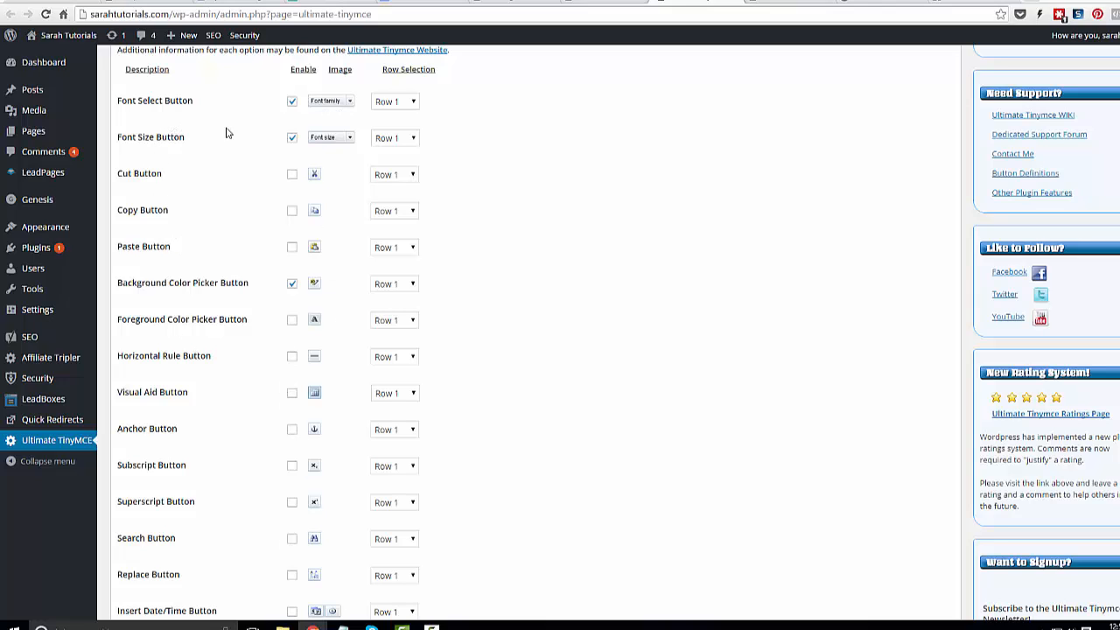
scroll(down, 3)
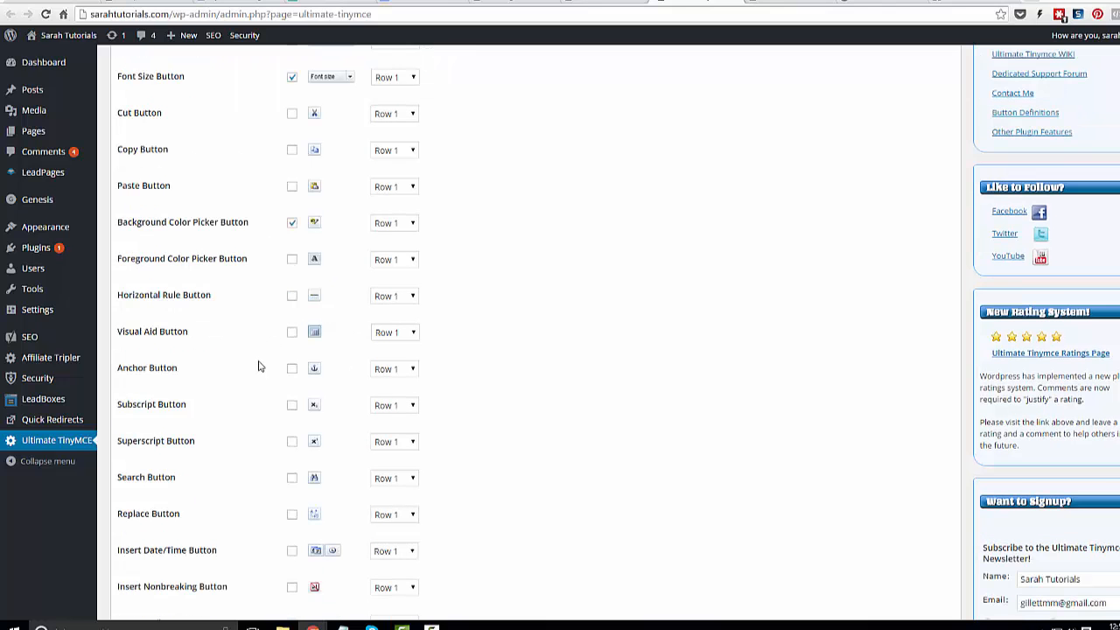
scroll(down, 3)
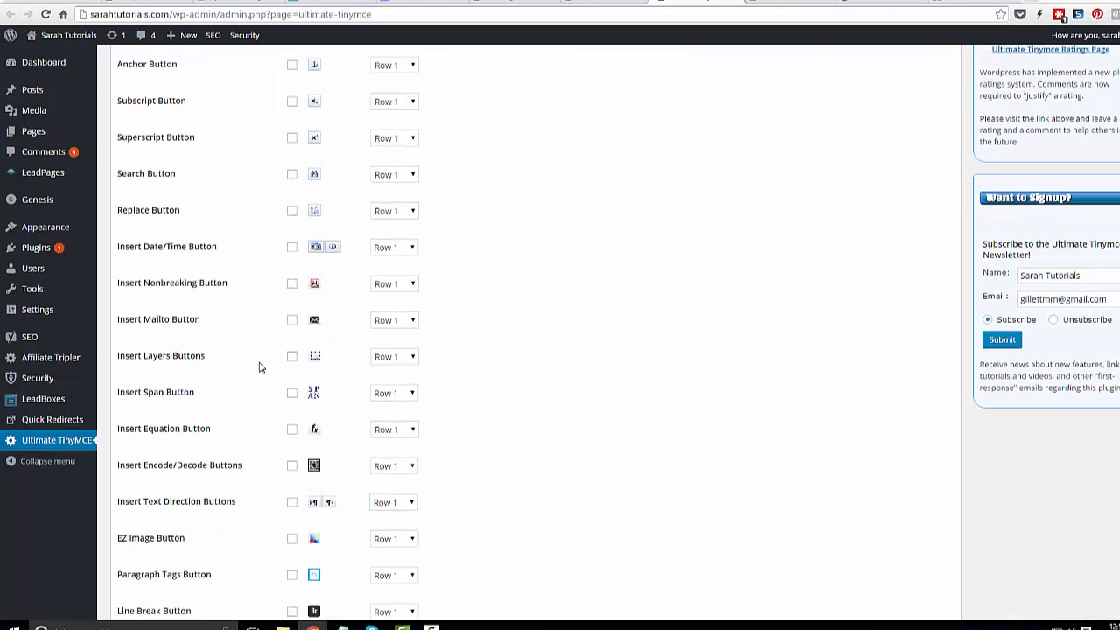
scroll(down, 3)
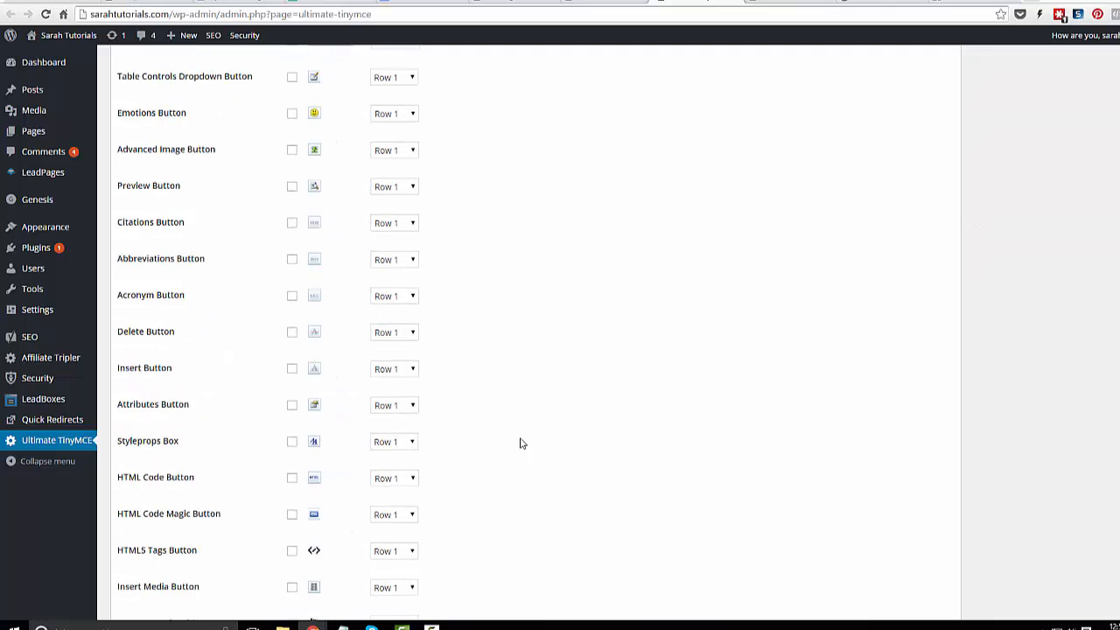
scroll(down, 3)
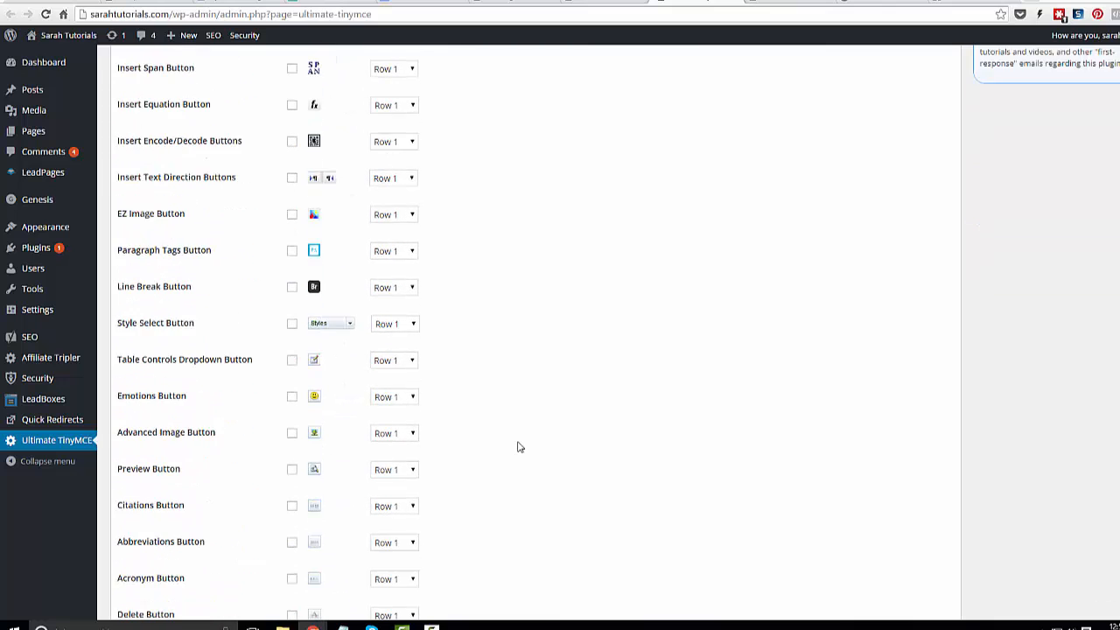
scroll(up, 3)
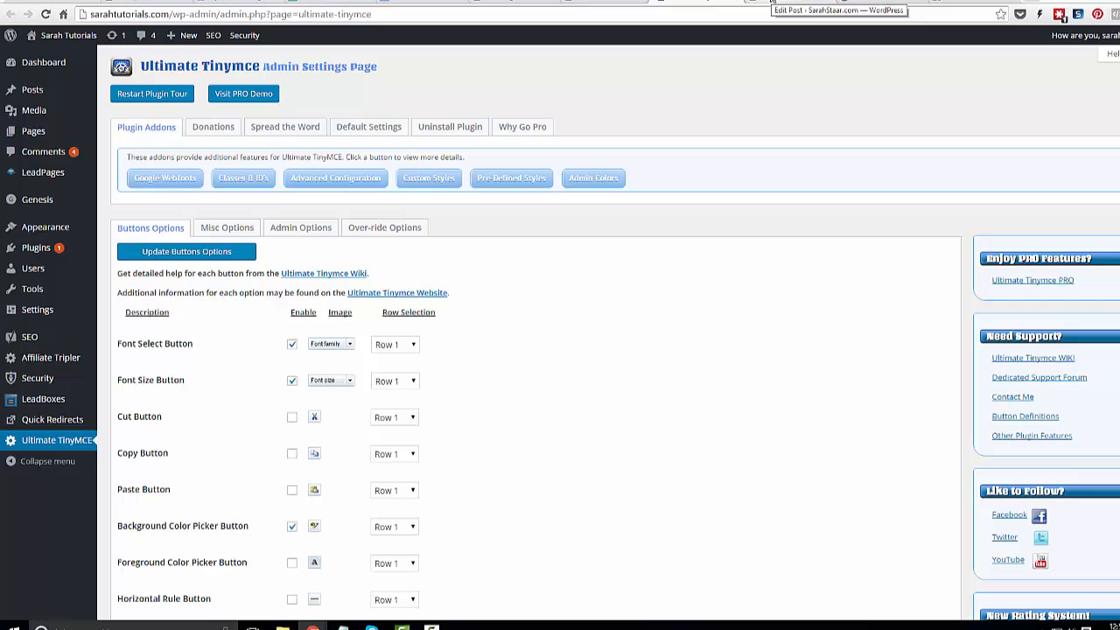
mouse_move(756, 87)
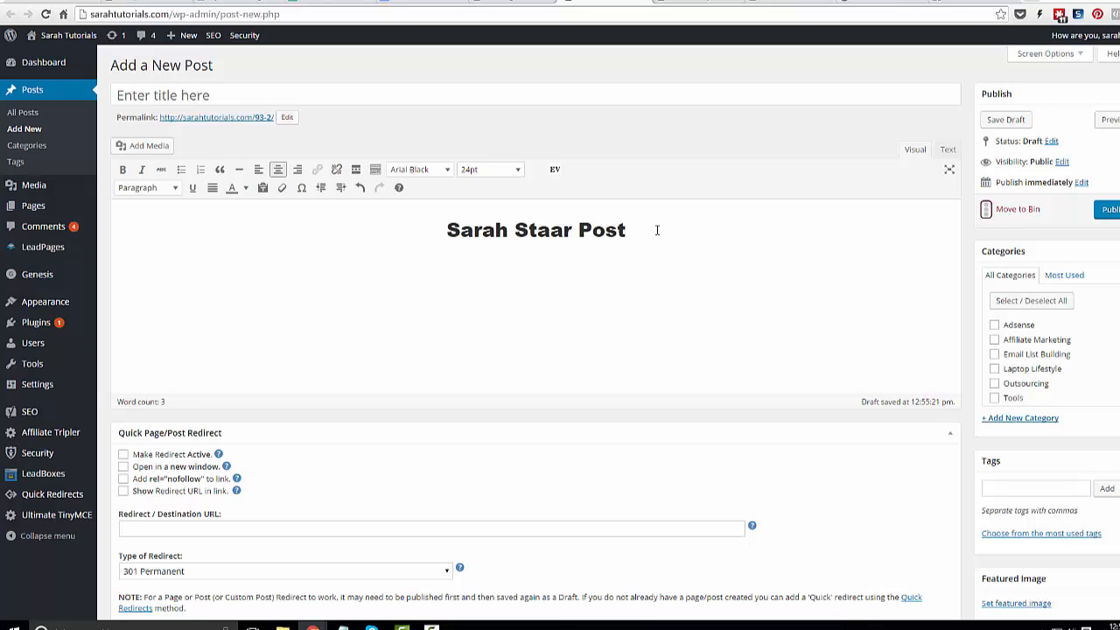
mouse_move(731, 363)
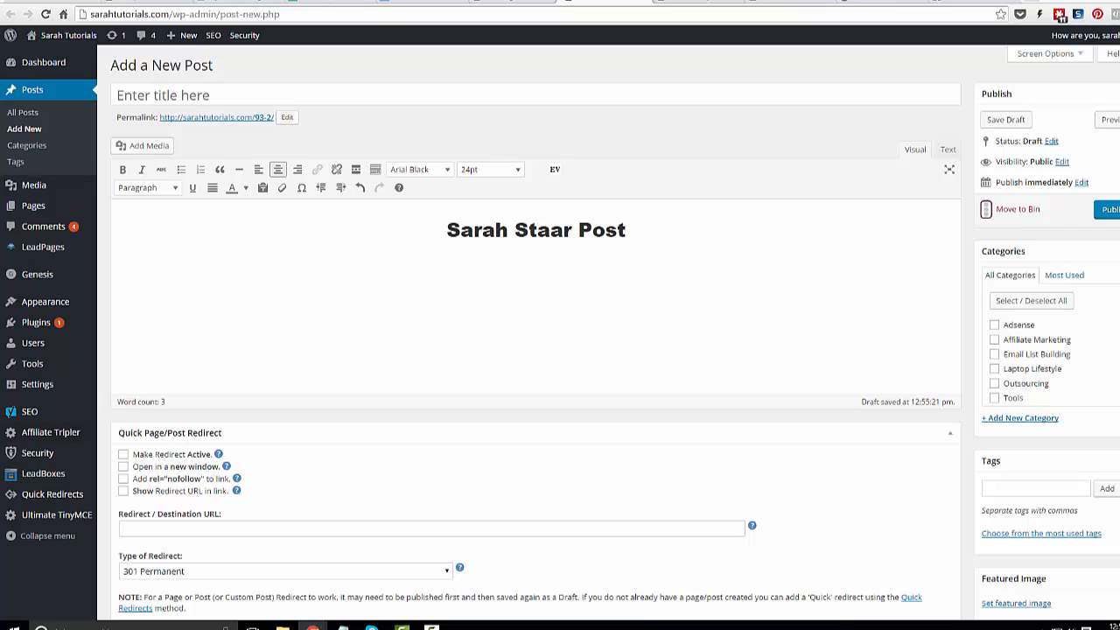
Return to the draft post showing the Arial Black heading.
click(623, 229)
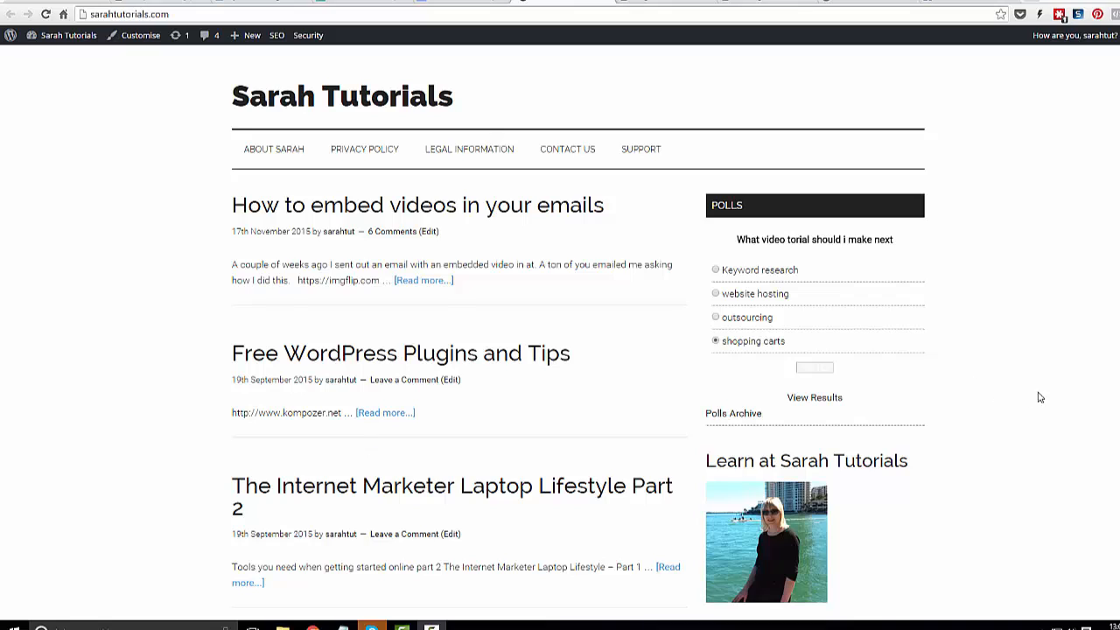
mouse_move(865, 291)
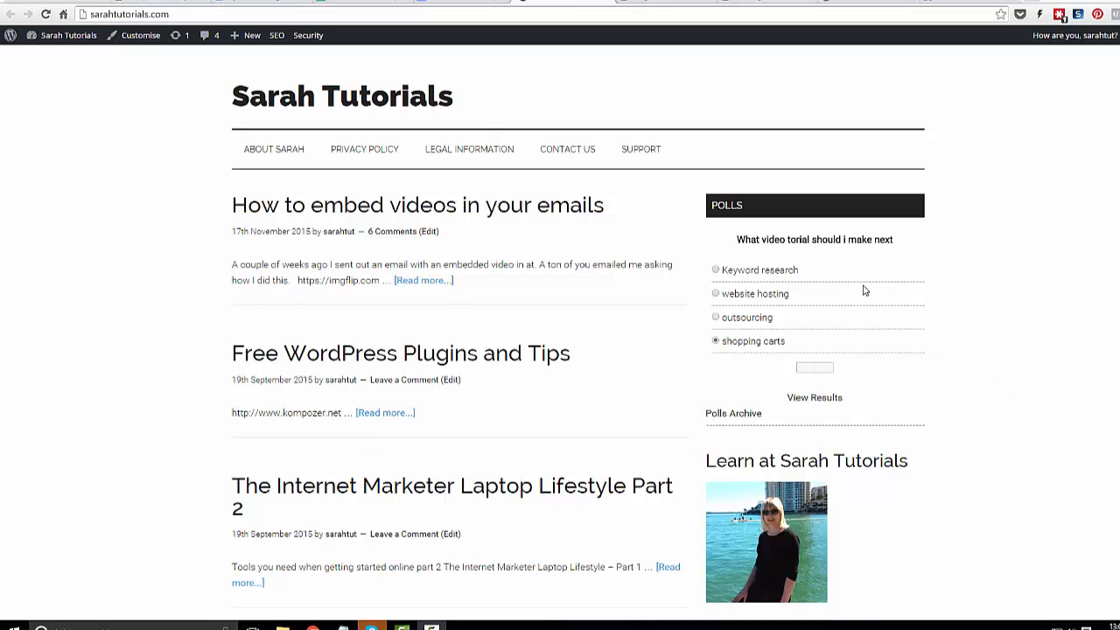
mouse_move(763, 220)
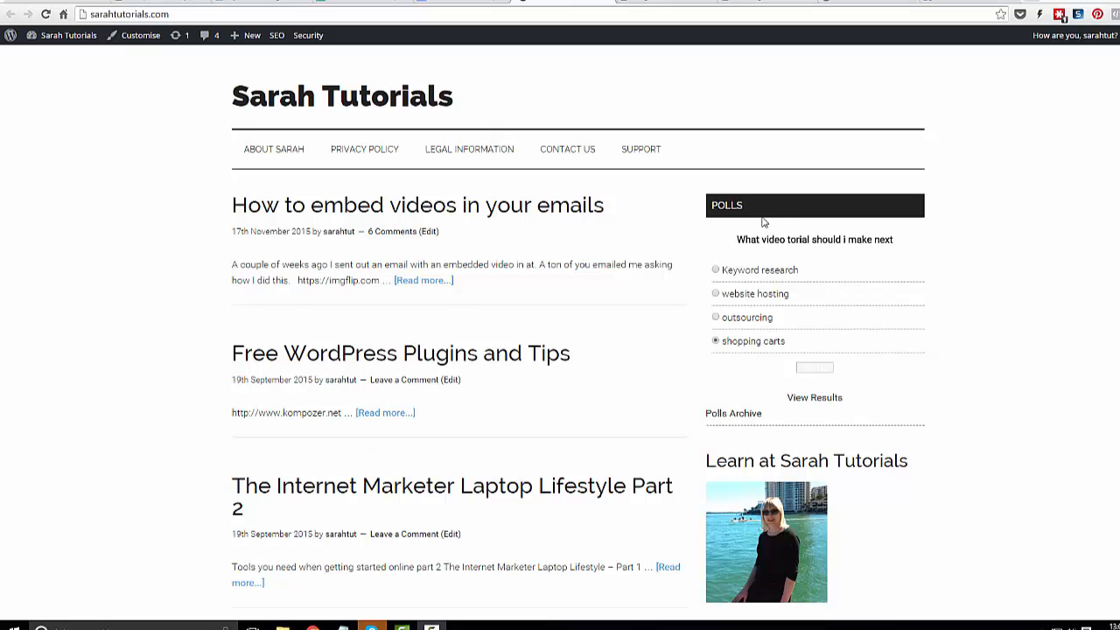
mouse_move(727, 370)
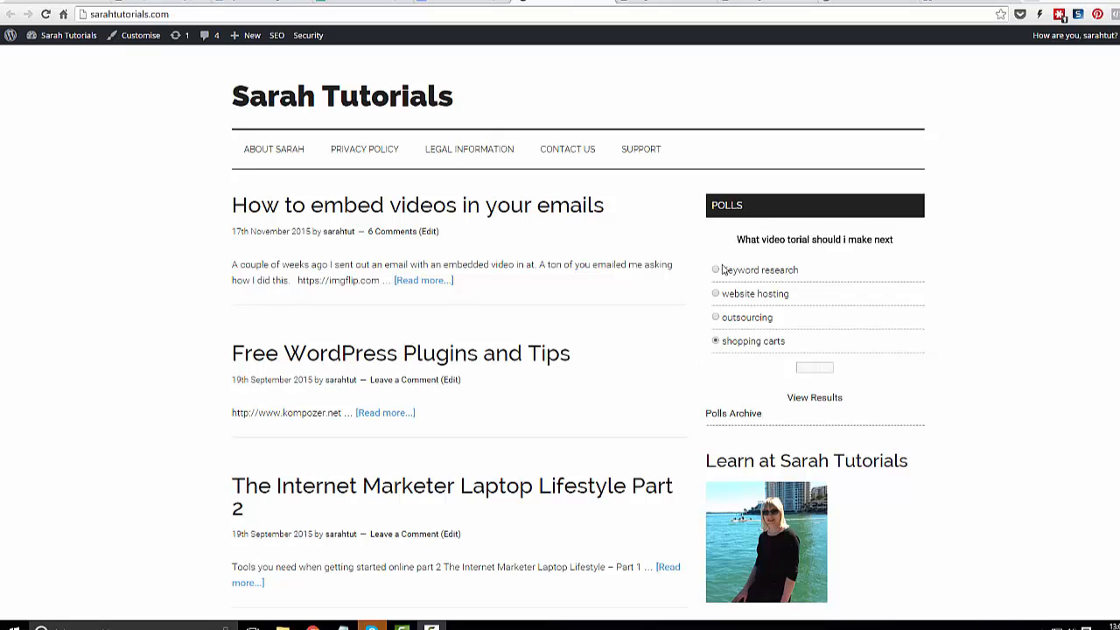
mouse_move(767, 271)
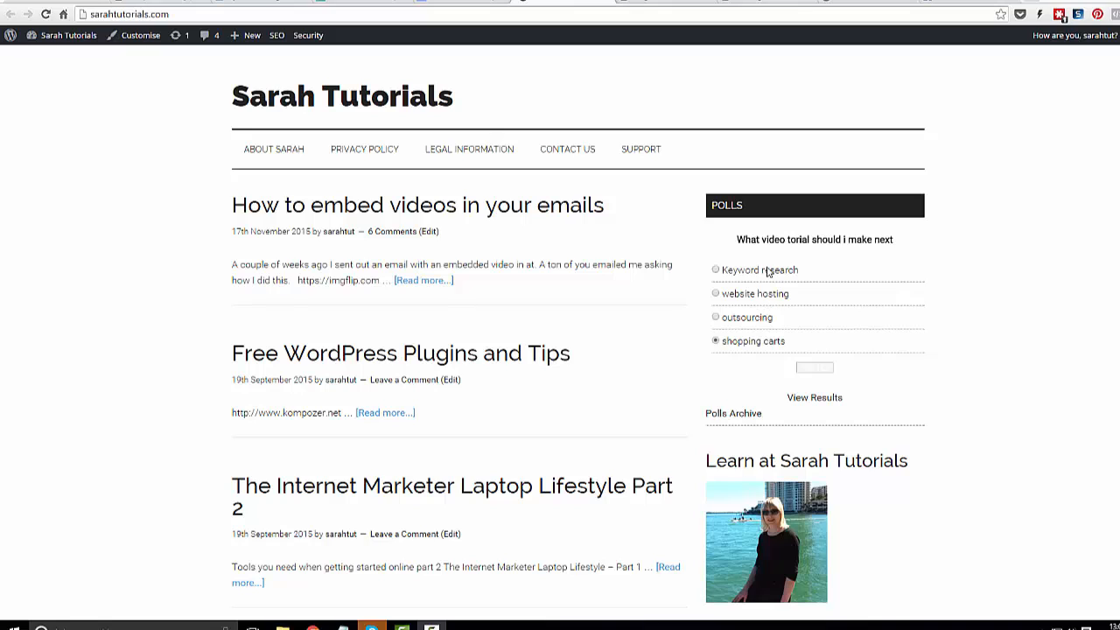
mouse_move(739, 234)
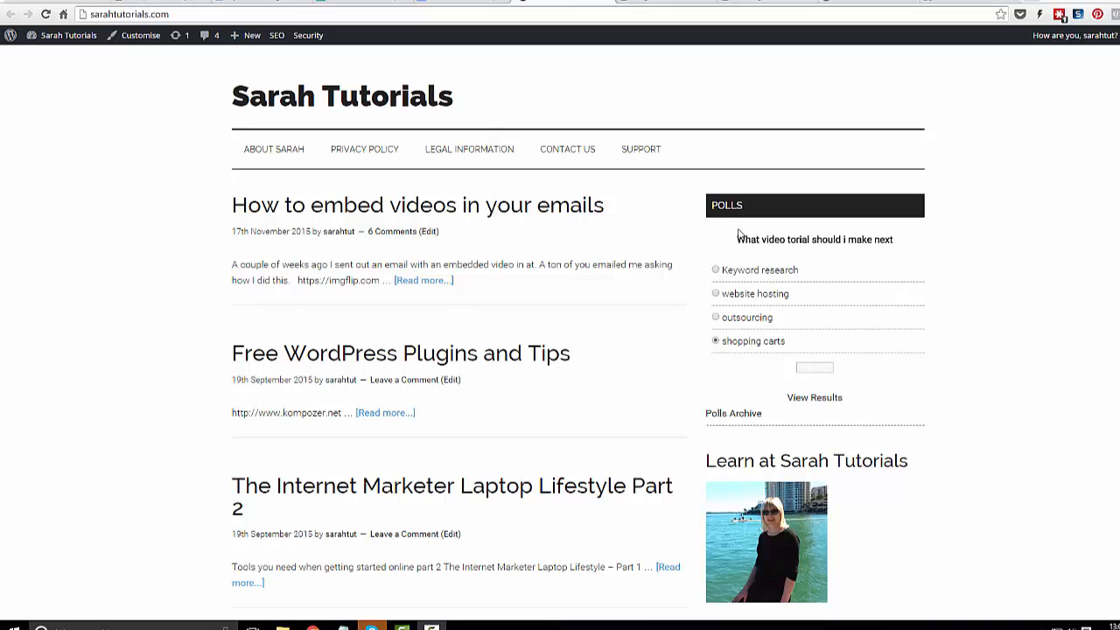
mouse_move(717, 276)
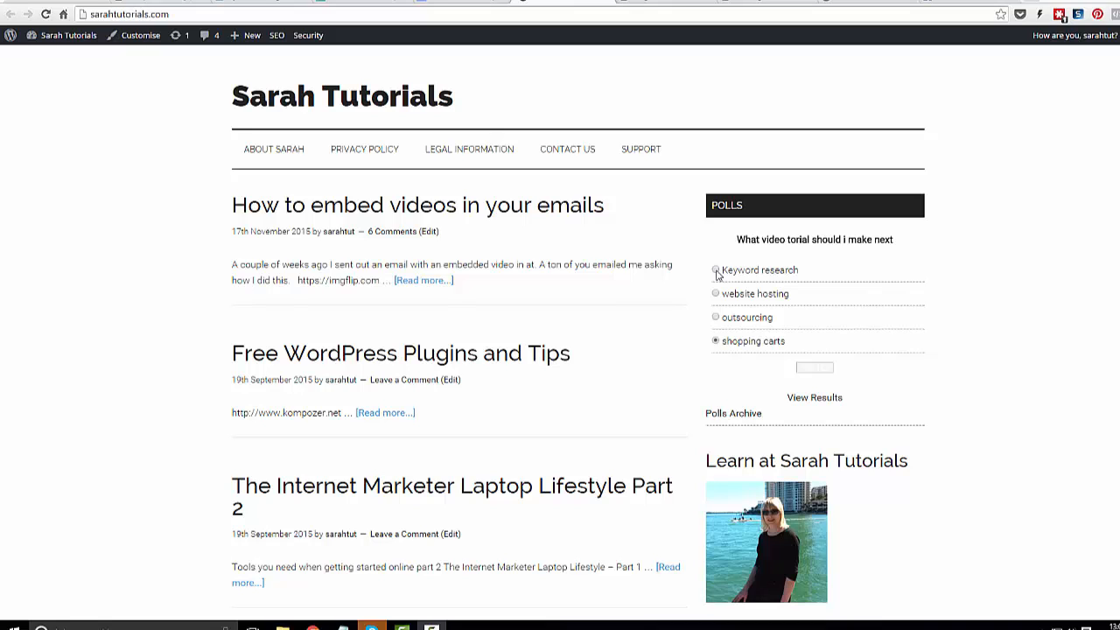
mouse_move(819, 283)
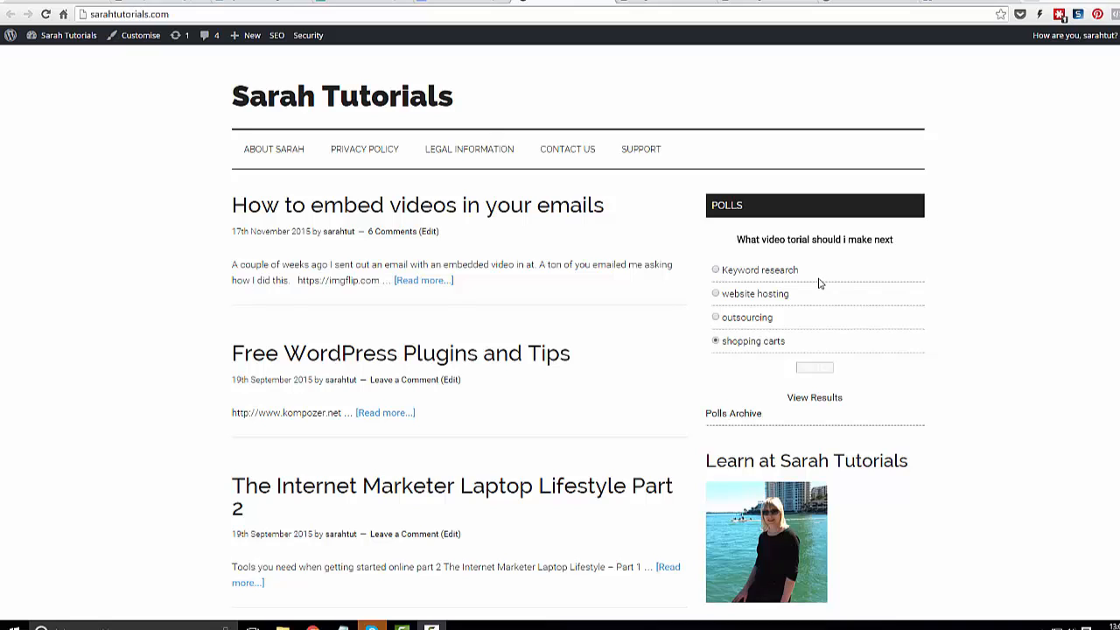
mouse_move(769, 270)
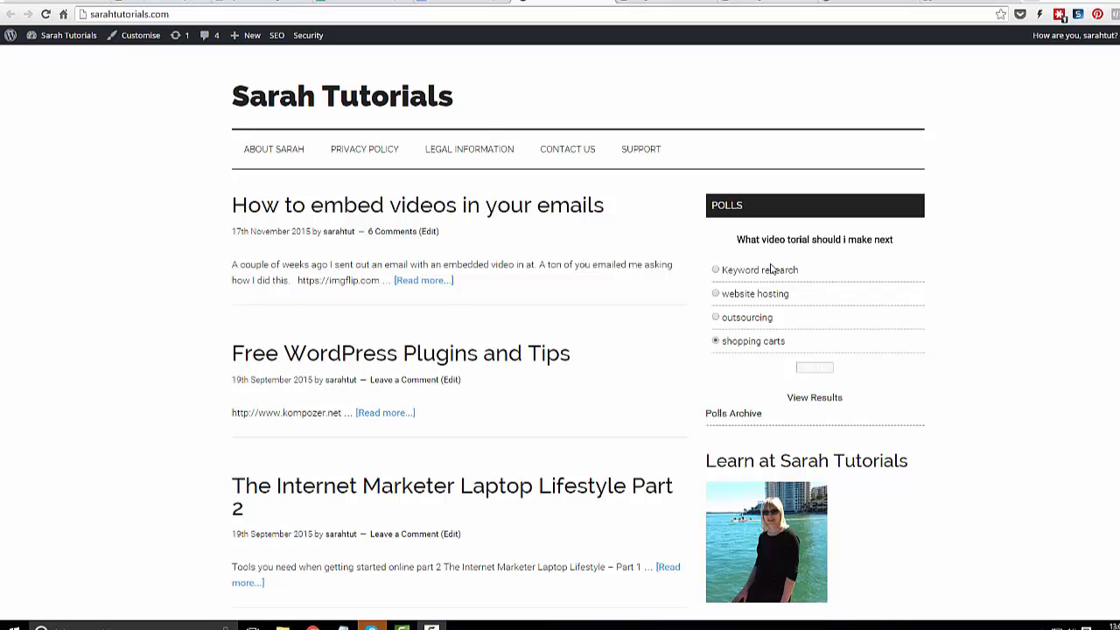
mouse_move(774, 286)
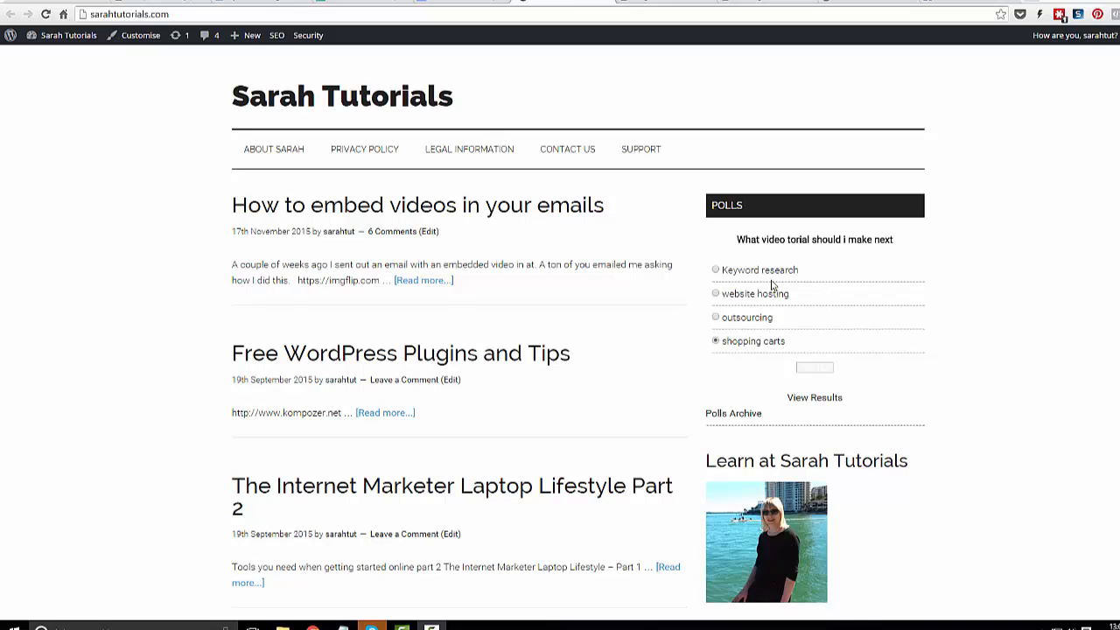
mouse_move(741, 336)
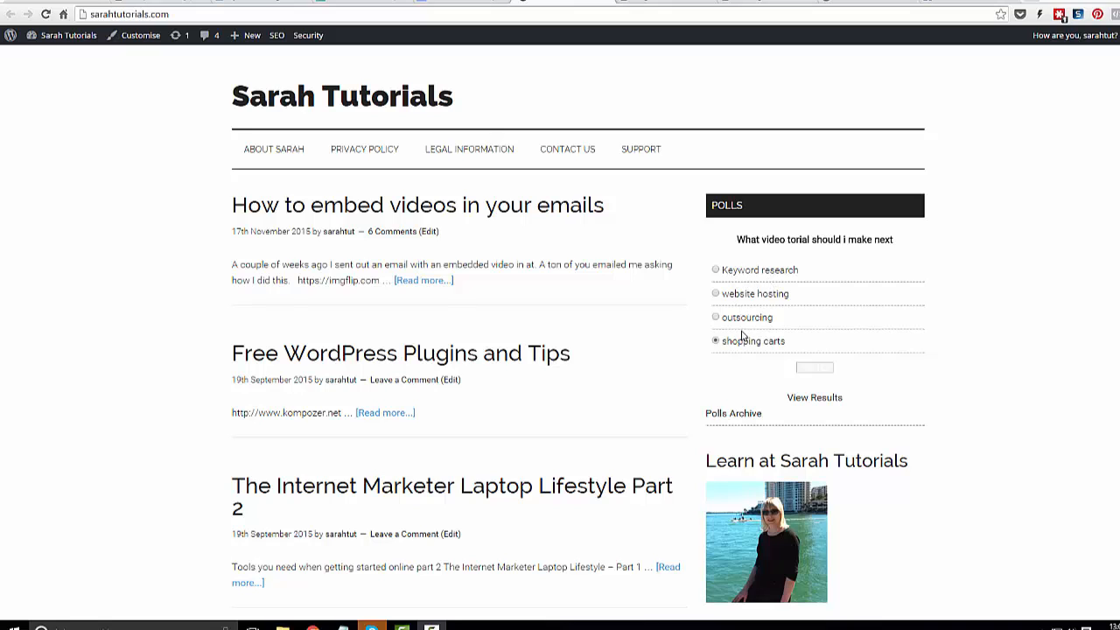
mouse_move(768, 304)
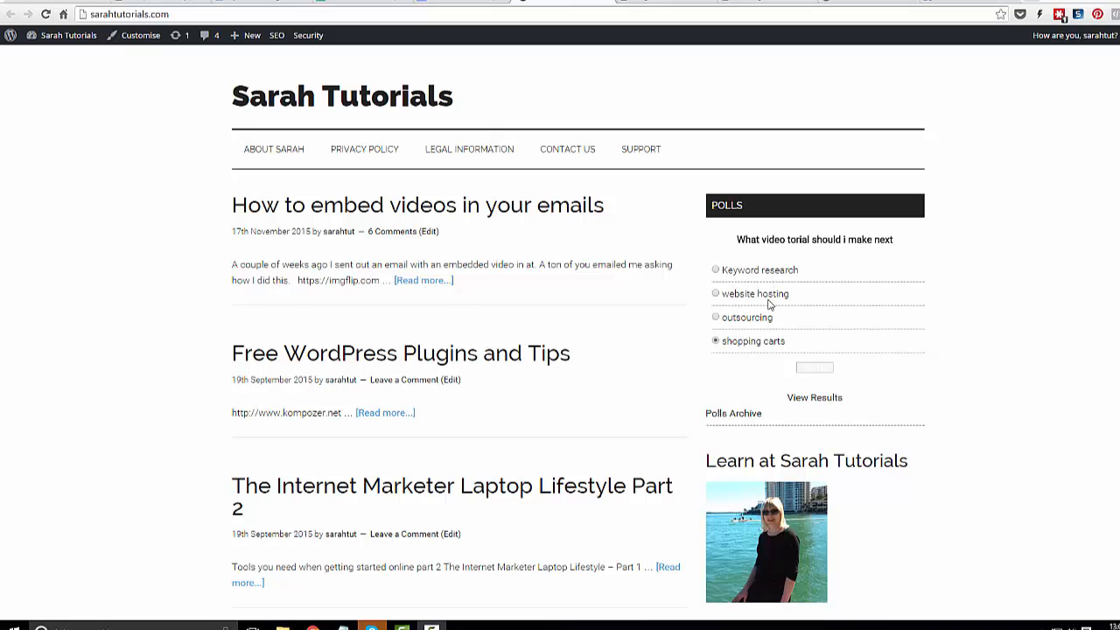
Vote 'shopping carts' in the sidebar poll and view the results.
click(716, 294)
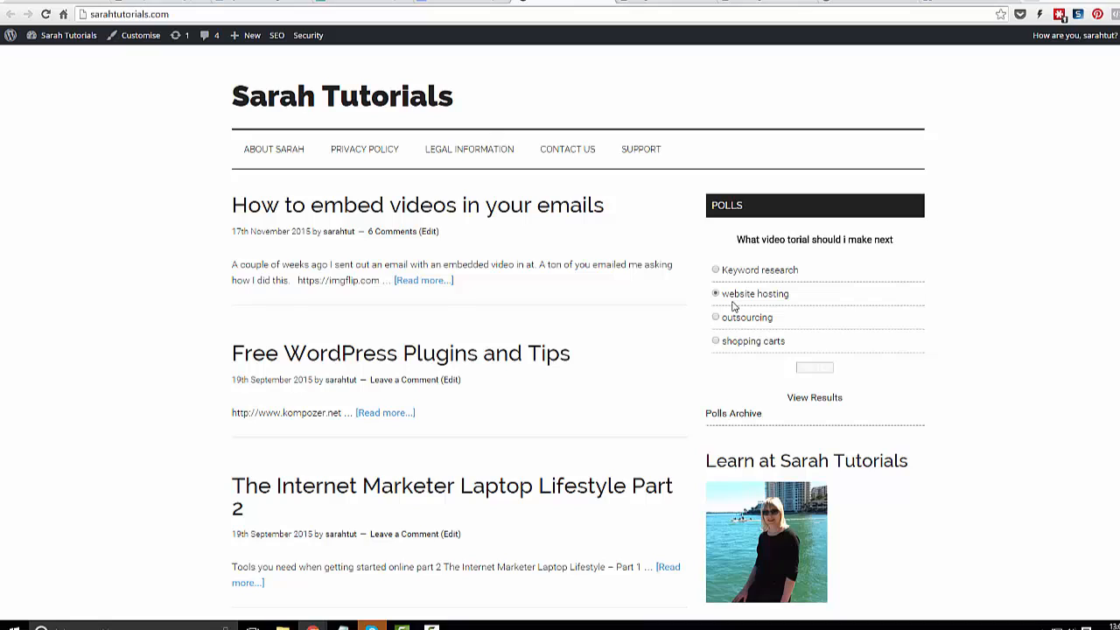
mouse_move(752, 308)
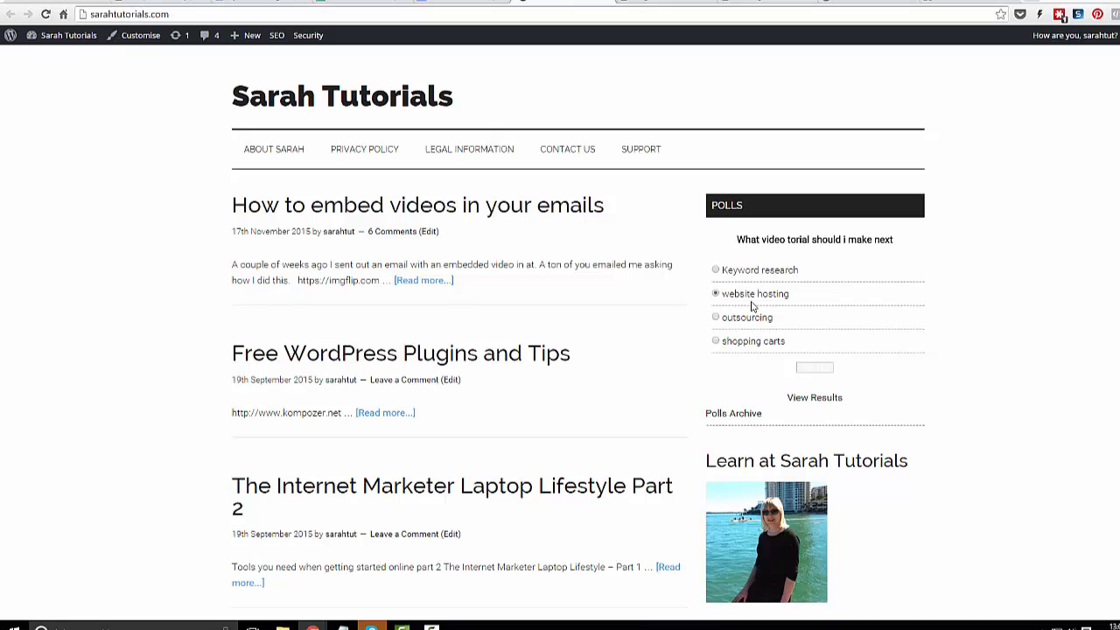
mouse_move(741, 300)
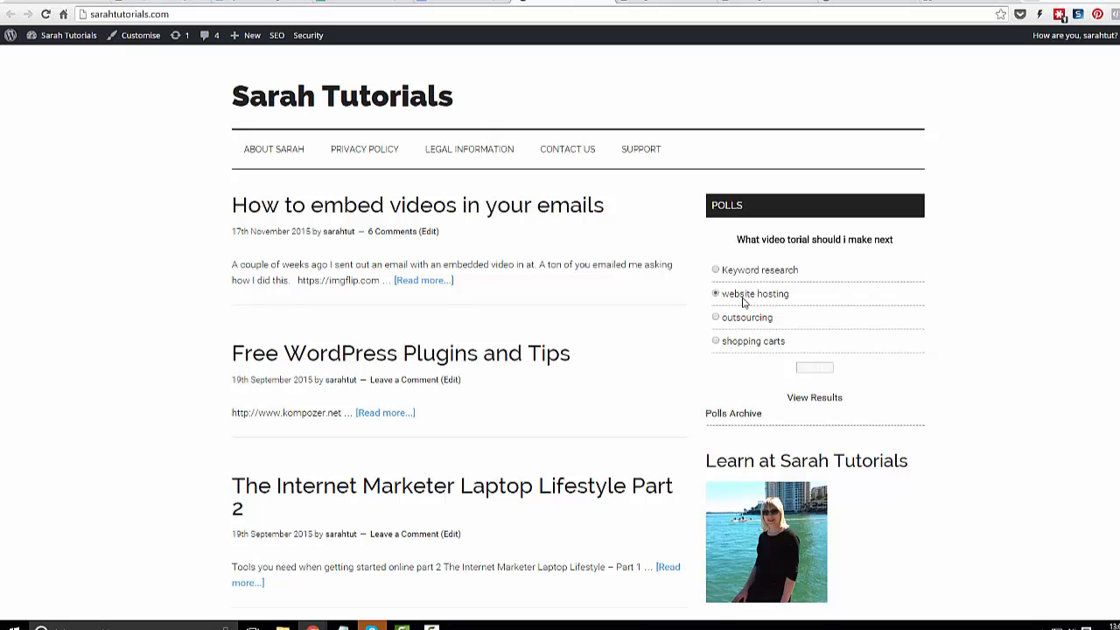
click(713, 339)
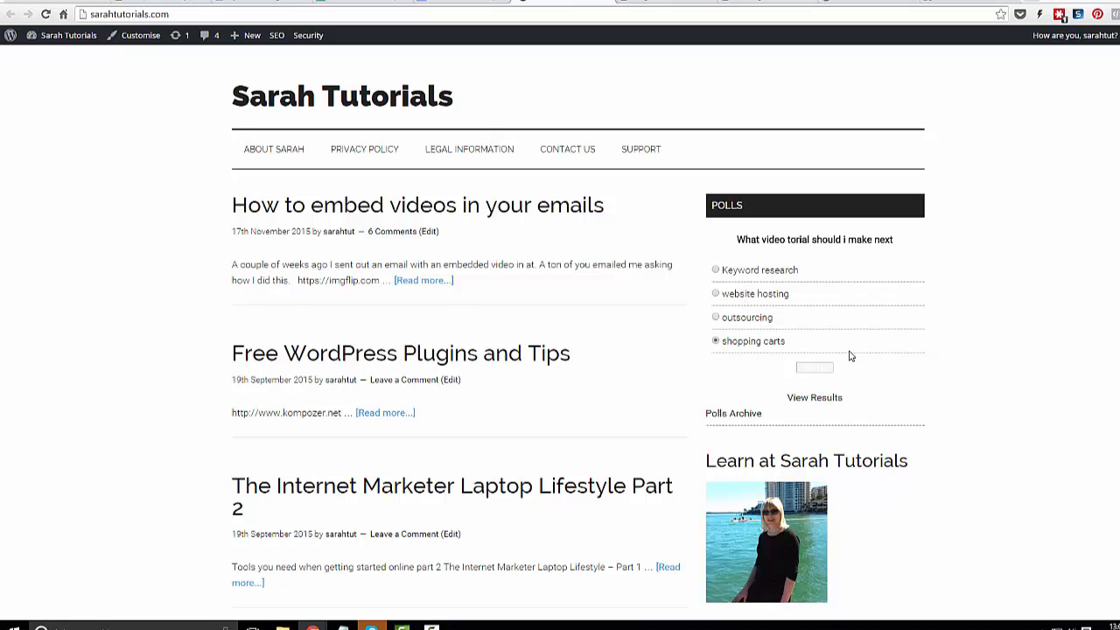
click(814, 367)
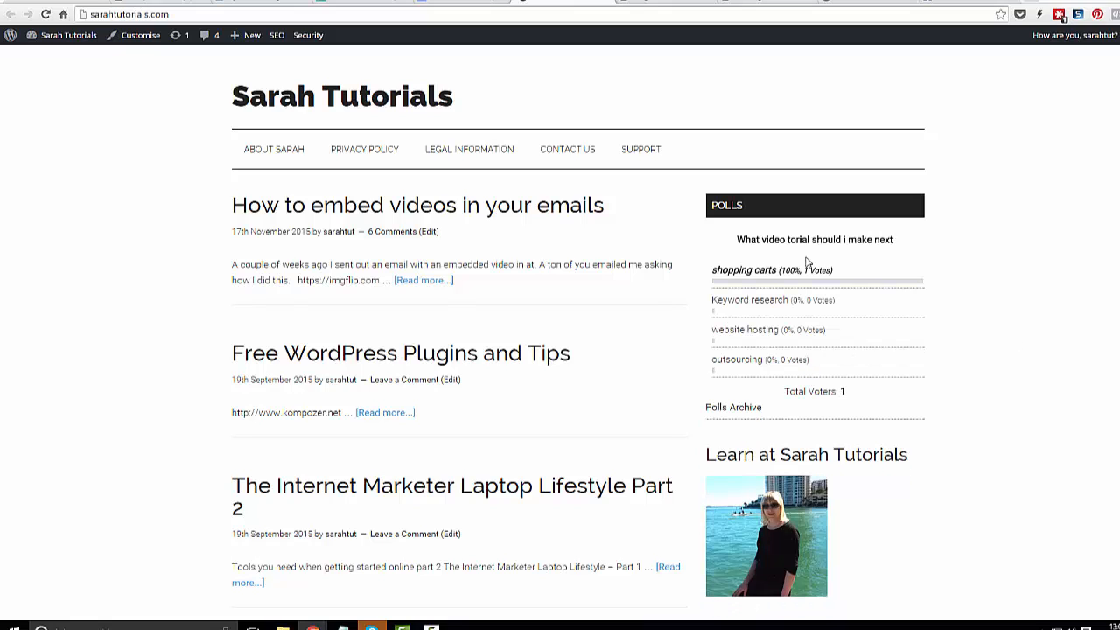
mouse_move(976, 343)
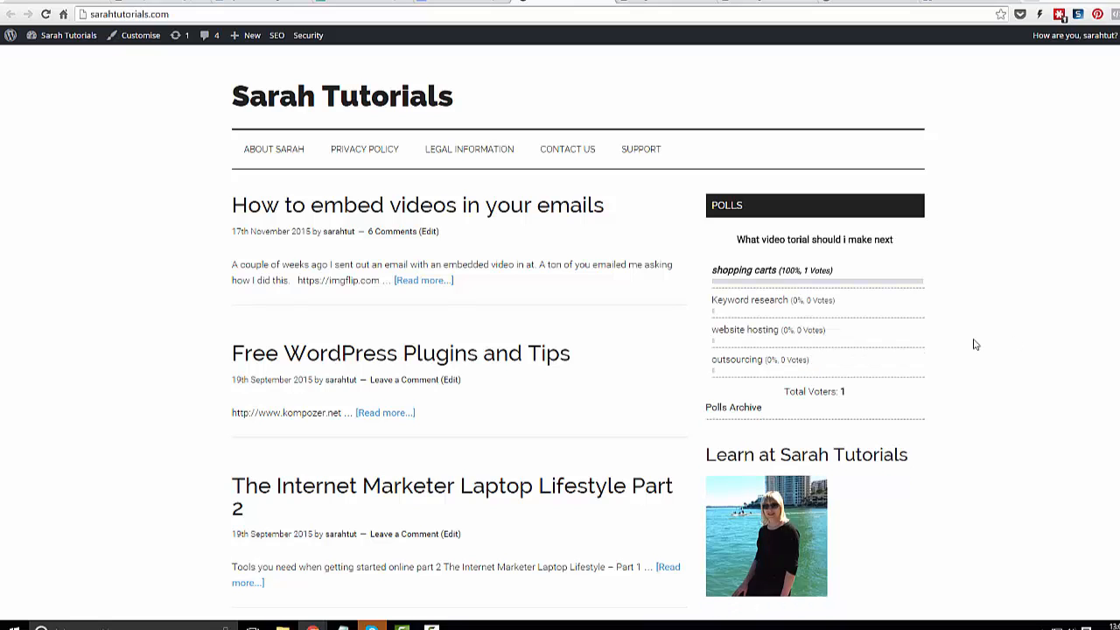
mouse_move(801, 294)
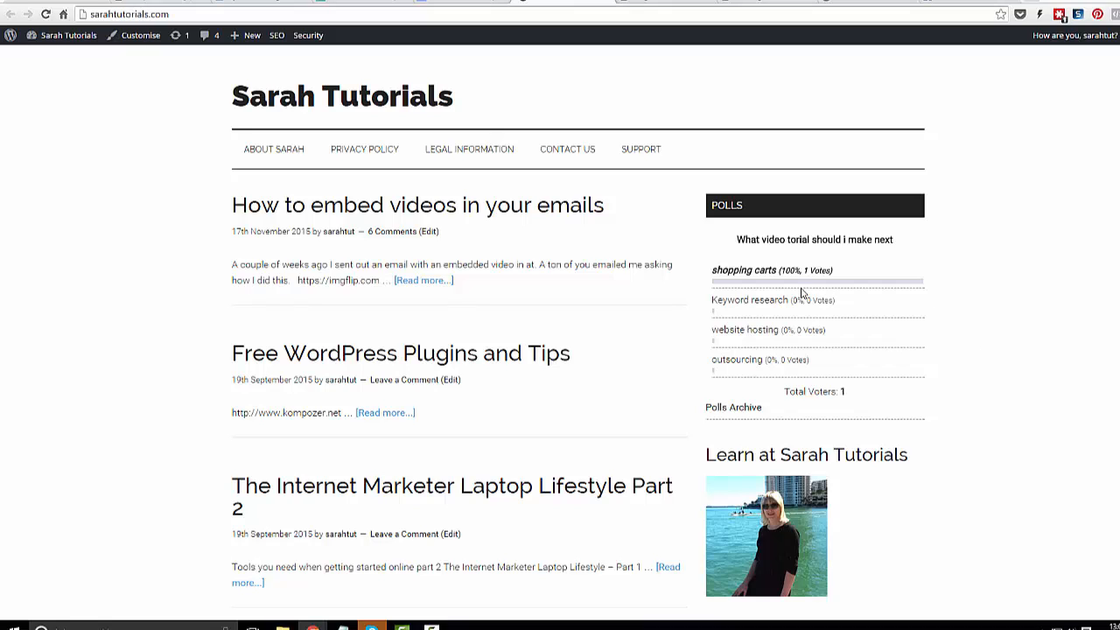
mouse_move(775, 291)
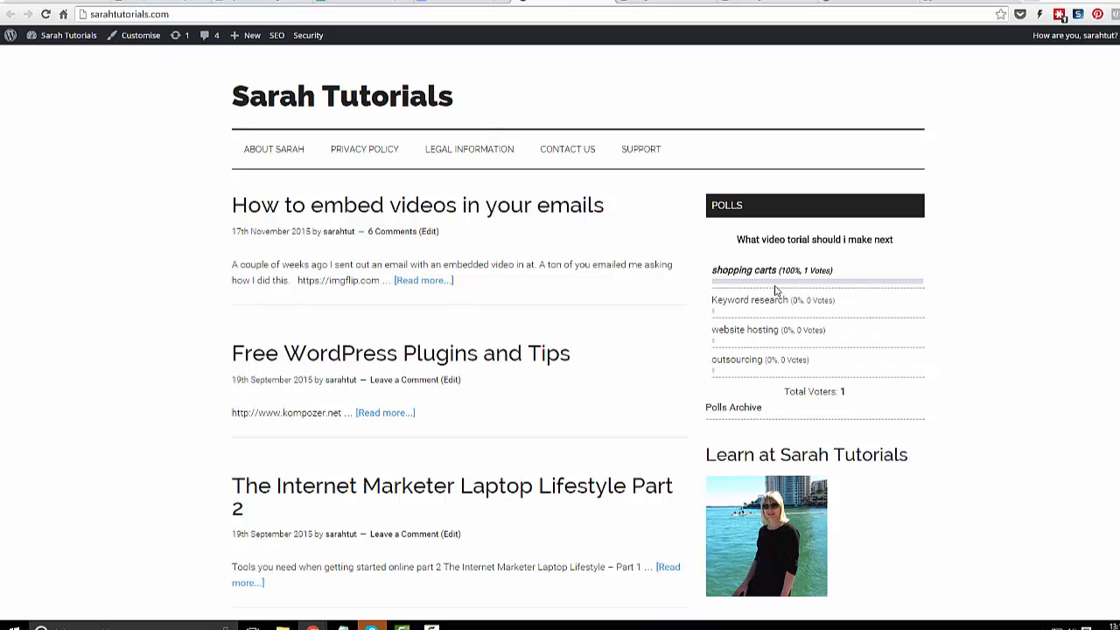
mouse_move(786, 386)
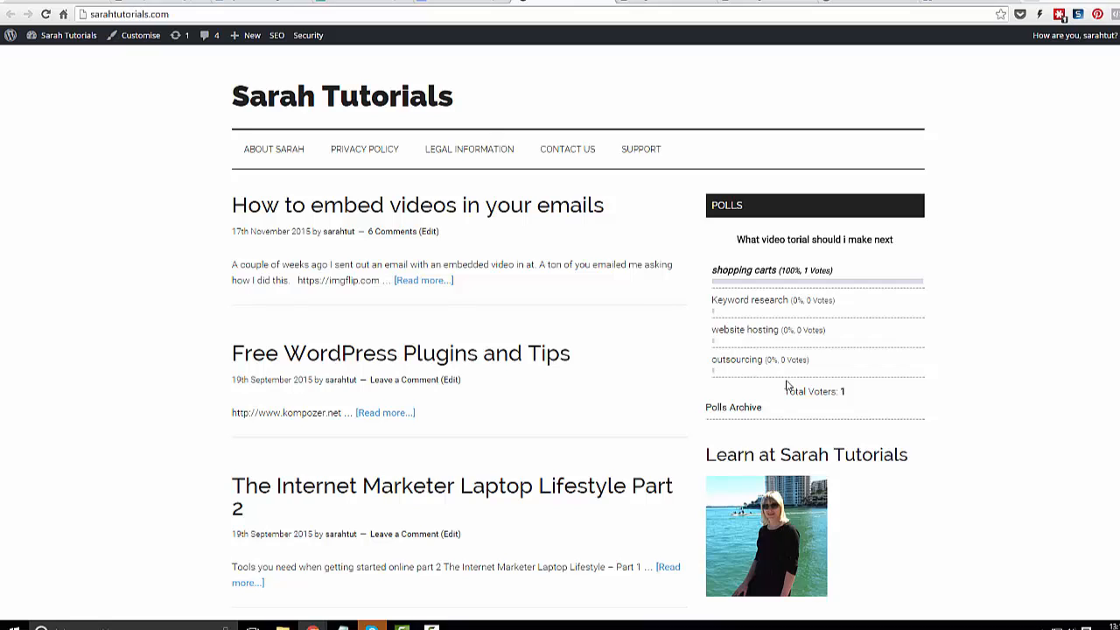
mouse_move(944, 374)
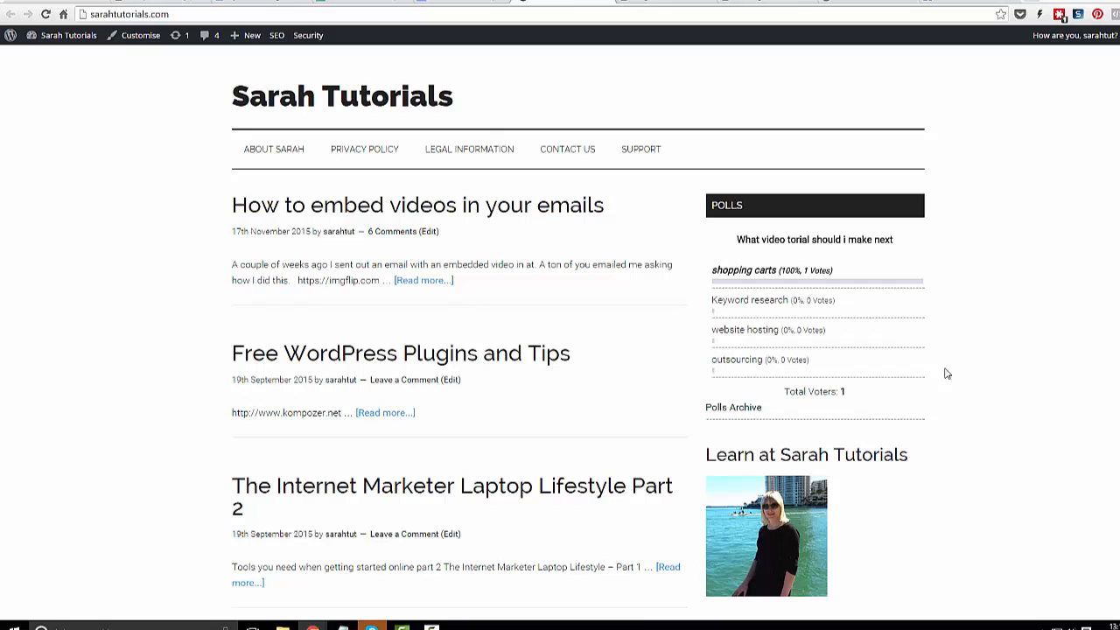
mouse_move(854, 409)
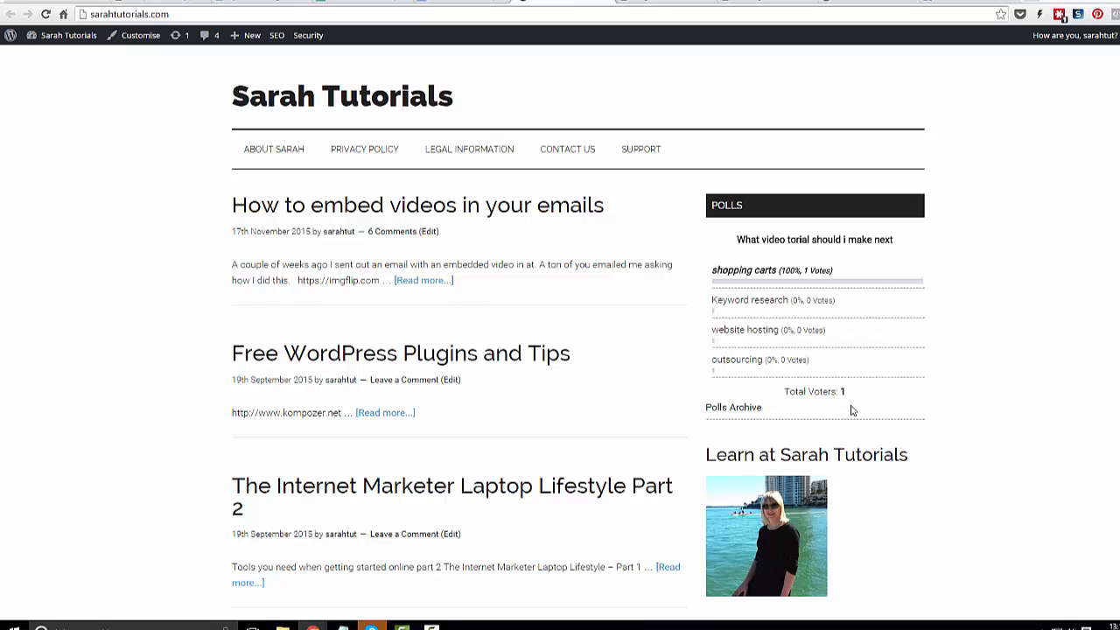
mouse_move(749, 282)
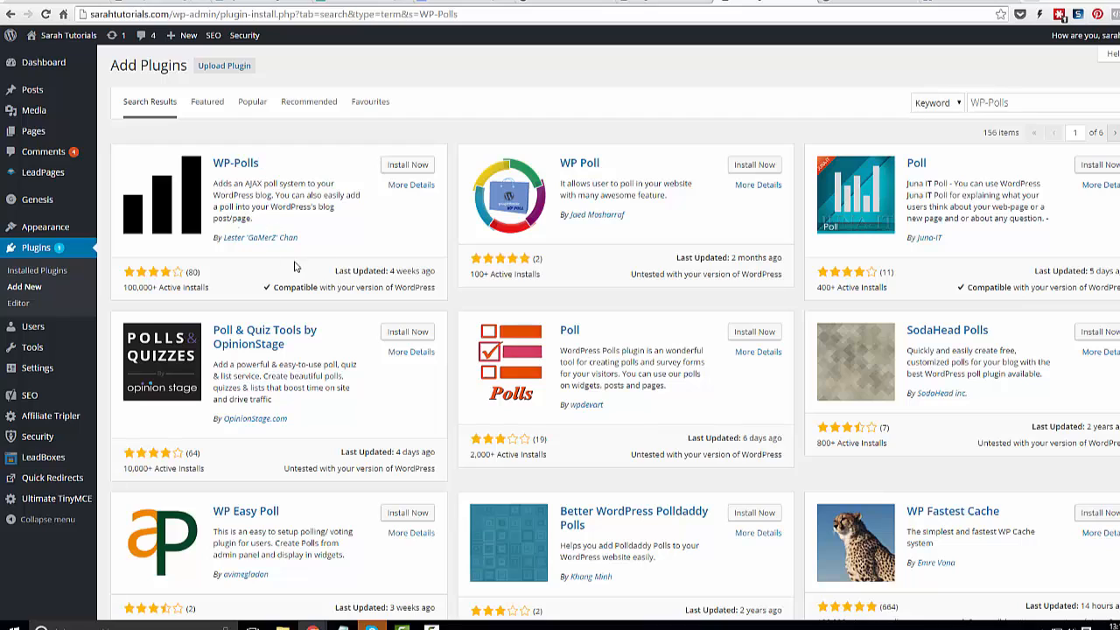
mouse_move(759, 63)
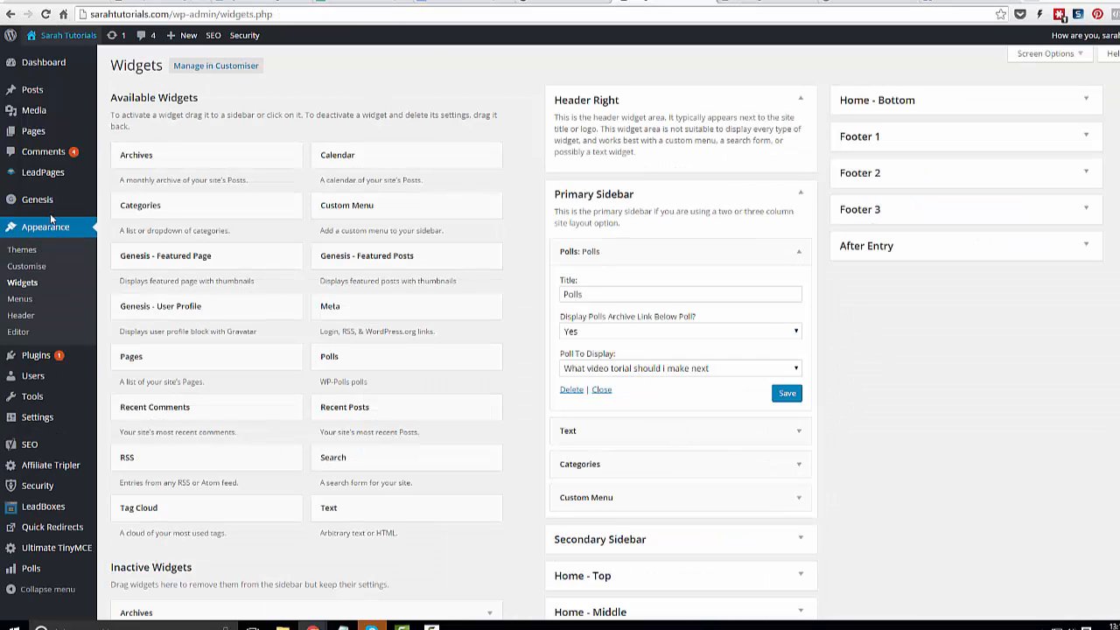
Go to Polls administration and start the Add Poll form.
click(32, 569)
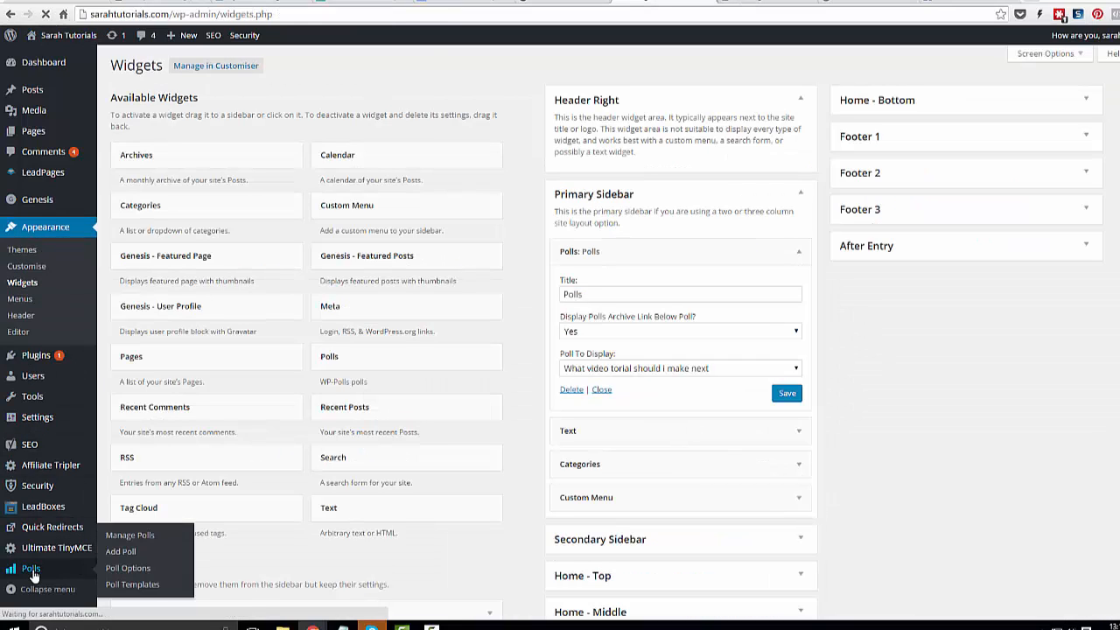
click(129, 536)
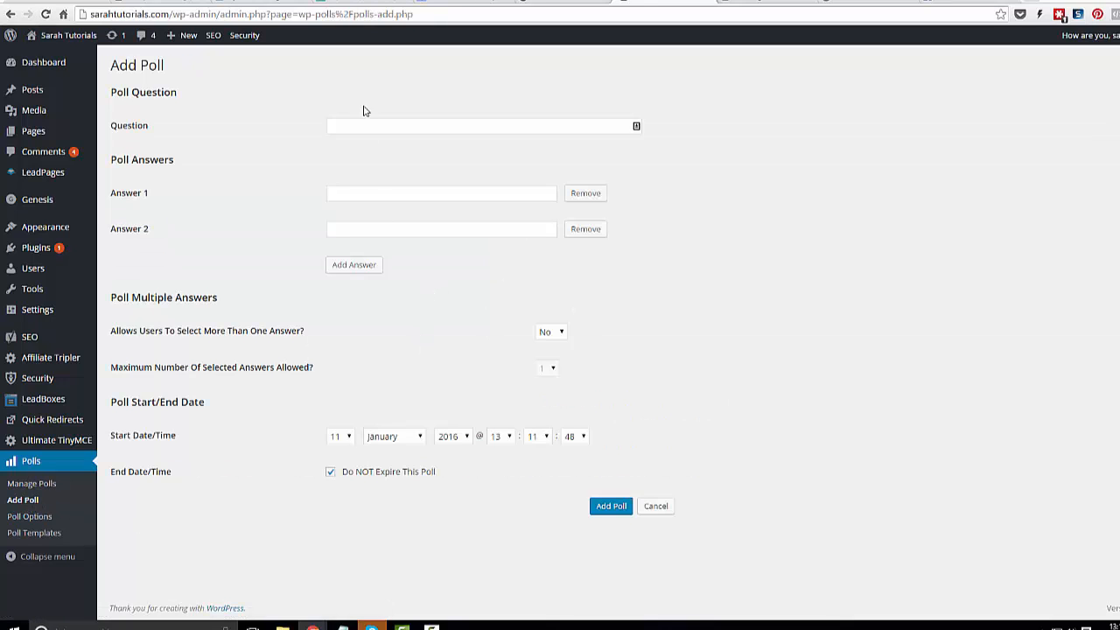
Focus the Answer 1 and then Answer 2 fields of the new poll form.
click(441, 193)
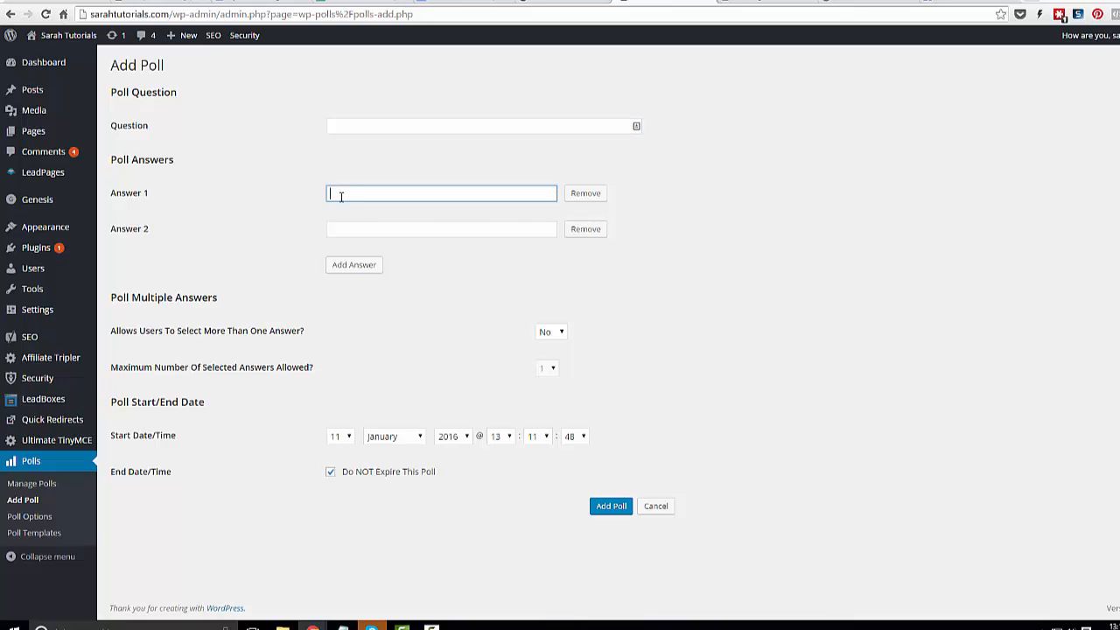
click(441, 227)
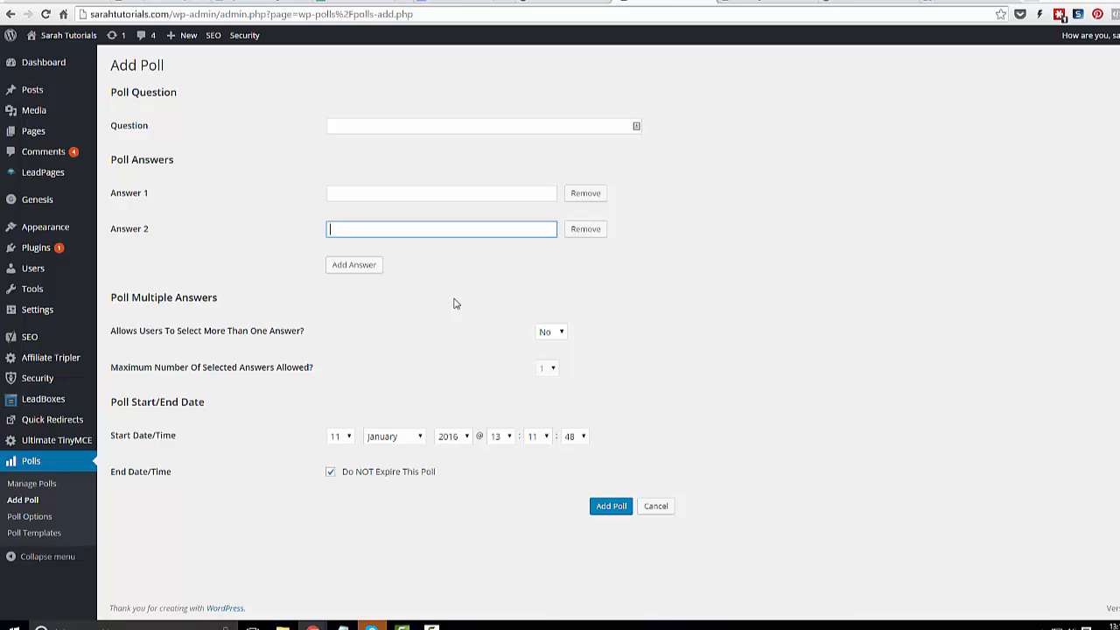
mouse_move(846, 228)
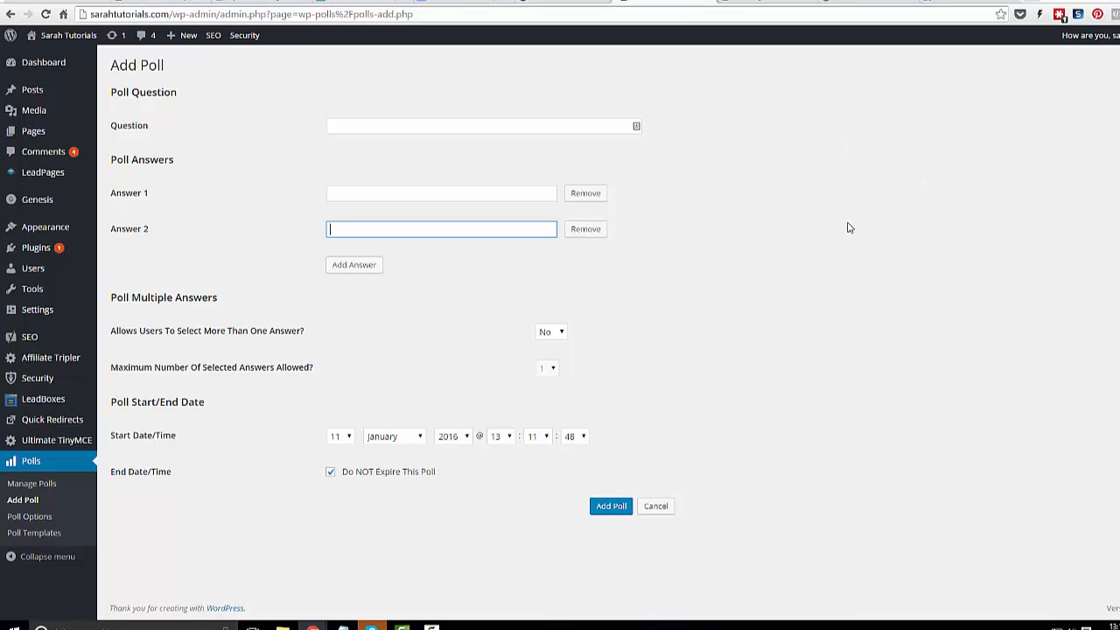
mouse_move(820, 322)
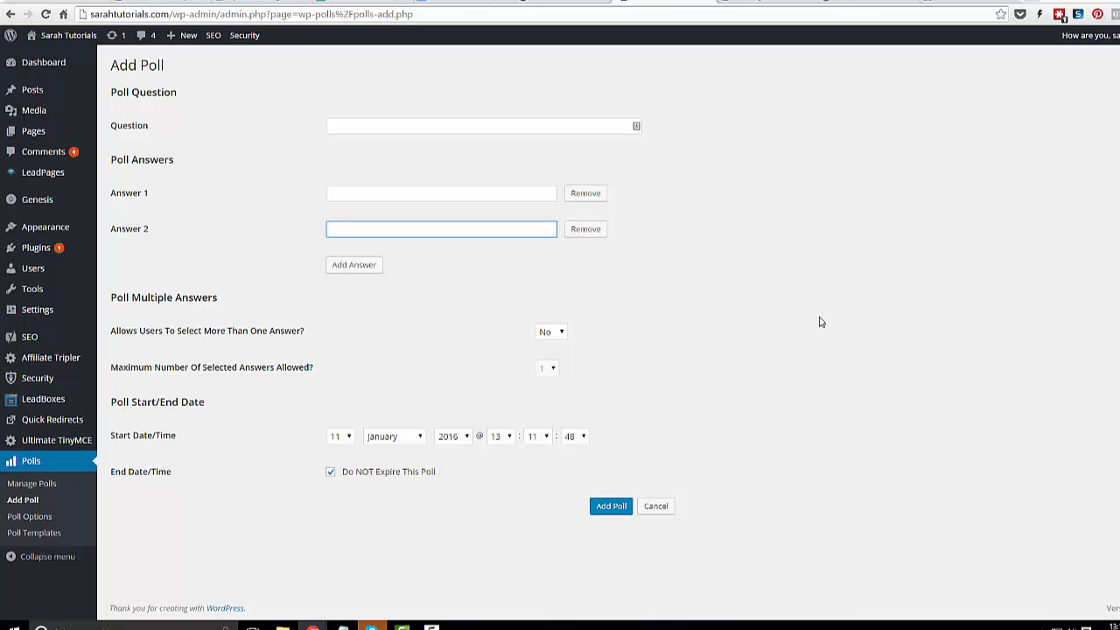
mouse_move(808, 323)
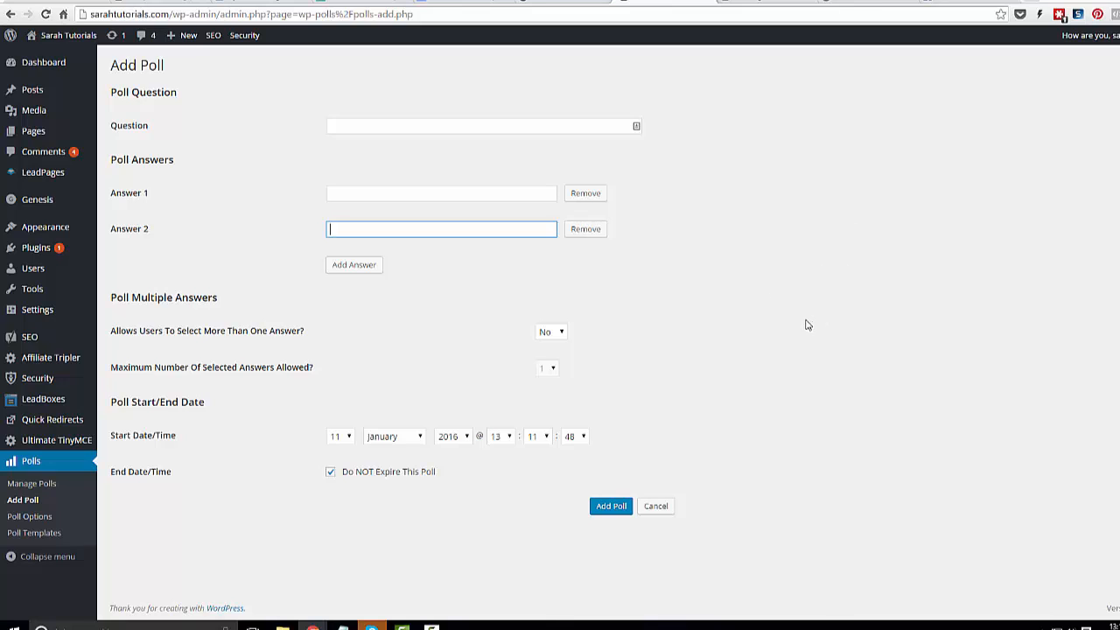
mouse_move(759, 298)
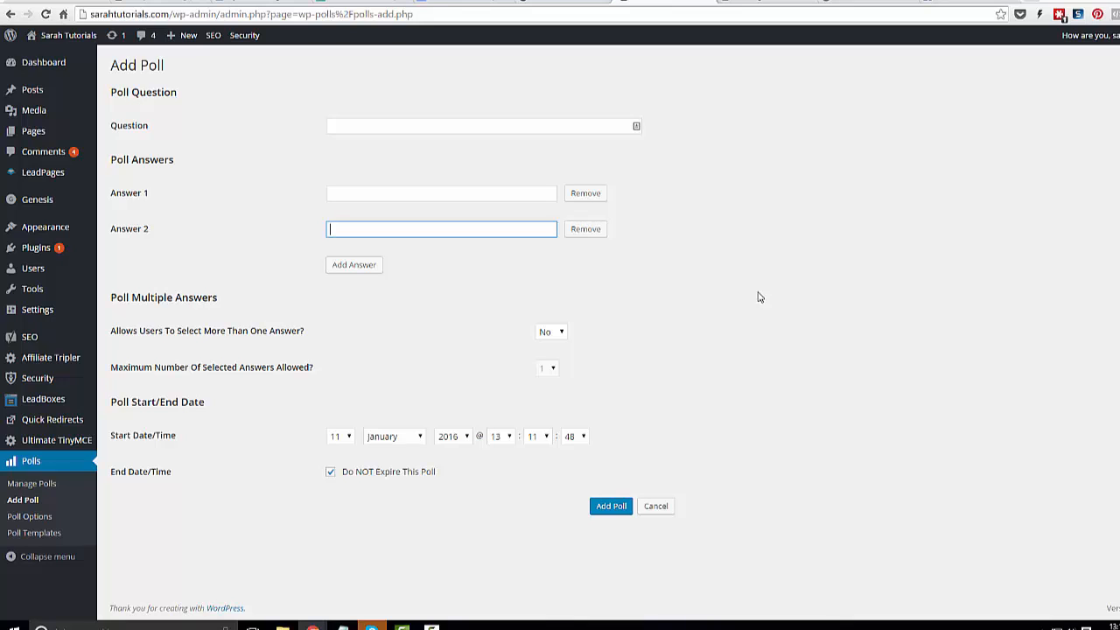
mouse_move(259, 383)
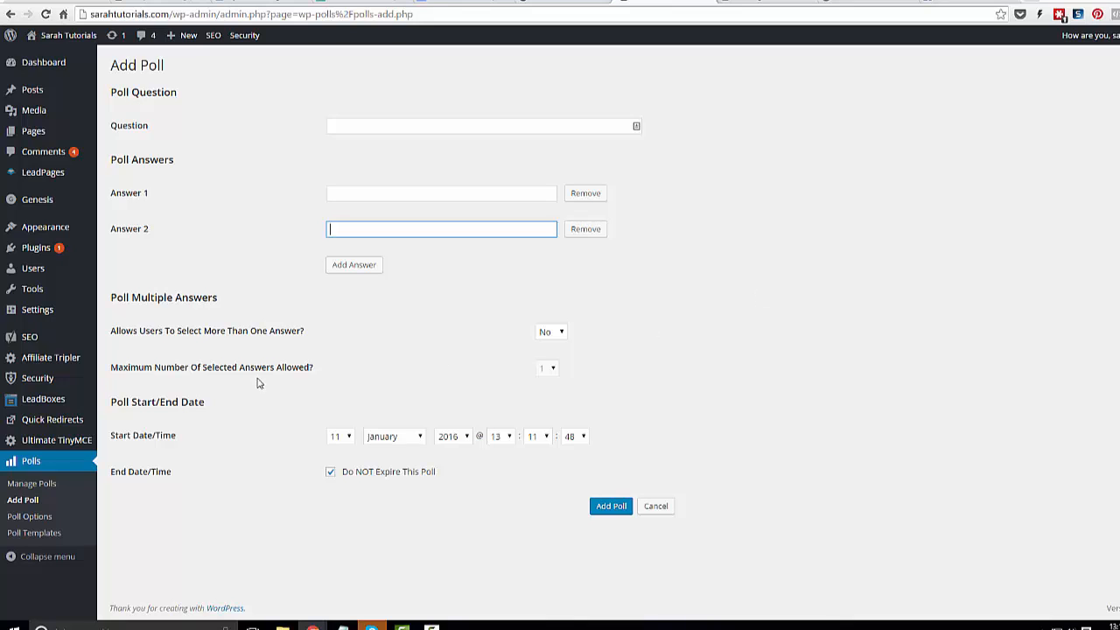